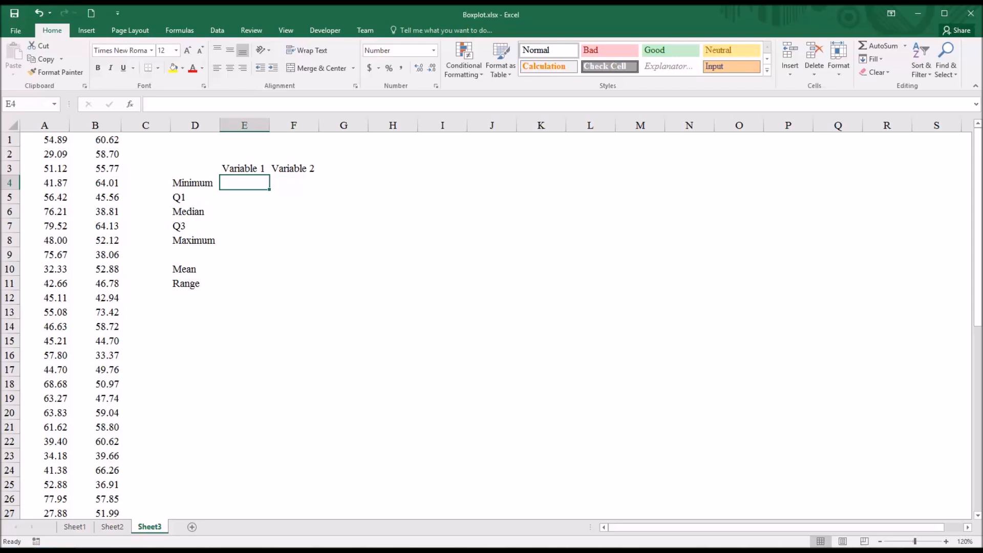
pyautogui.moveTo(309, 355)
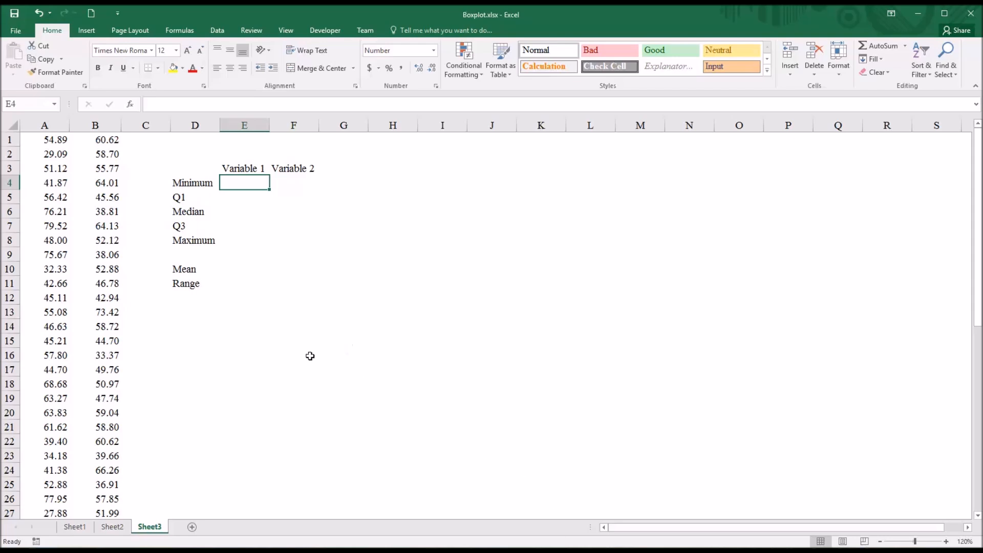
pyautogui.moveTo(100, 178)
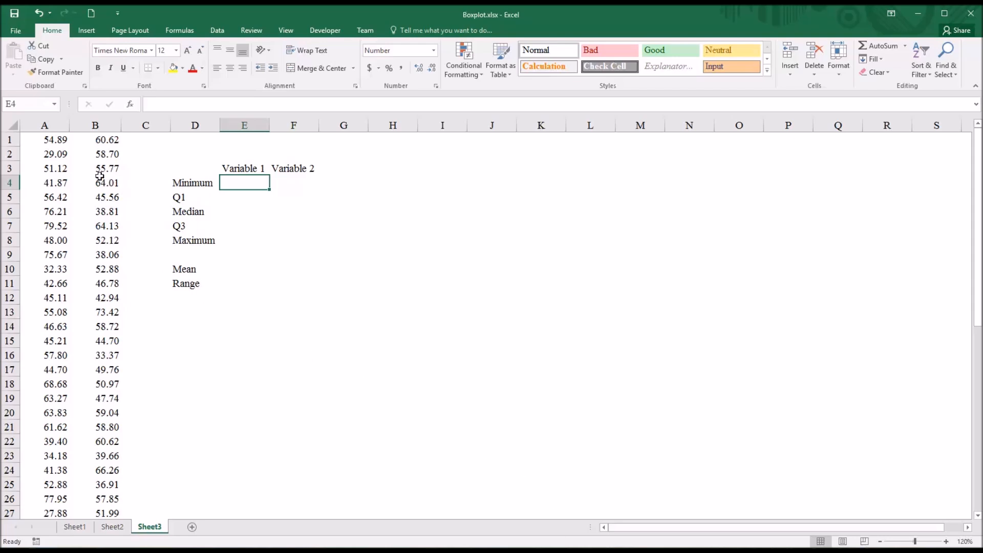
# Step: Review the 50 raw values and Variable 1's Minimum, Q1, Q3, Maximum and Range cells
pyautogui.click(44, 125)
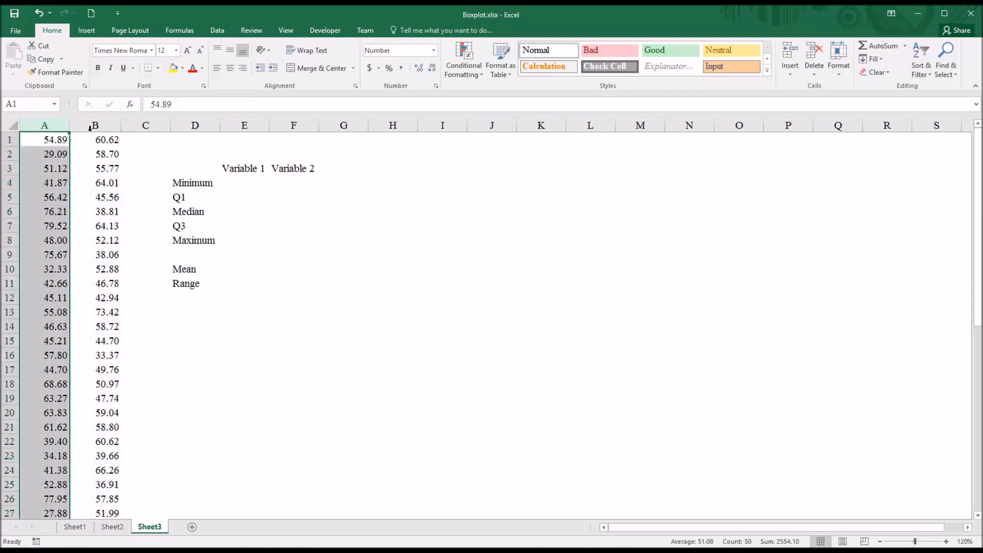
pyautogui.click(146, 140)
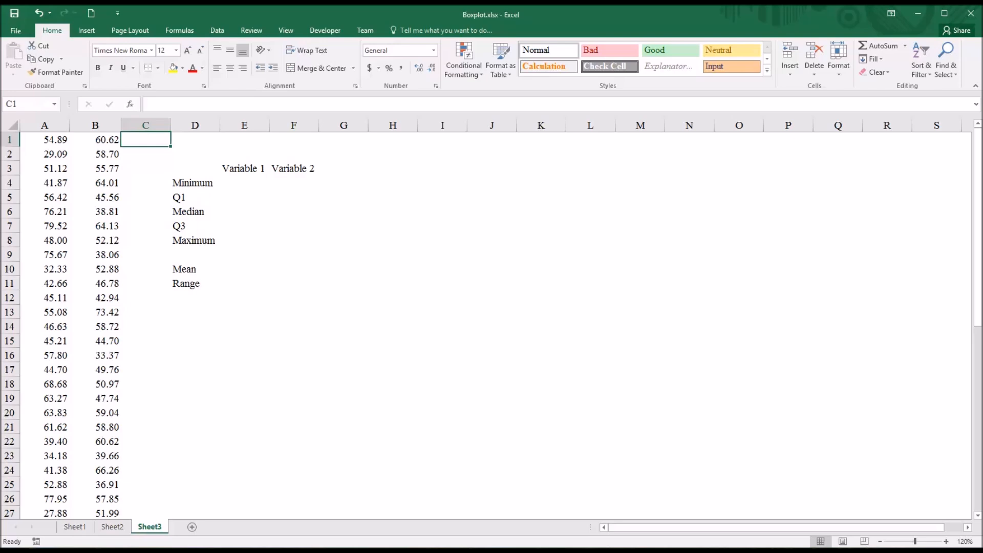
pyautogui.moveTo(238, 191)
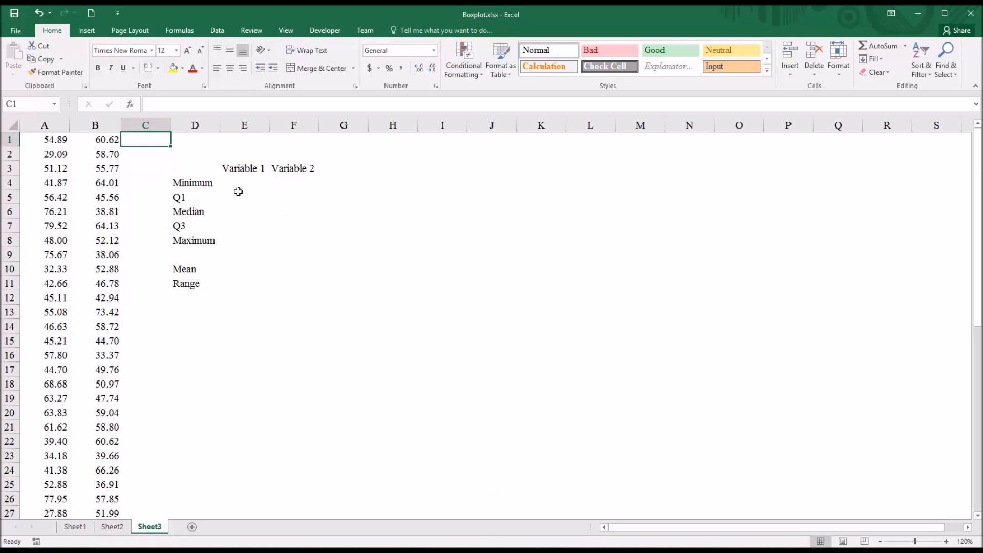
pyautogui.click(244, 182)
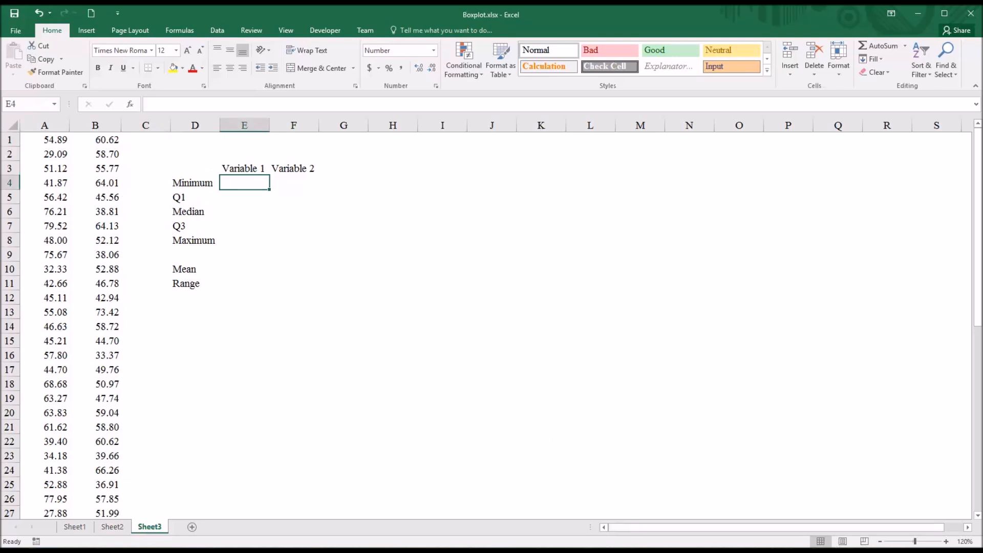
pyautogui.click(292, 168)
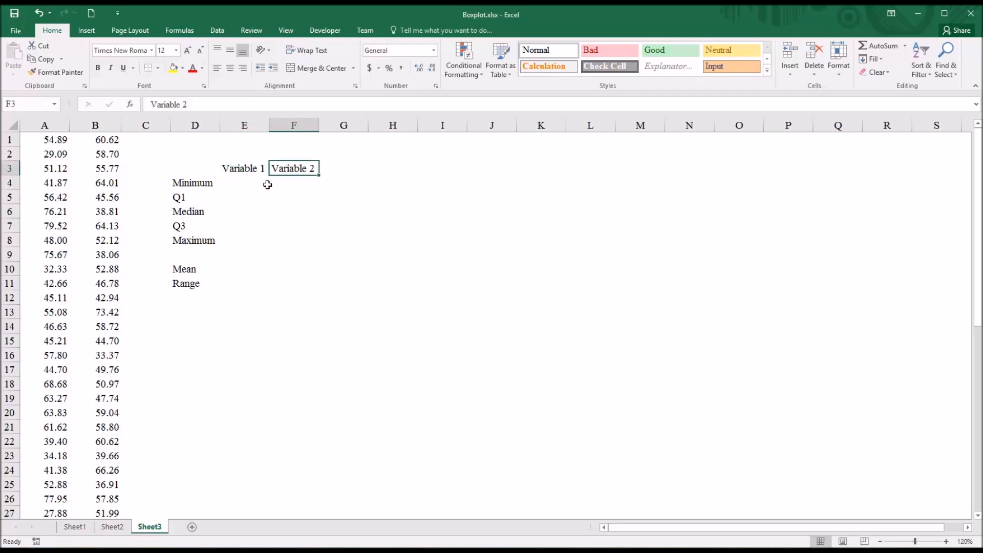
pyautogui.click(244, 182)
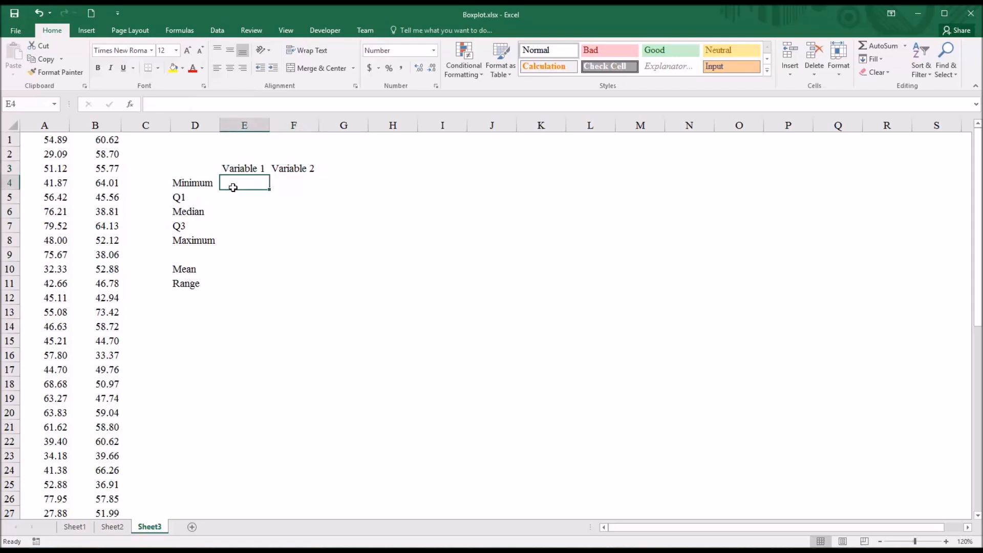
pyautogui.moveTo(200, 198)
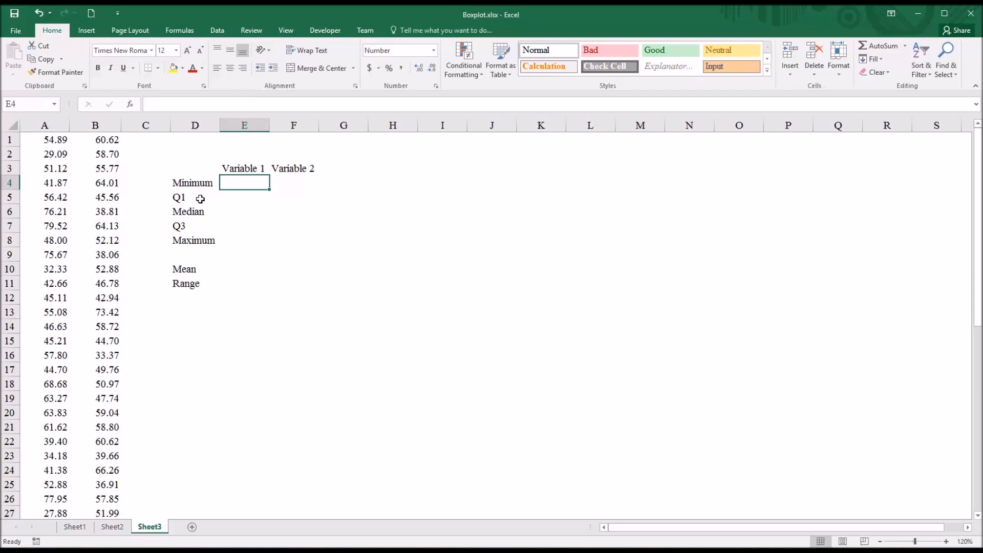
pyautogui.click(244, 196)
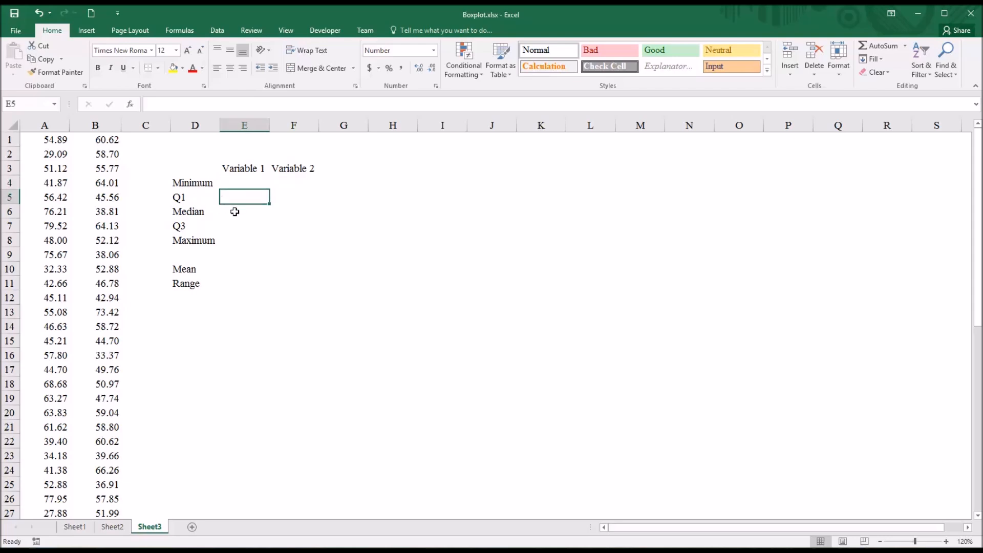
pyautogui.click(244, 225)
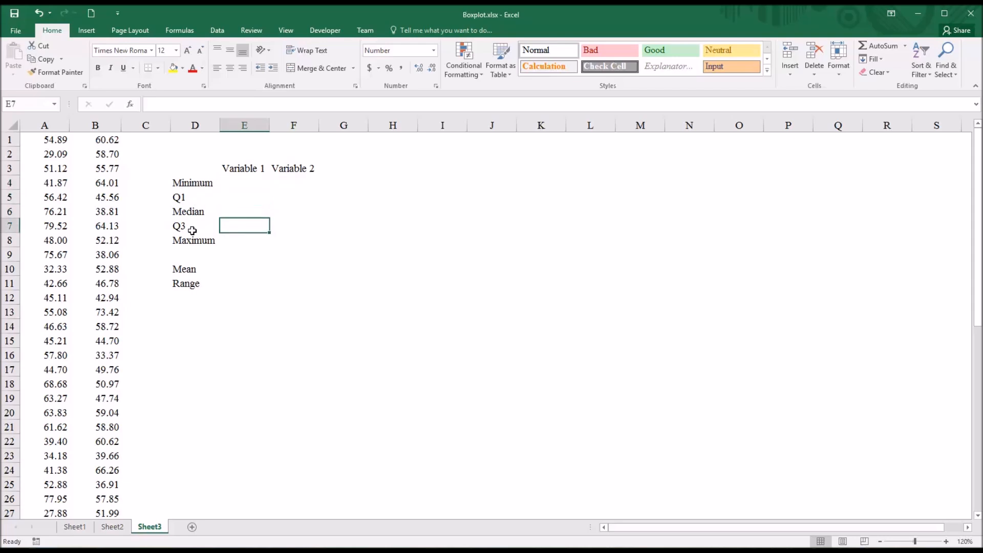
pyautogui.click(244, 239)
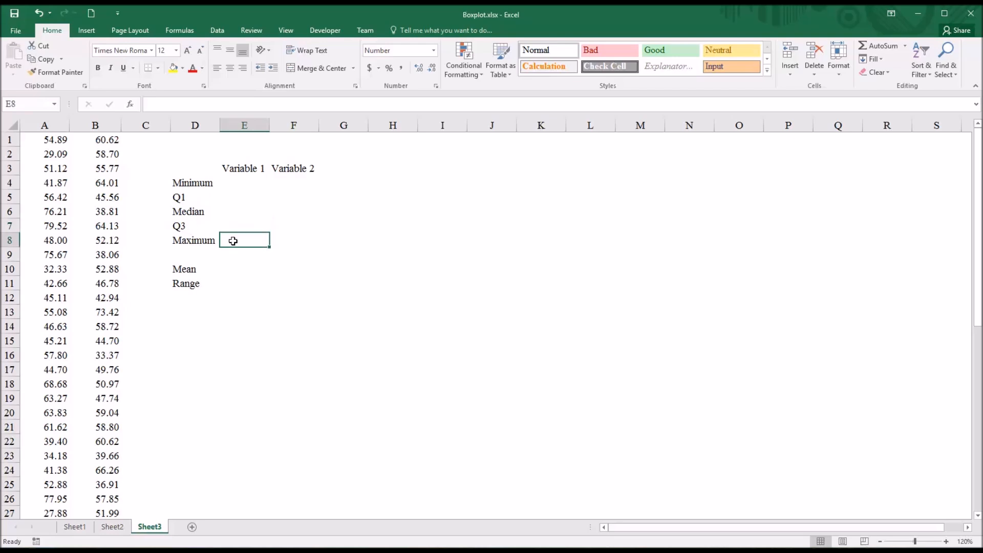
pyautogui.click(244, 283)
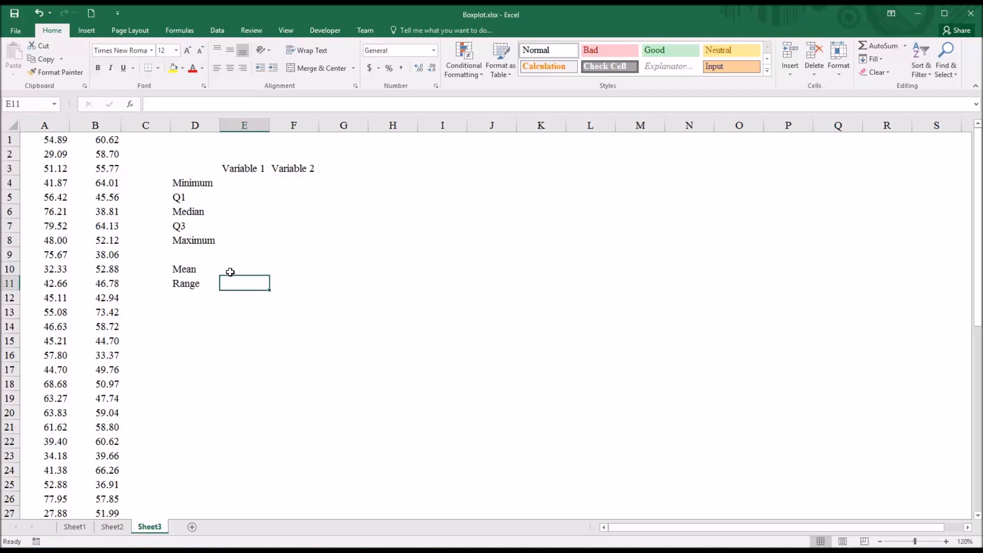
pyautogui.click(244, 182)
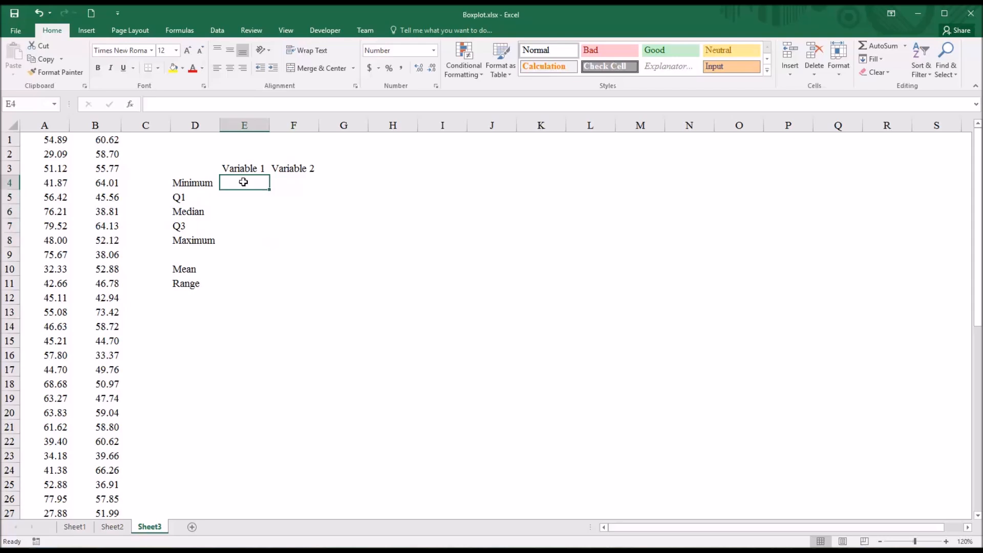
pyautogui.moveTo(296, 226)
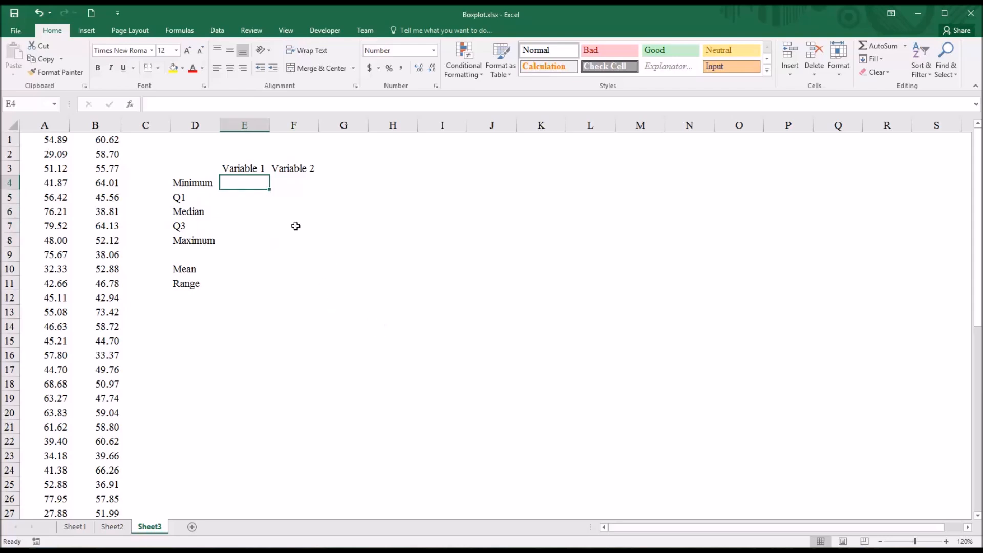
pyautogui.moveTo(243, 202)
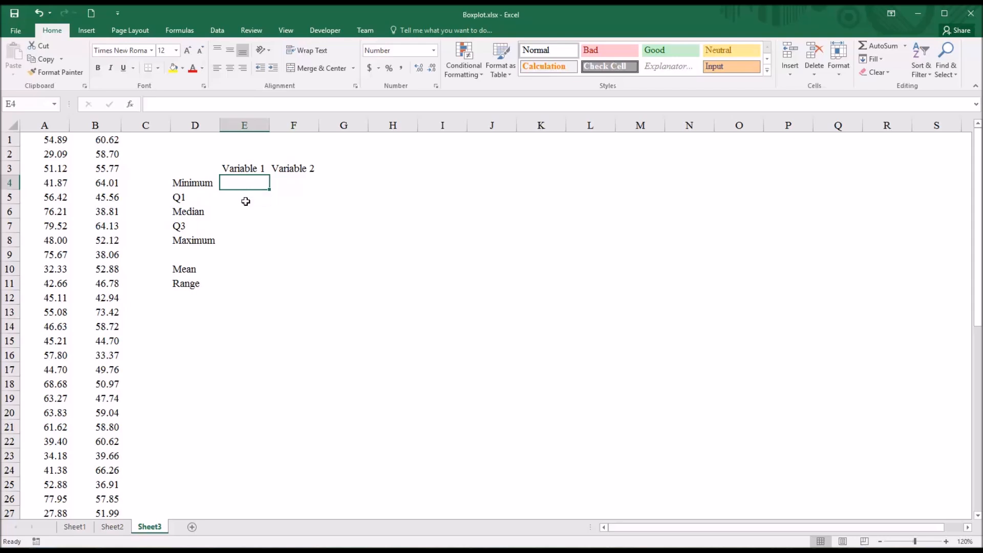
pyautogui.moveTo(245, 201)
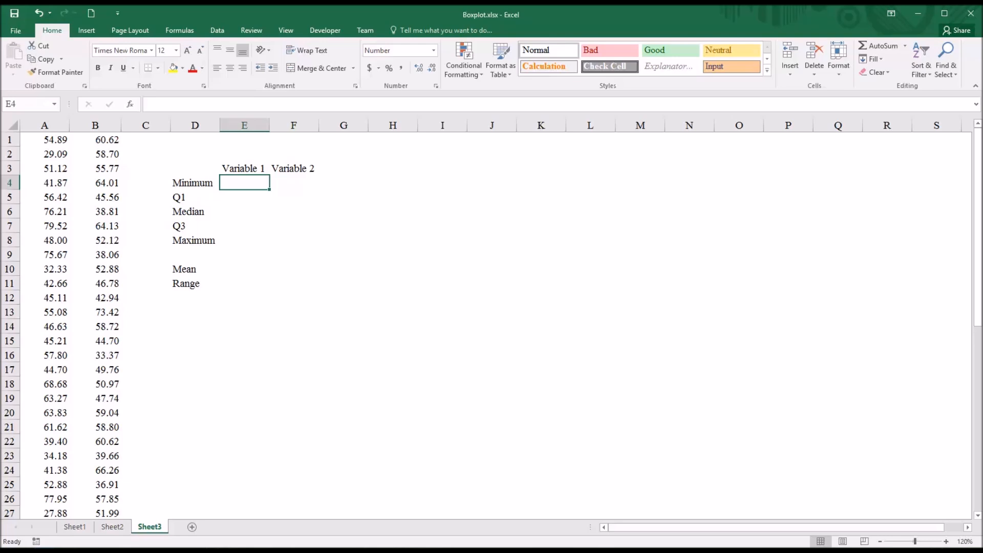
# Step: Enter =QUARTILE.INC($A$1:$A$50,0) as Variable 1's Minimum, giving 27.88
pyautogui.write('=')
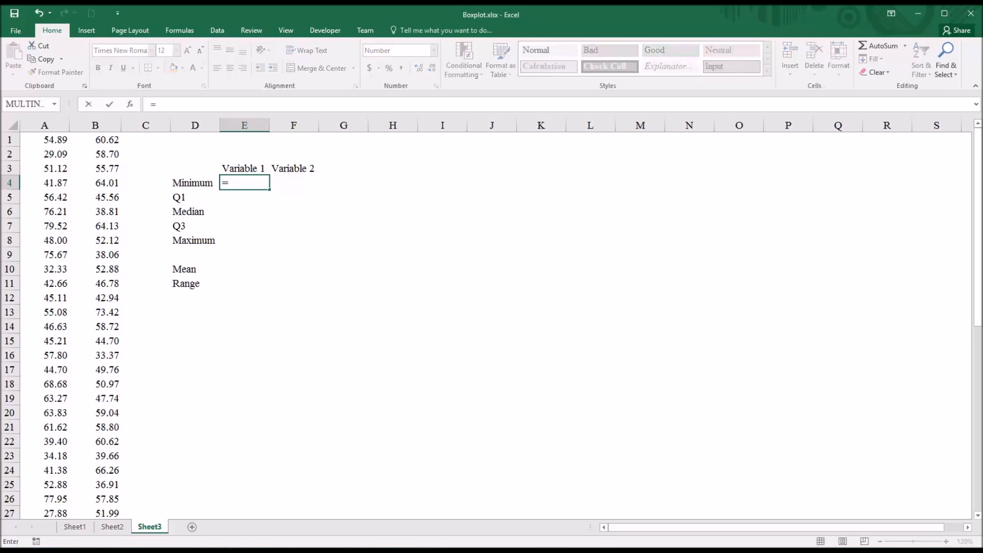
pyautogui.write('qu')
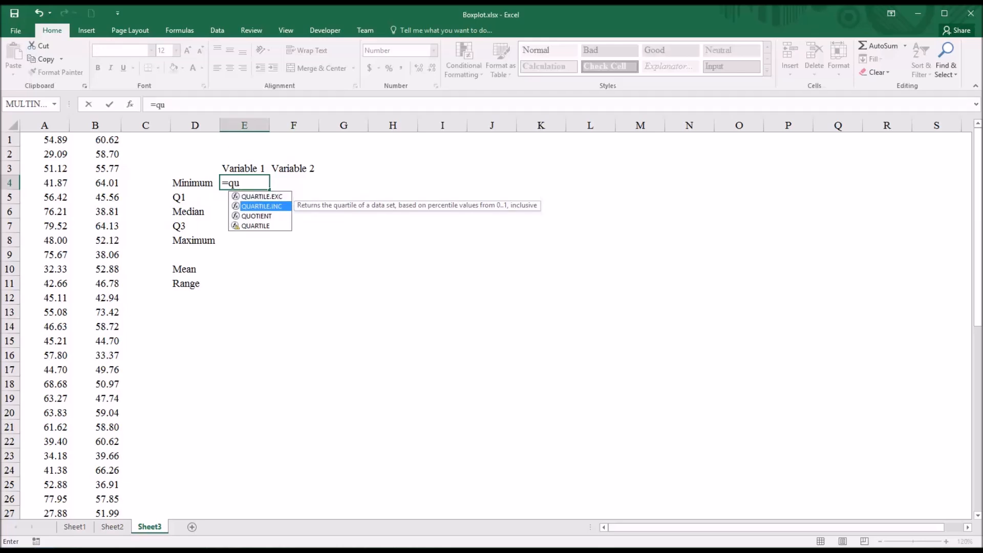
pyautogui.doubleClick(261, 206)
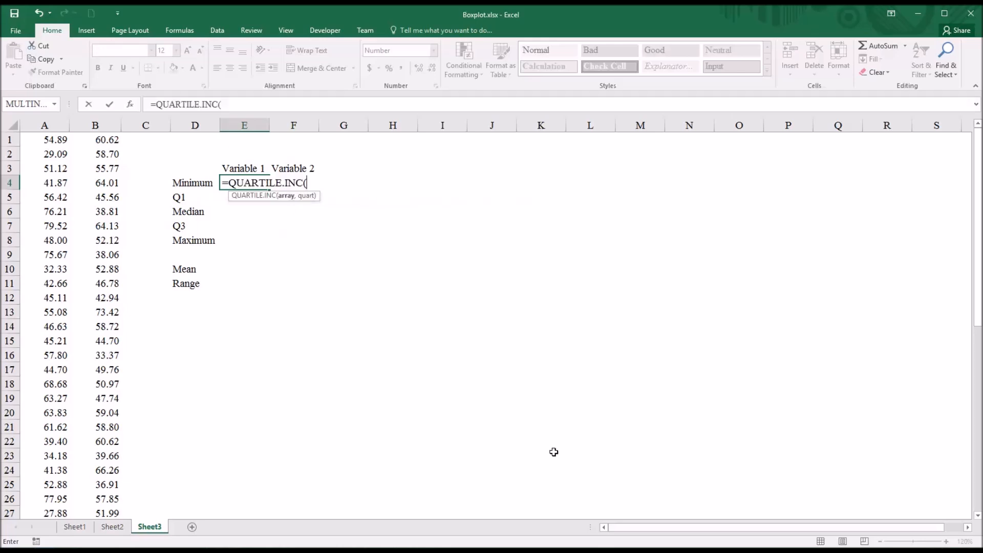
pyautogui.moveTo(62, 159)
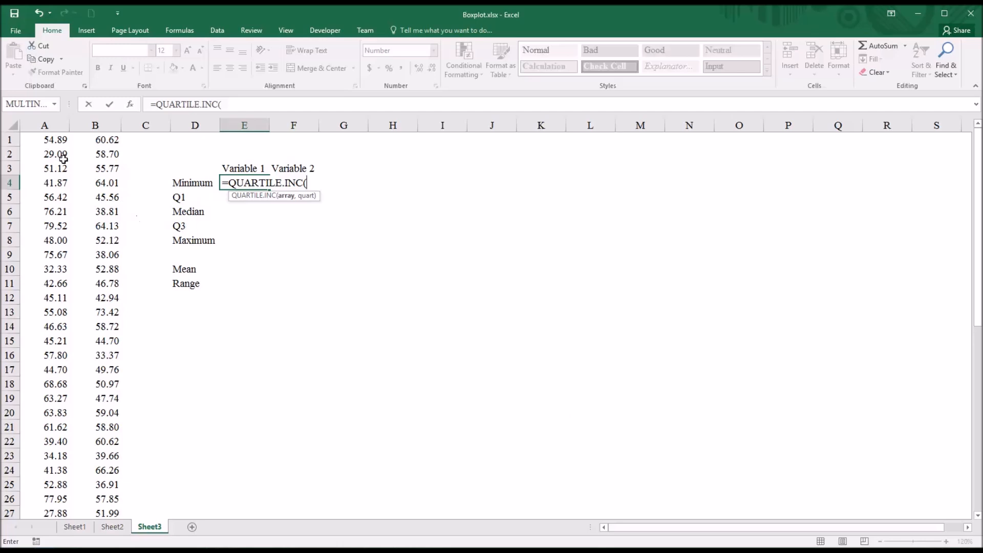
pyautogui.scroll(-3)
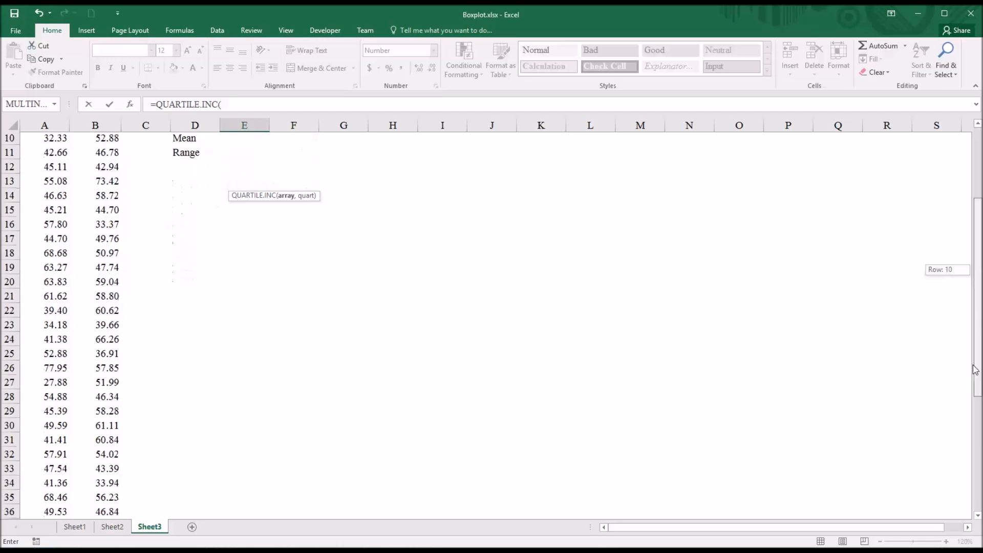
pyautogui.scroll(-3)
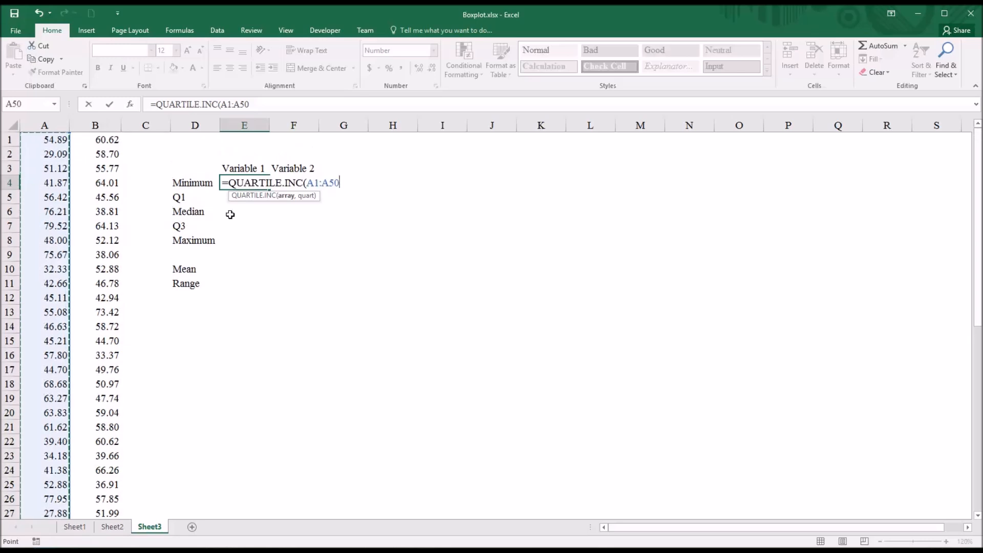
pyautogui.press('F4')
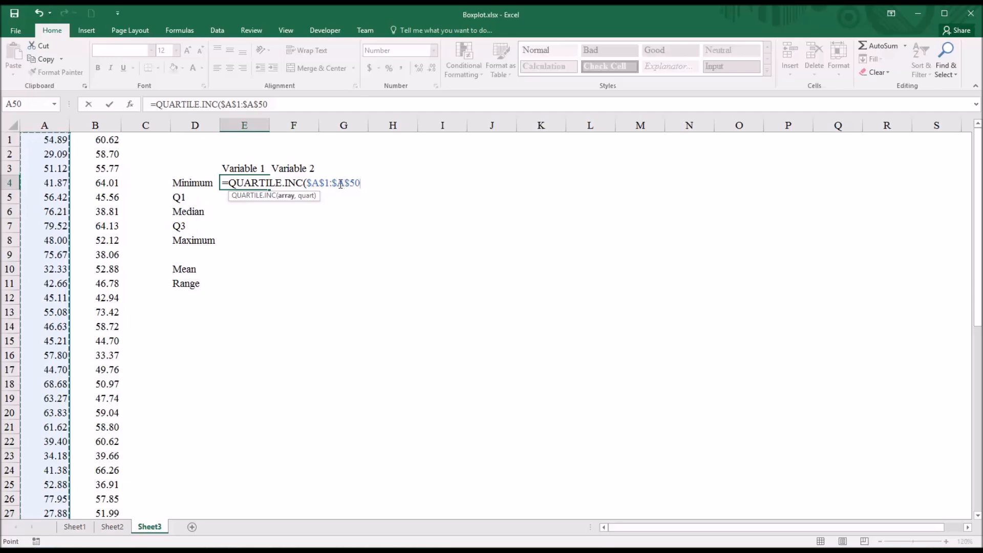
pyautogui.write(',')
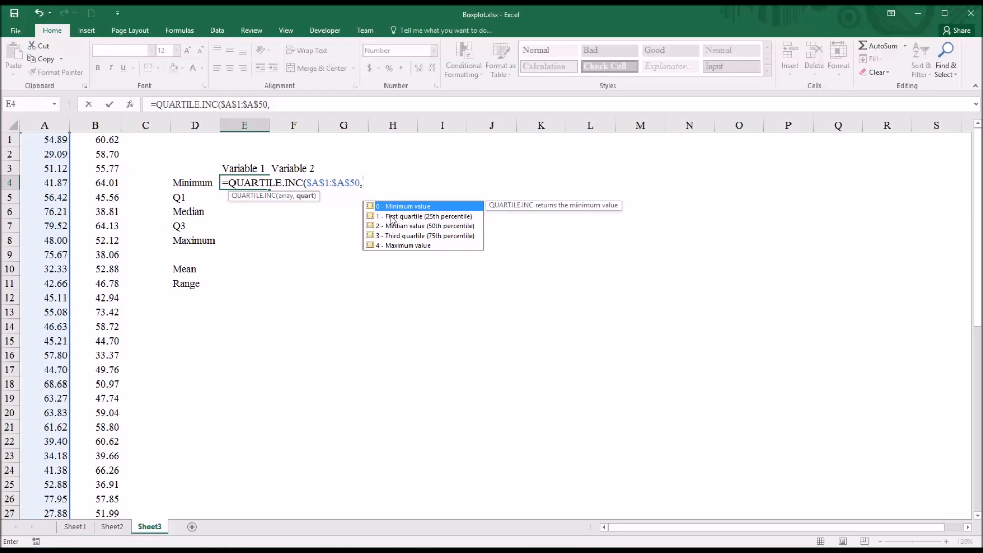
pyautogui.moveTo(675, 486)
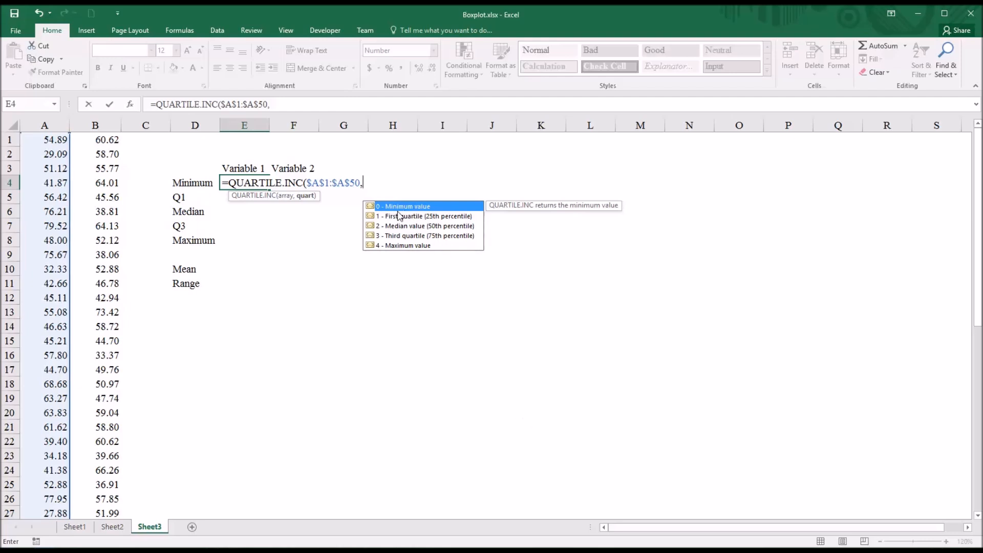
pyautogui.write('0')
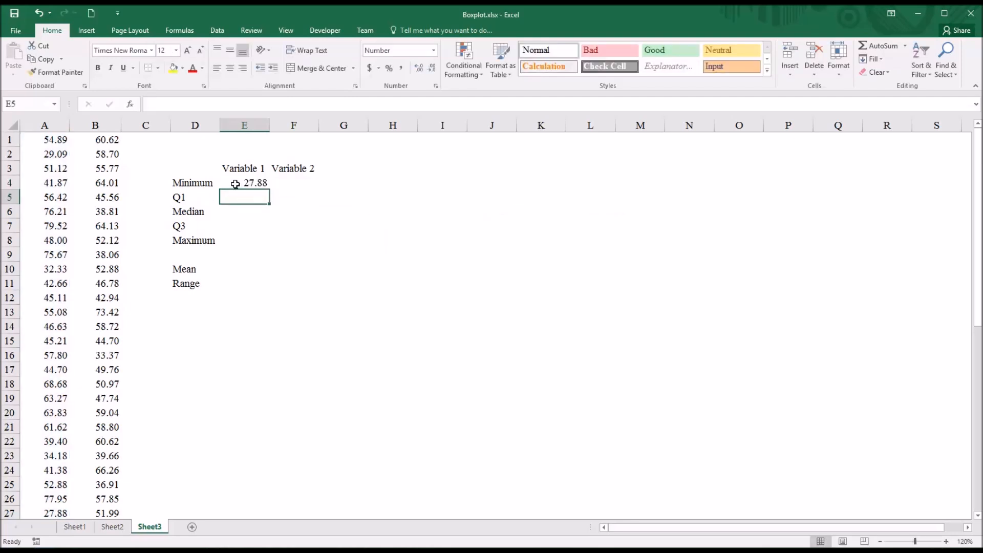
# Step: Fill Variable 1's Q1, Median, Q3 and Maximum with QUARTILE.INC quart 1–4 (42.54, 49.72, 56.78, 79.52)
pyautogui.click(245, 183)
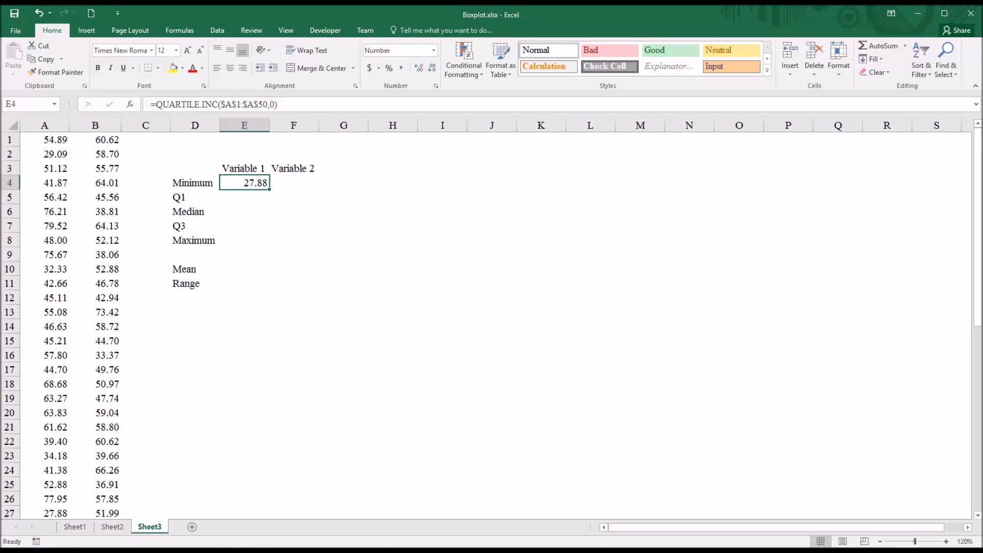
pyautogui.moveTo(244, 184)
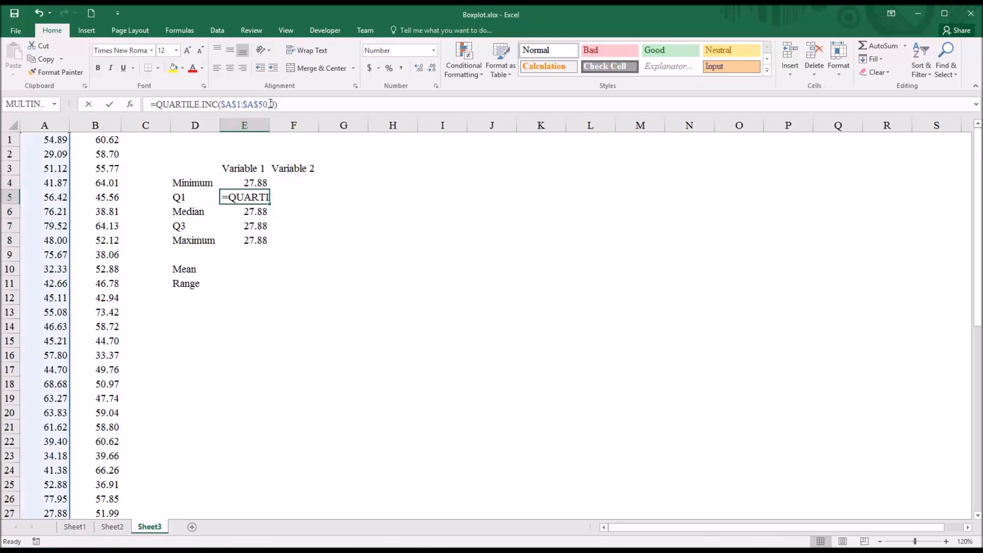
pyautogui.write(',')
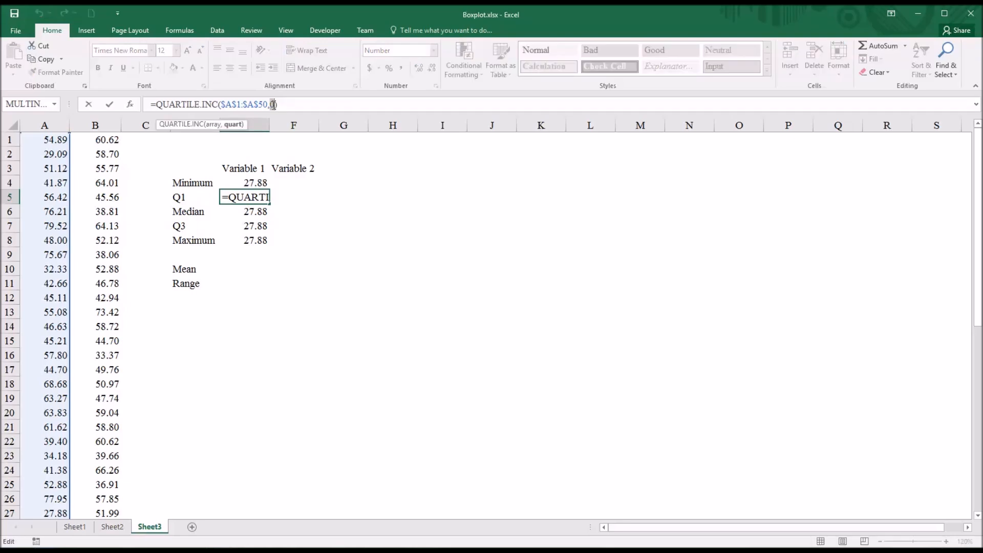
pyautogui.write('1')
pyautogui.click(243, 212)
pyautogui.write('=QUARTILE.INC($A$1:$A$50,2)')
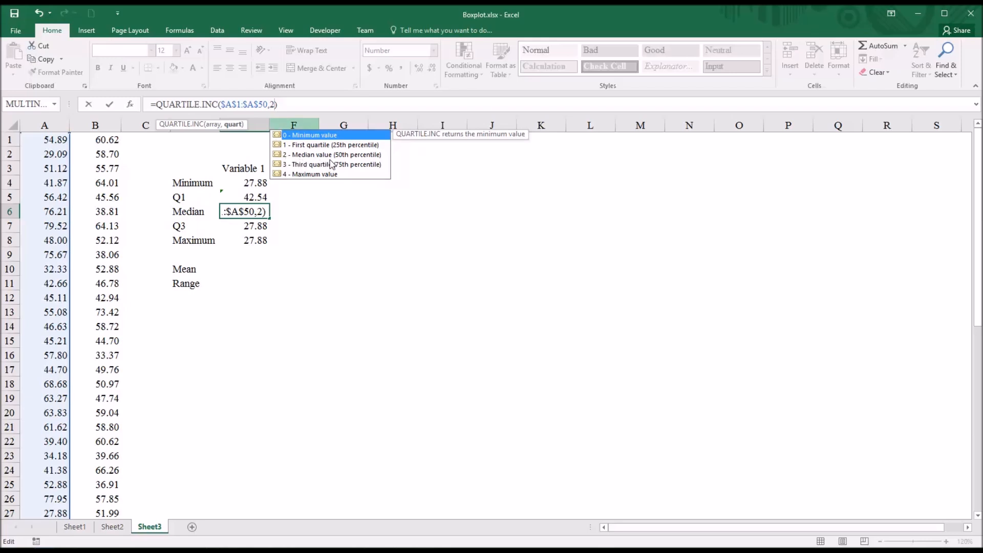
pyautogui.press('Return')
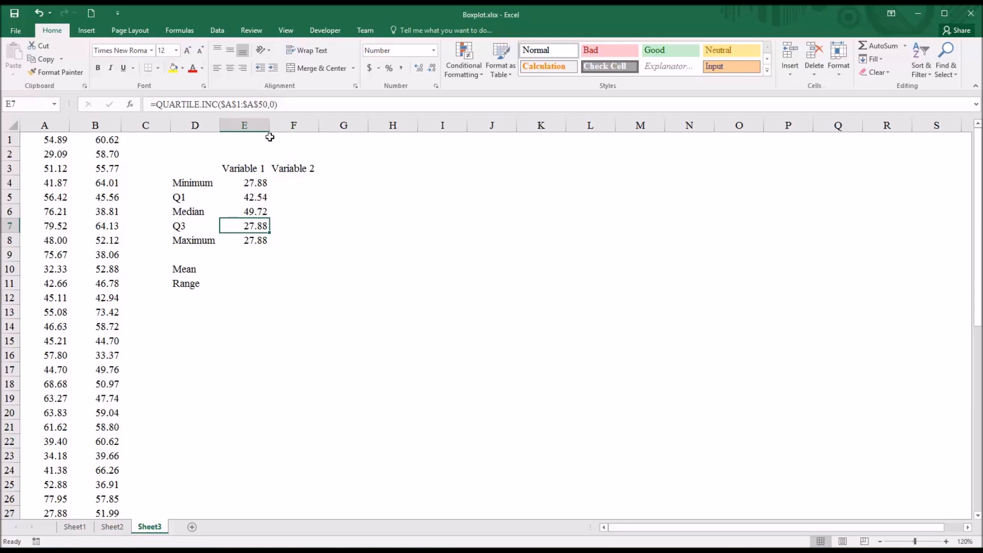
pyautogui.doubleClick(244, 225)
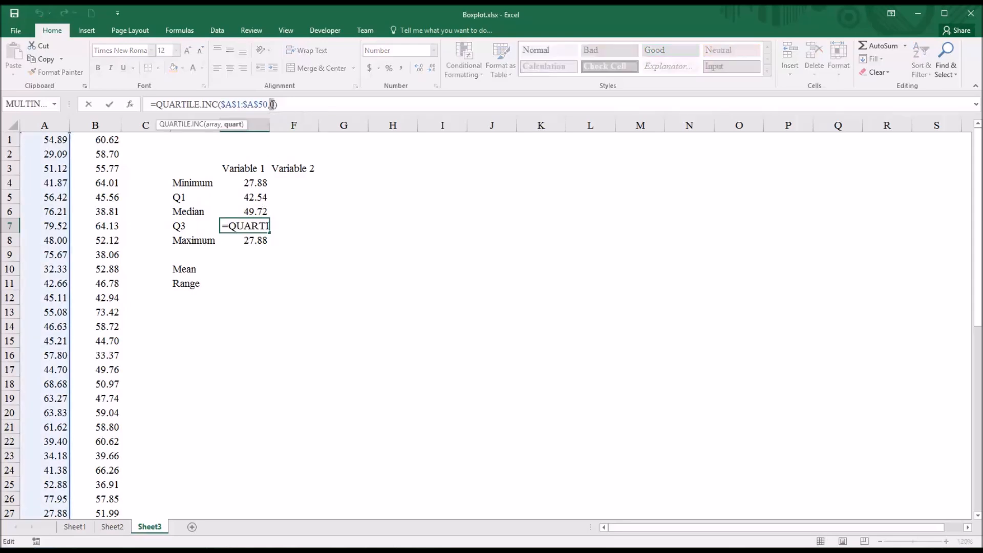
pyautogui.write('3')
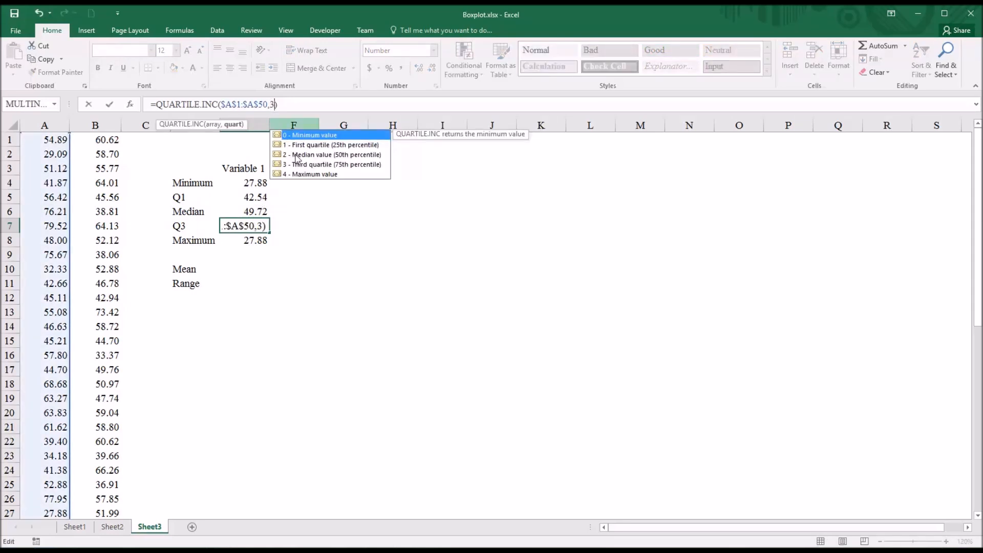
pyautogui.press('Return')
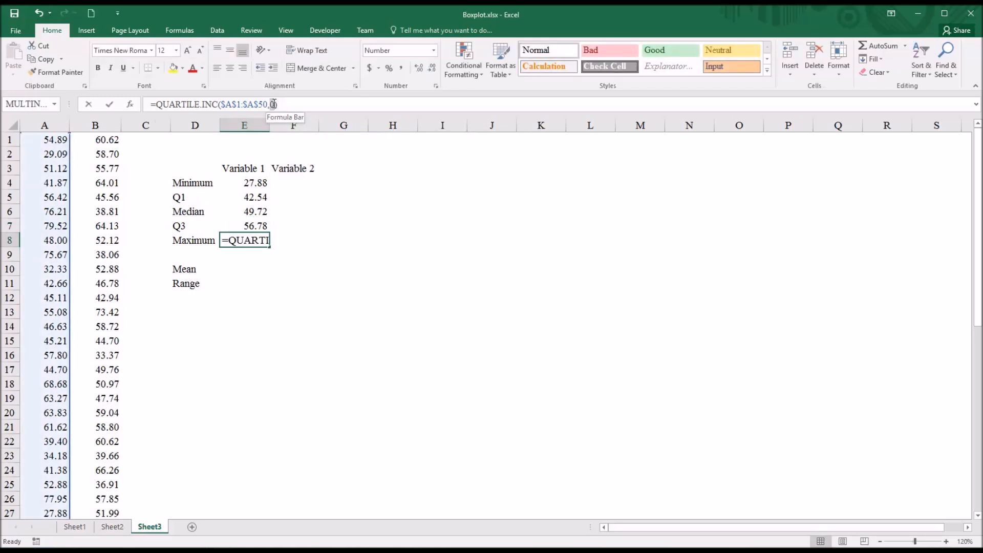
pyautogui.write('4')
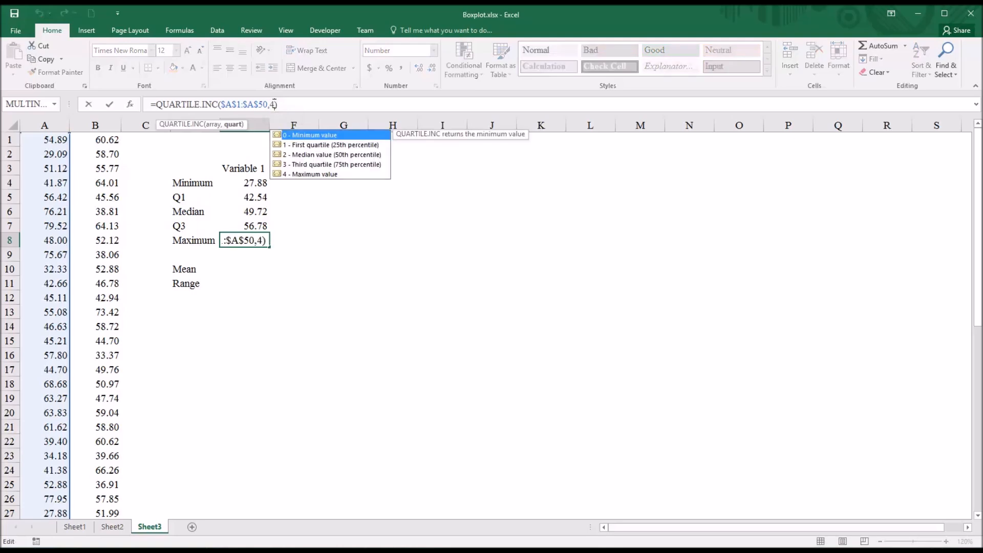
pyautogui.press('Return')
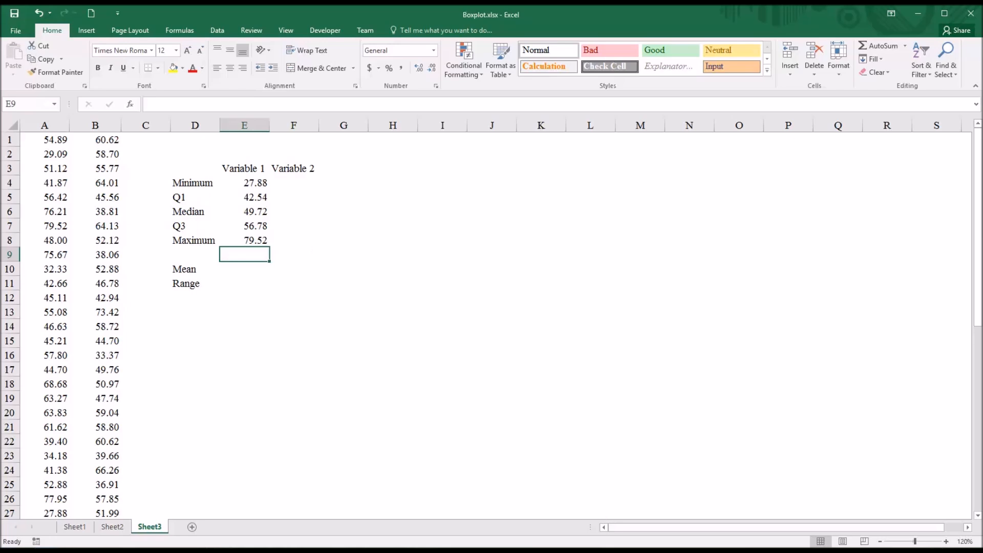
pyautogui.moveTo(99, 189)
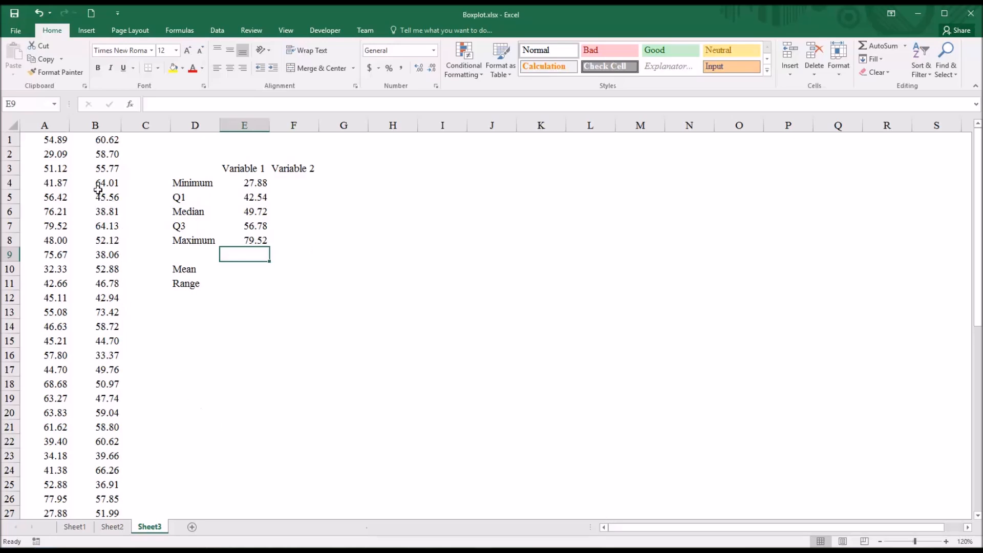
# Step: Make the Minimum formula column-relative (A$1:A$50) and fill Variable 2's five-number summary (22.74 to 73.42)
pyautogui.click(244, 182)
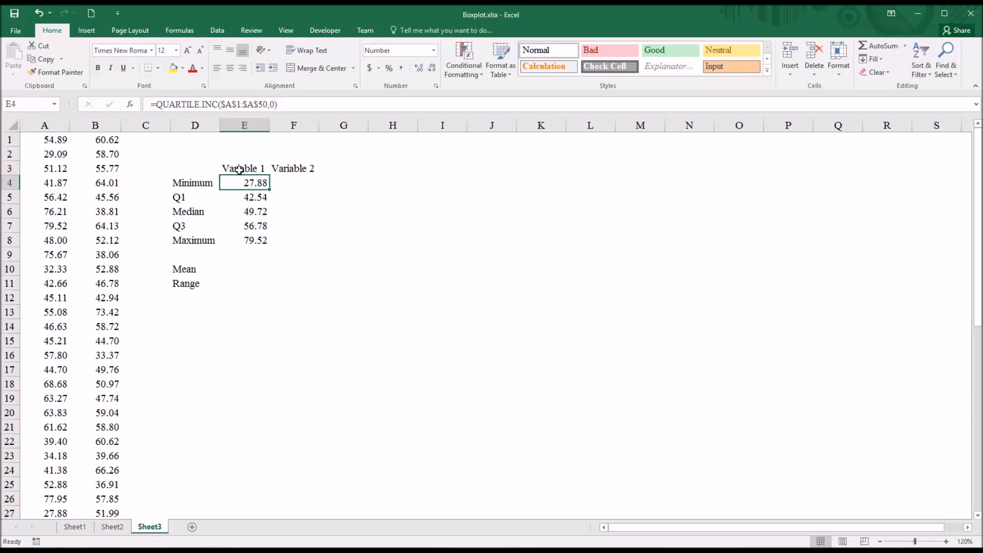
pyautogui.moveTo(230, 104)
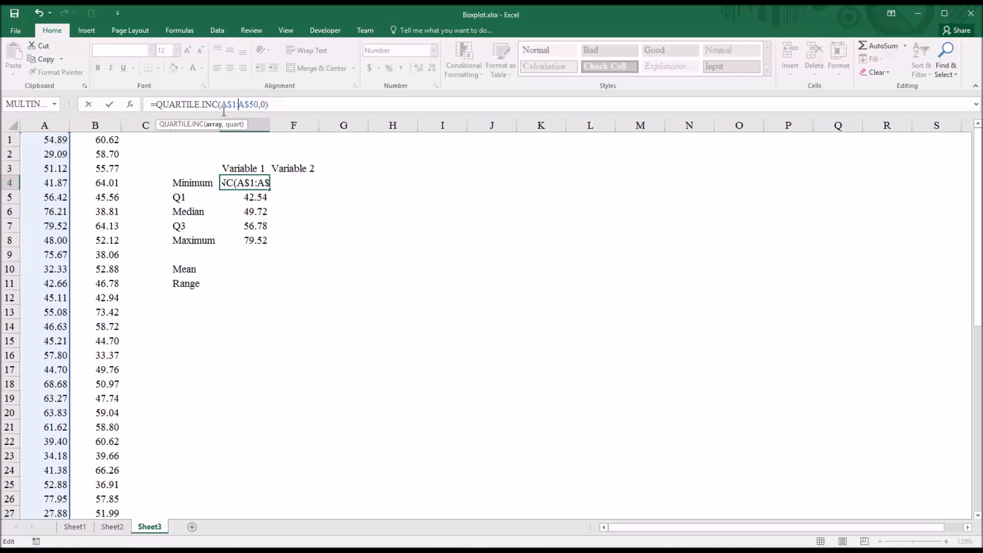
pyautogui.press('Return')
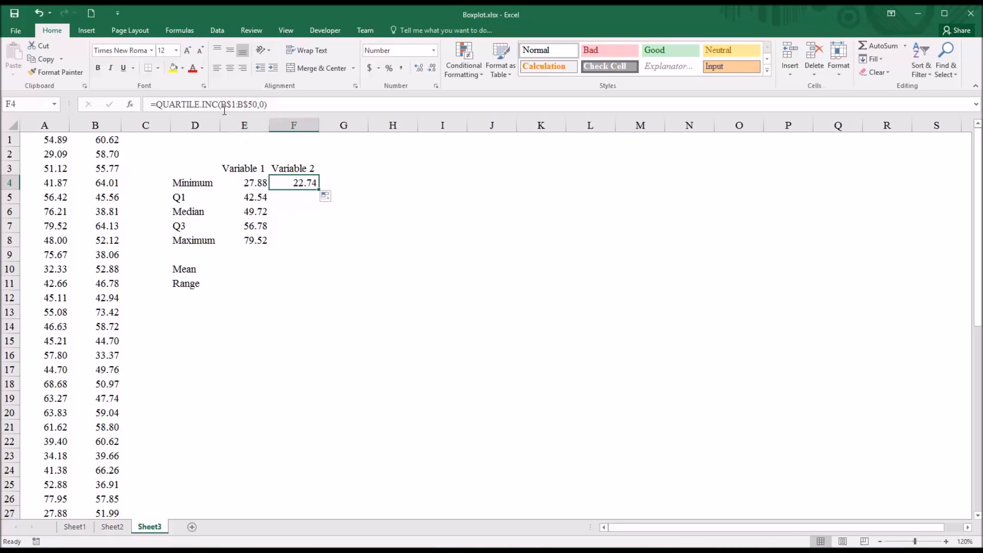
pyautogui.moveTo(224, 104)
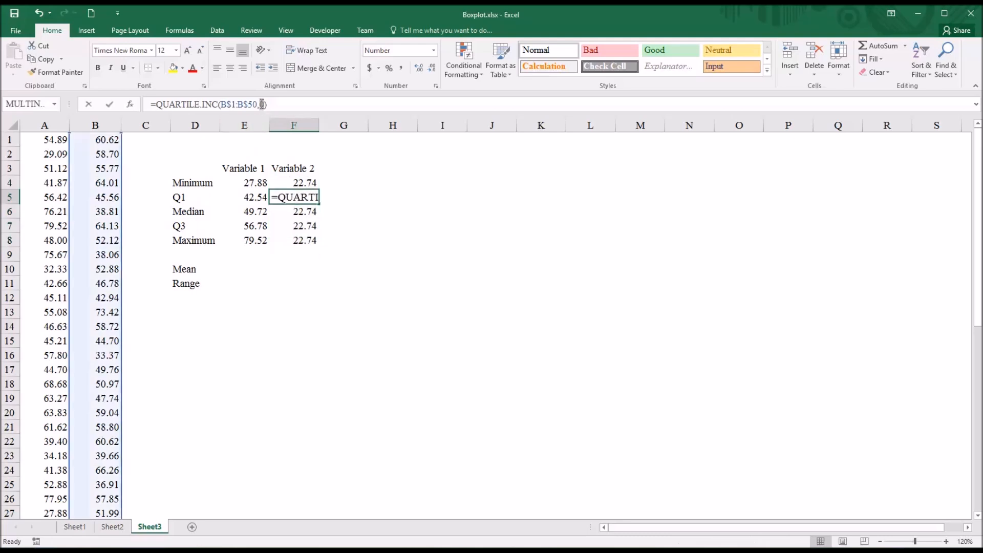
pyautogui.press('Return')
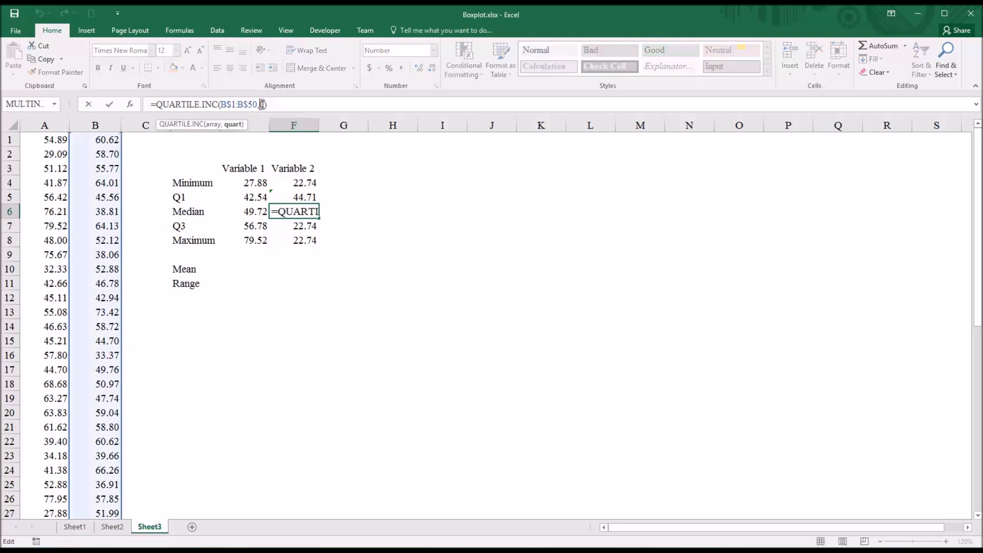
pyautogui.press('Return')
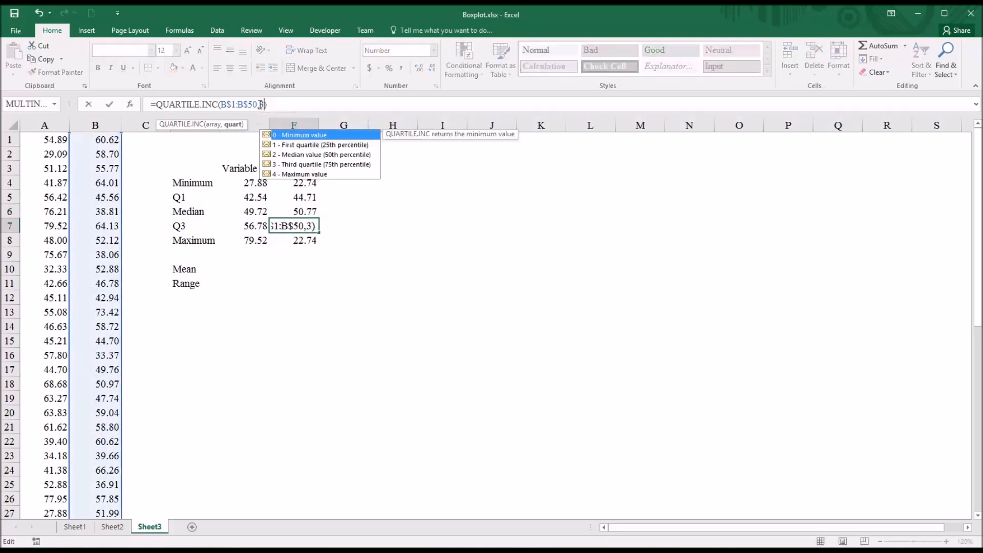
pyautogui.press('Return')
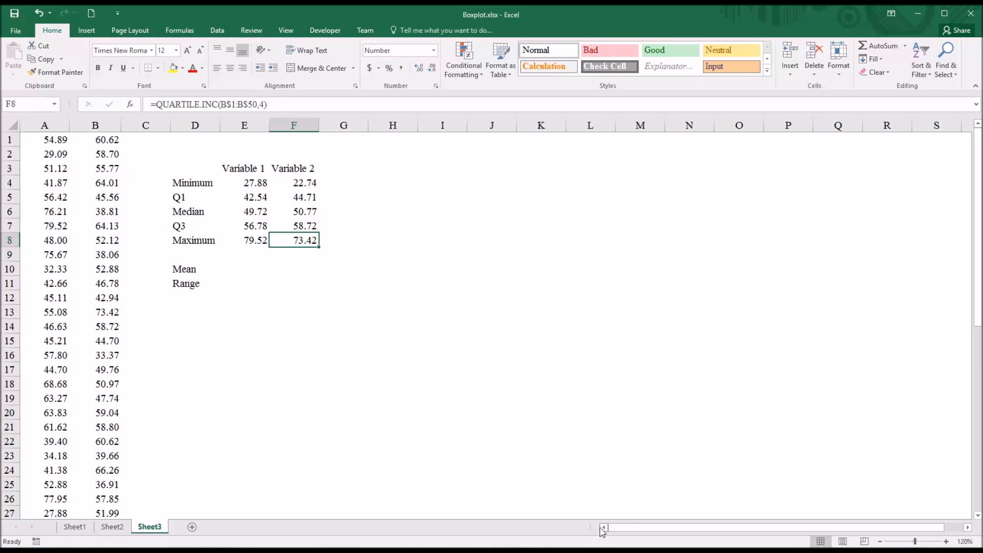
pyautogui.moveTo(246, 182)
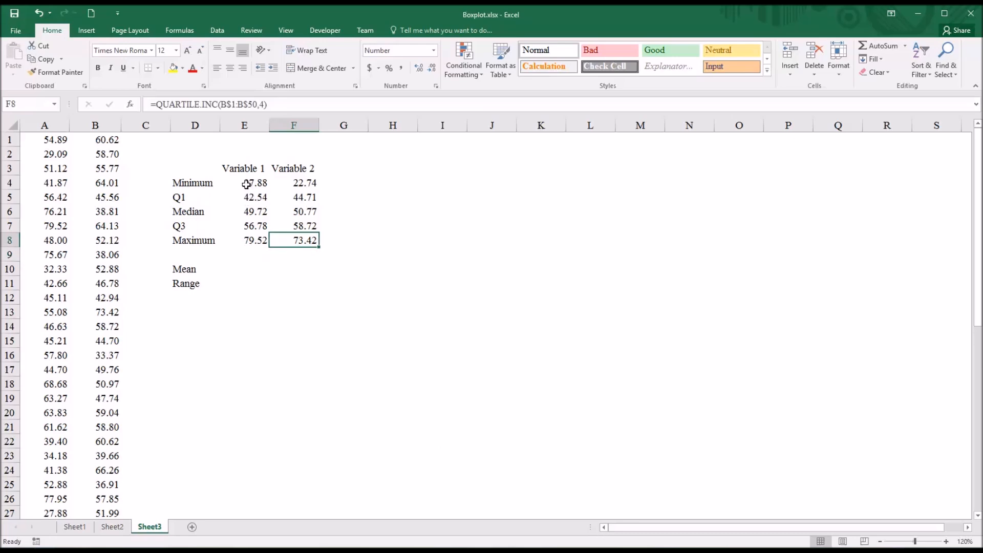
pyautogui.click(294, 182)
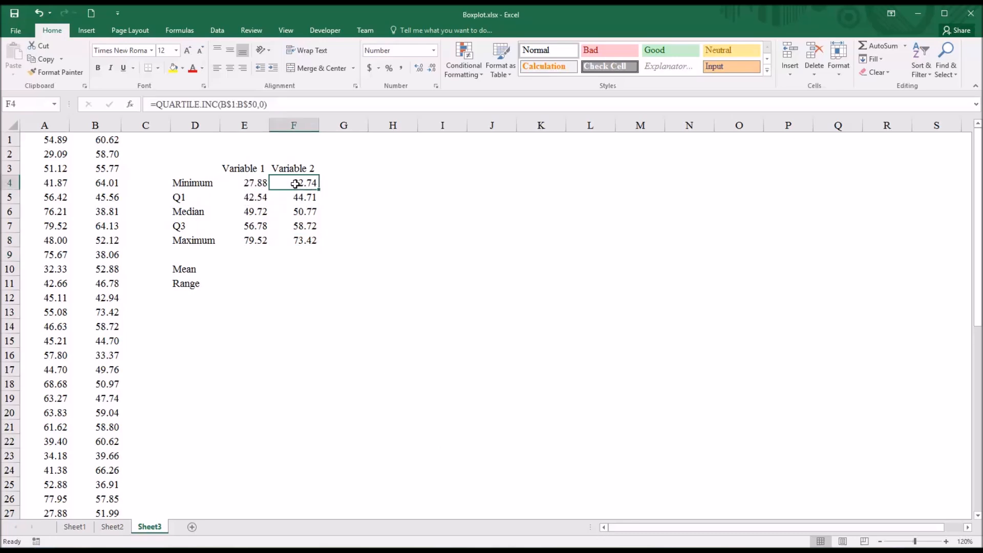
pyautogui.moveTo(241, 270)
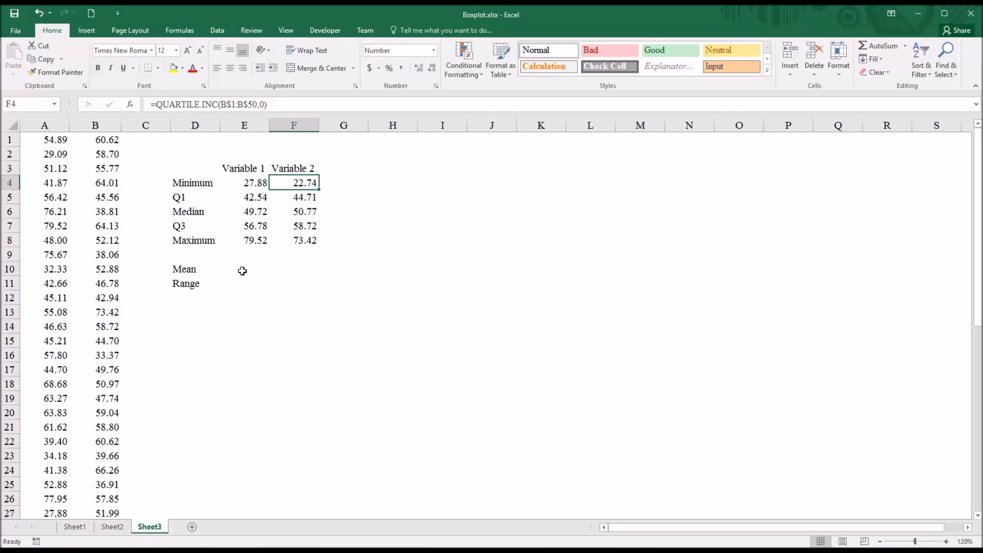
# Step: Compute the means with AVERAGE over A1:A50 and B1:B50, giving 51.08 and 50.64
pyautogui.click(243, 270)
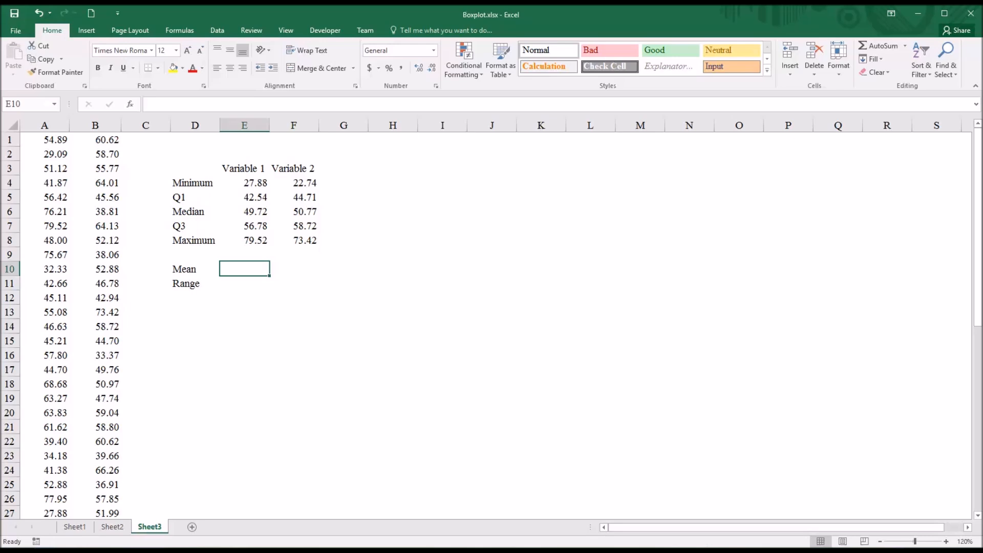
pyautogui.moveTo(51, 153)
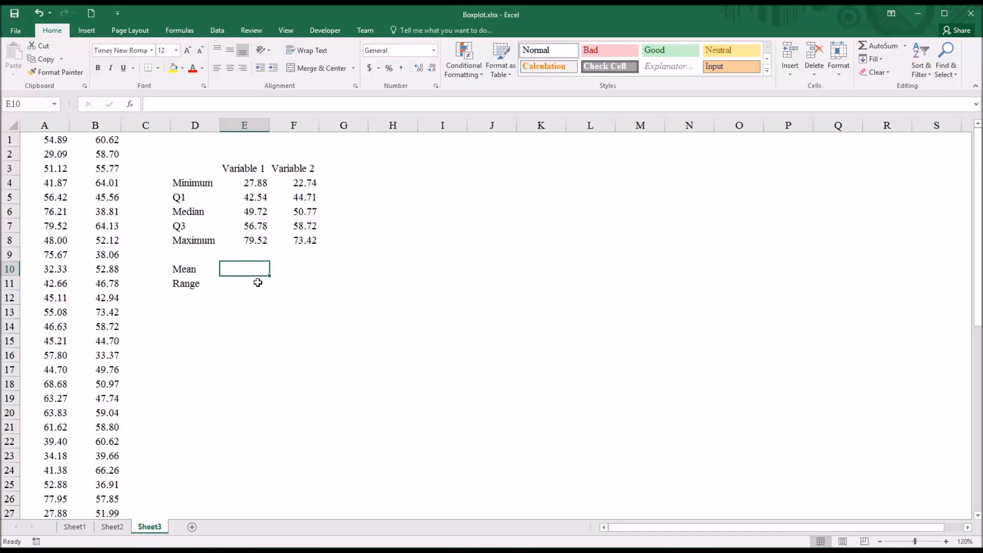
pyautogui.write('=av')
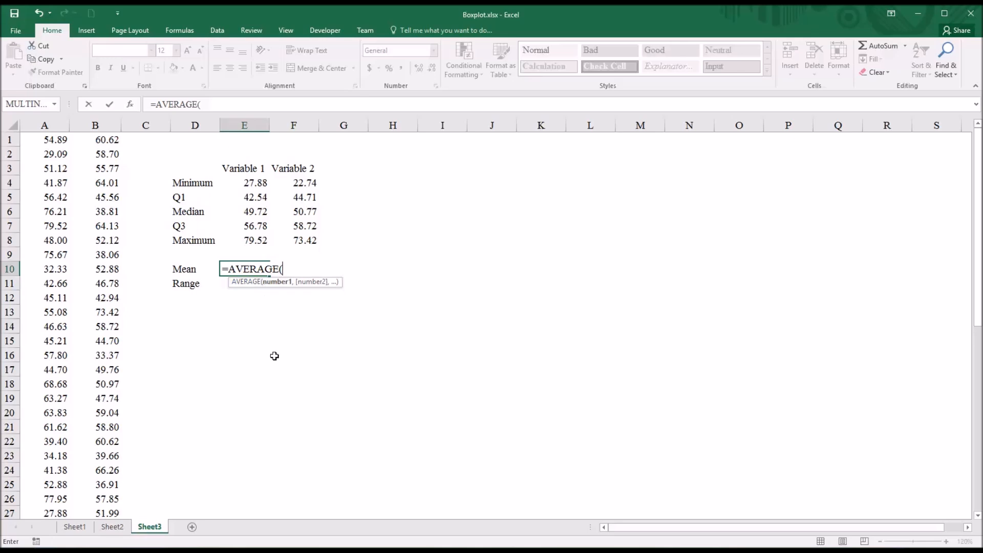
pyautogui.scroll(-3)
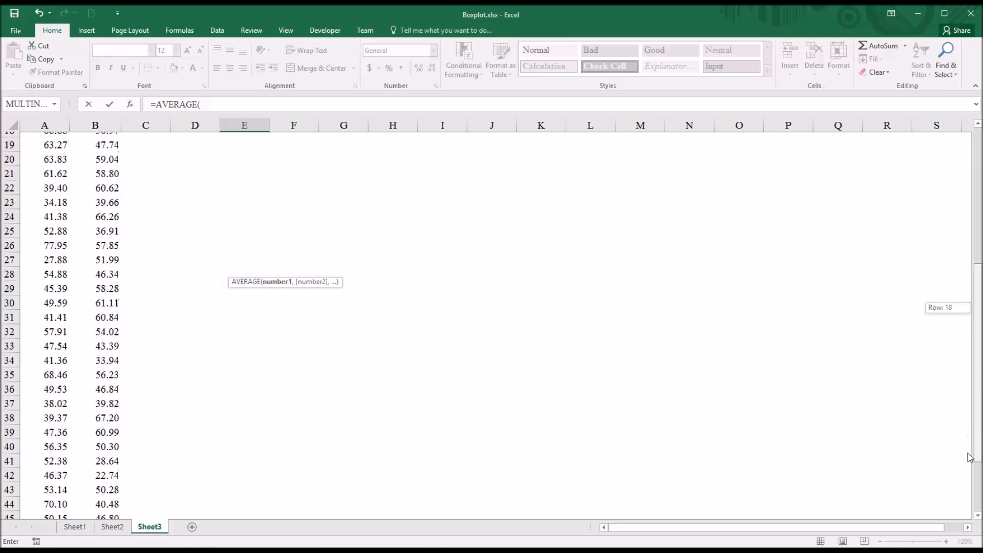
pyautogui.scroll(-3)
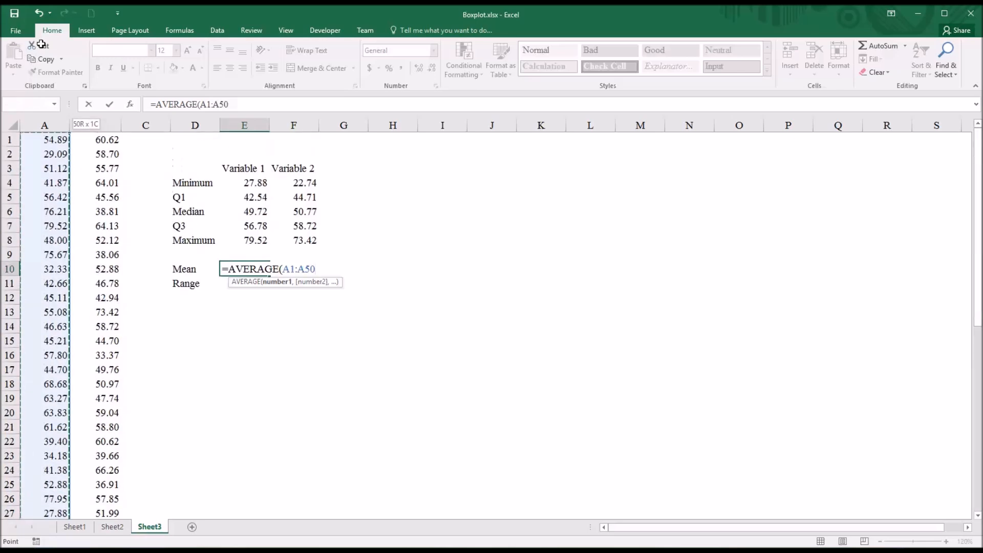
pyautogui.press('Return')
pyautogui.write('=')
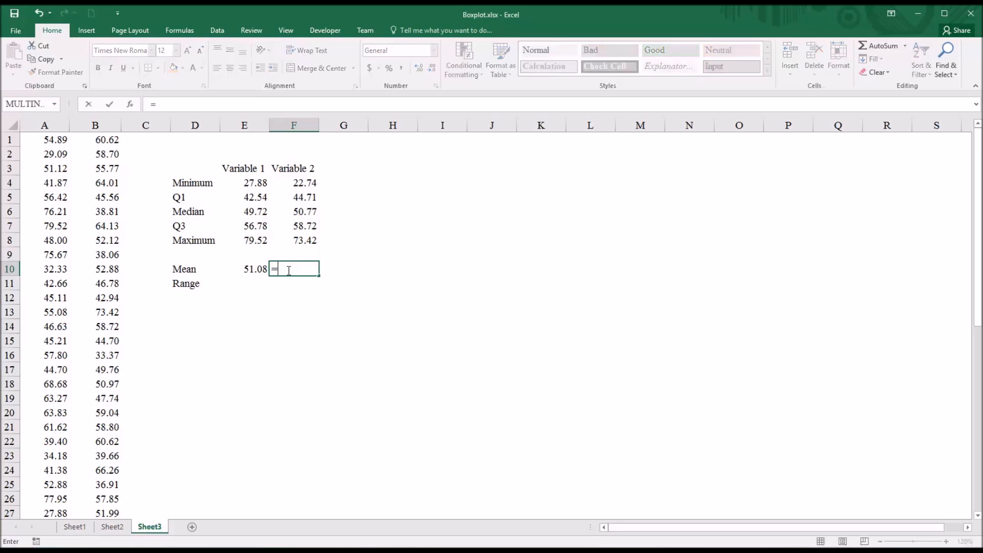
pyautogui.write('av')
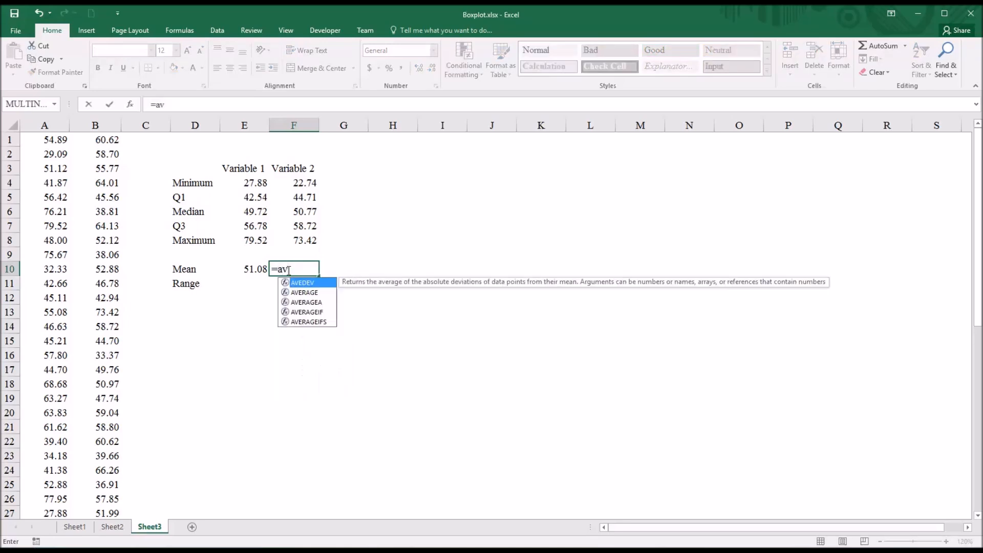
pyautogui.write('er')
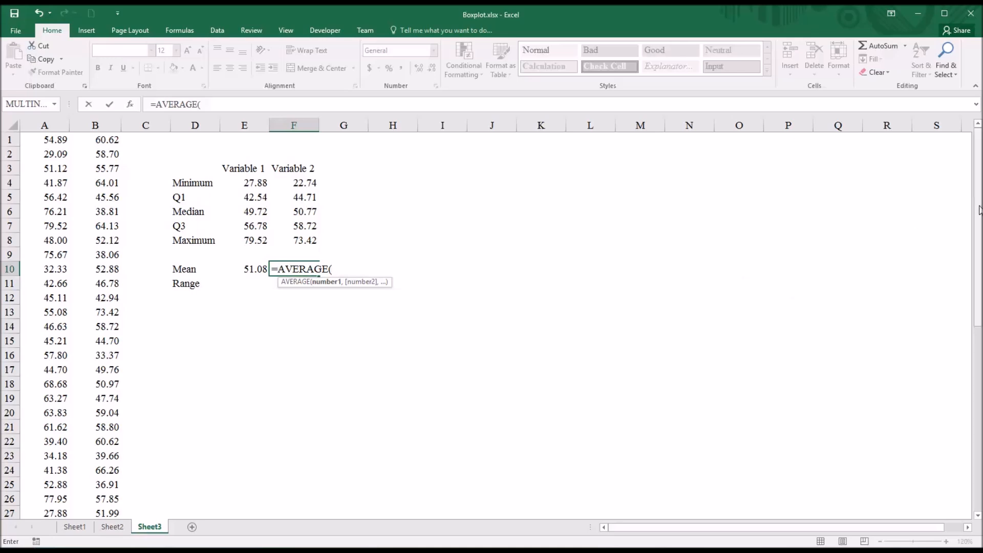
pyautogui.scroll(-3)
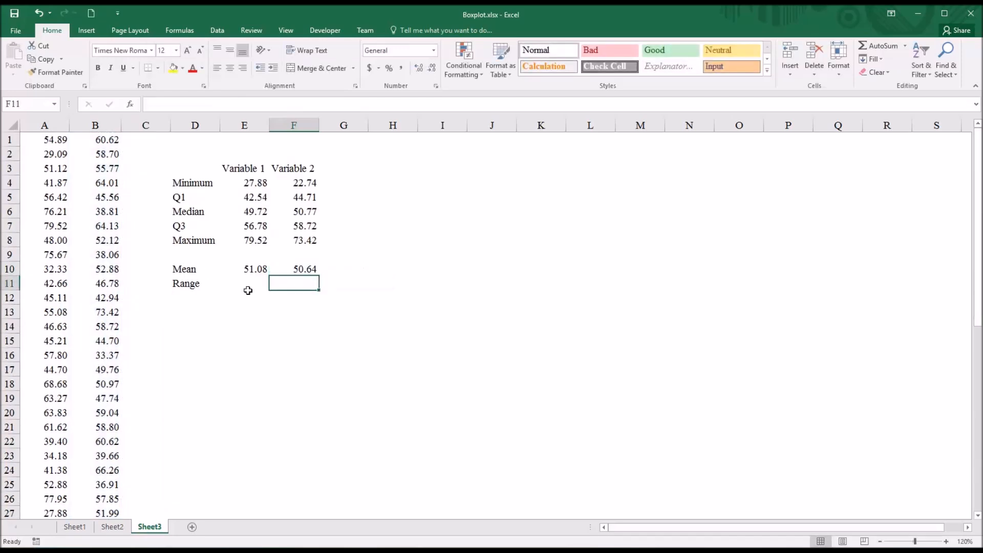
# Step: Compute Range as maximum minus minimum for both variables: 51.64 and 50.68
pyautogui.click(244, 283)
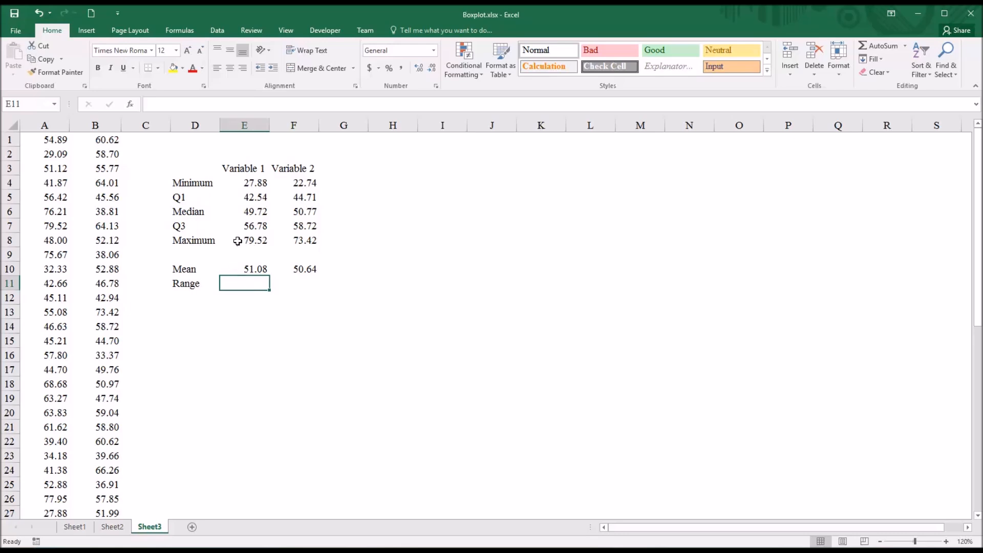
pyautogui.moveTo(244, 264)
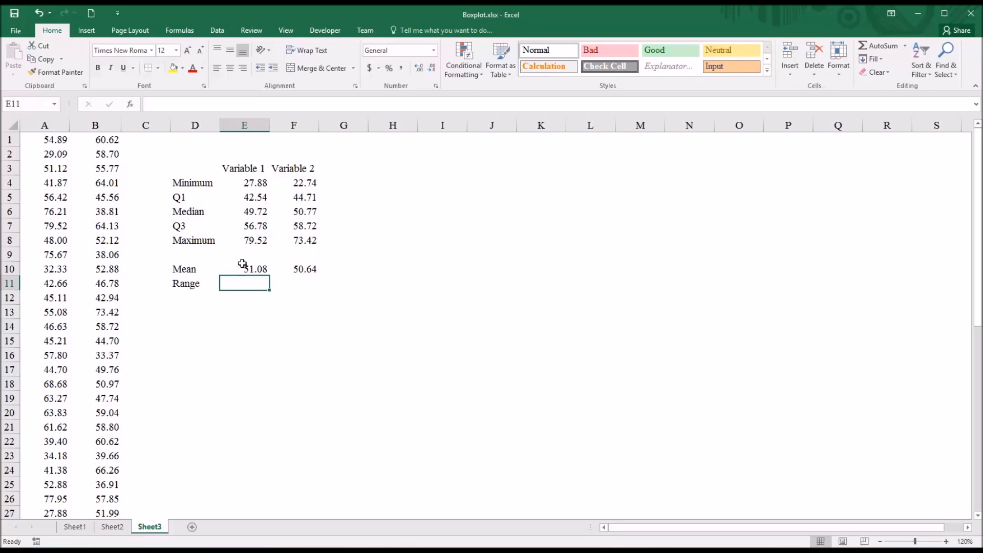
pyautogui.write('=')
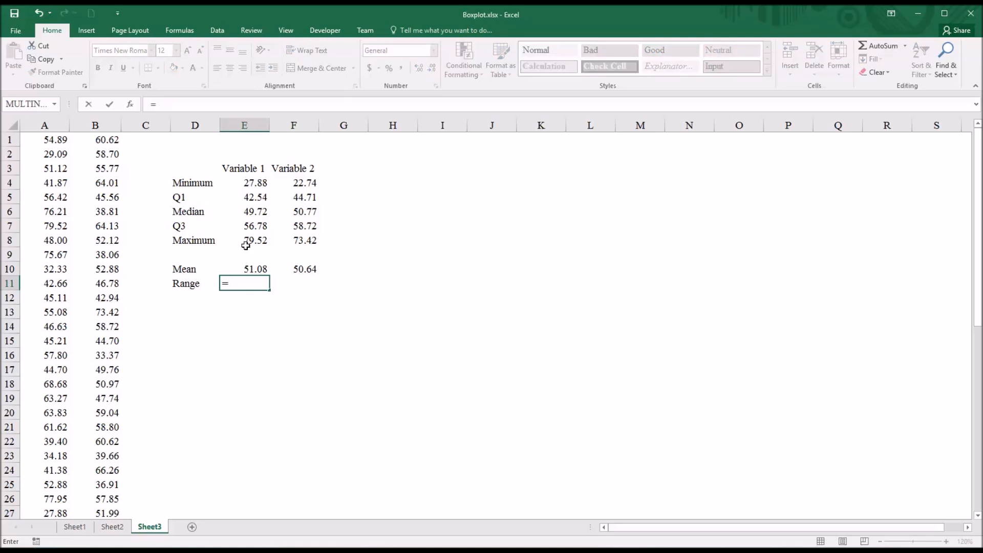
pyautogui.click(244, 239)
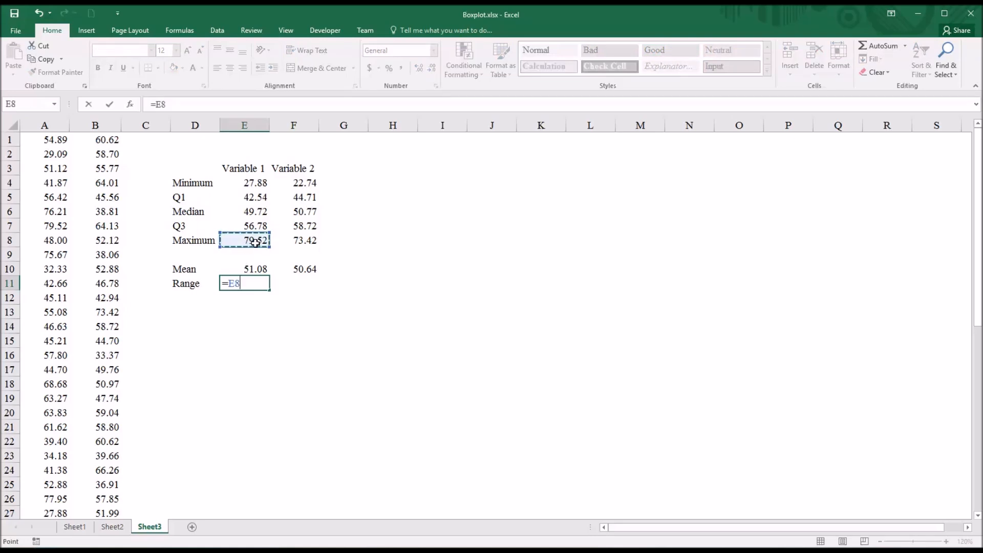
pyautogui.click(244, 182)
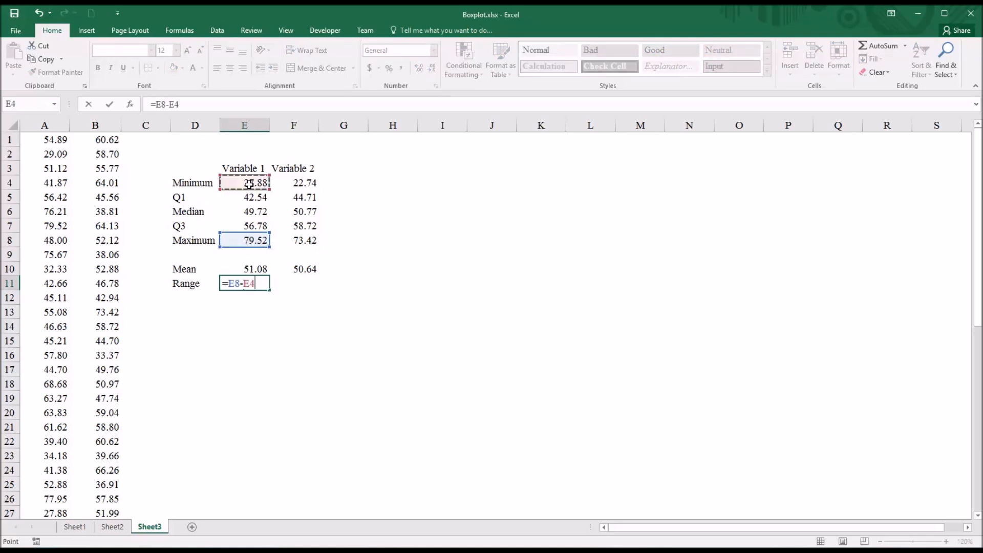
pyautogui.press('Return')
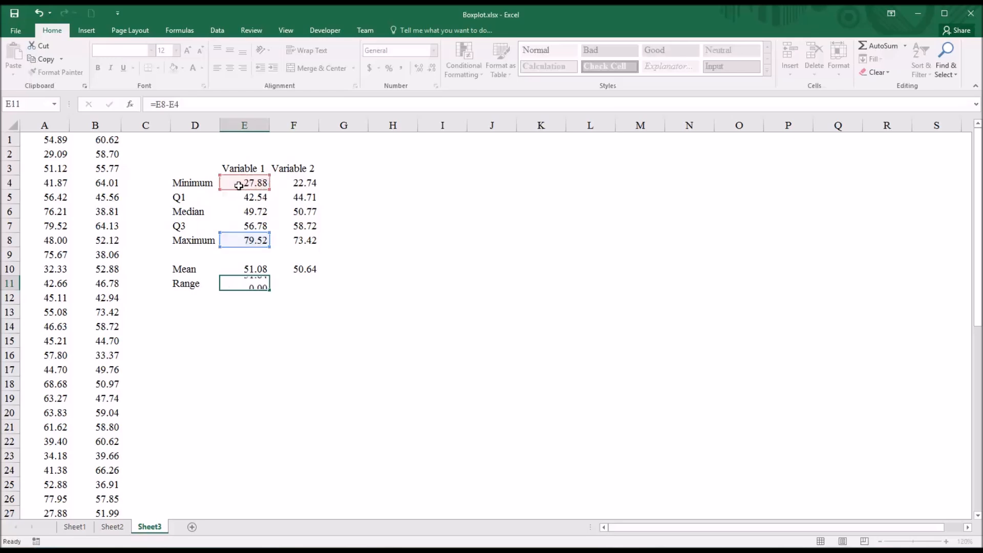
pyautogui.click(294, 283)
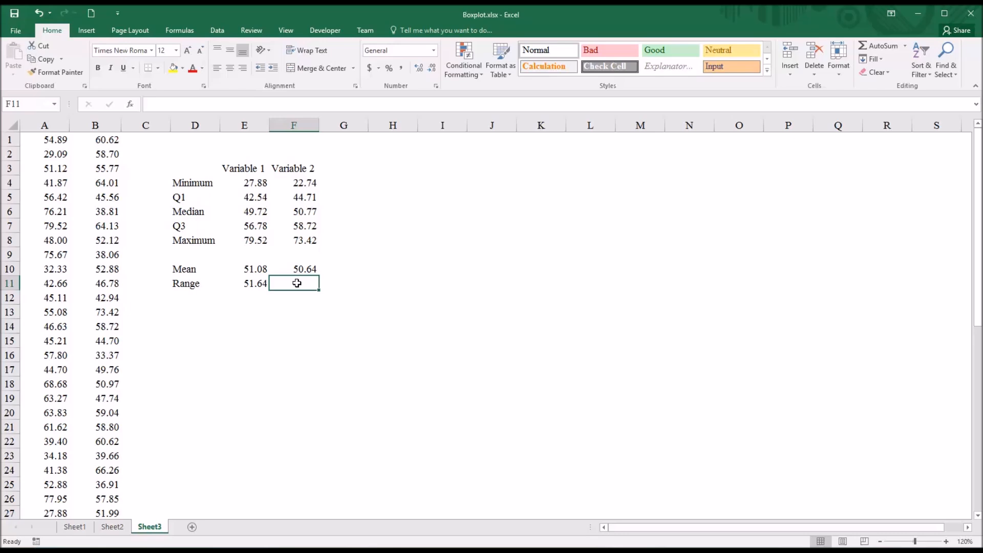
pyautogui.write('=')
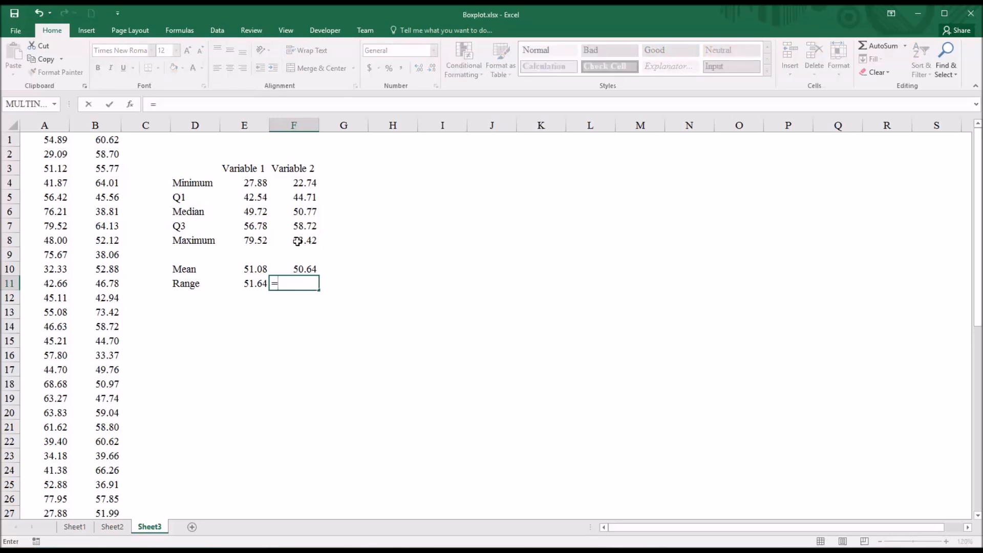
pyautogui.click(293, 239)
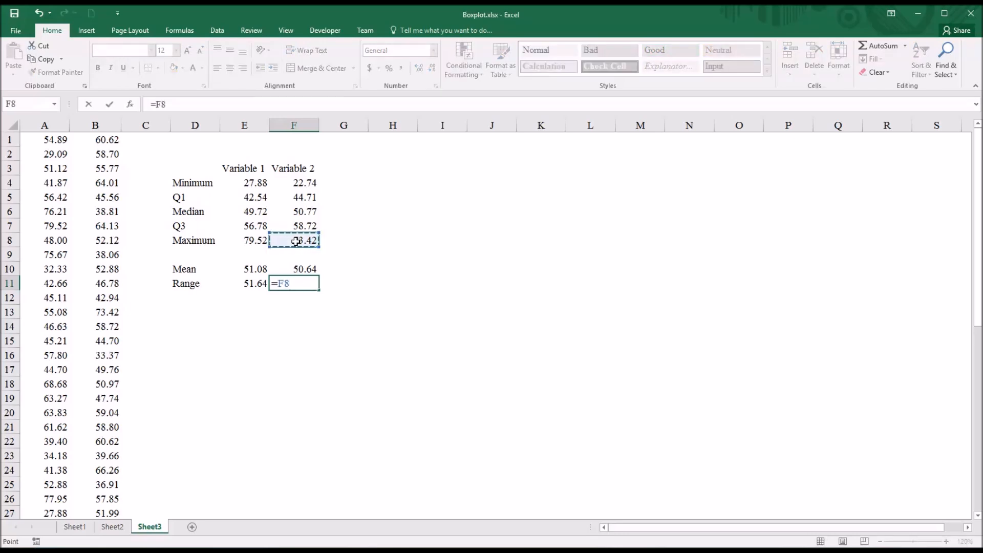
pyautogui.click(294, 182)
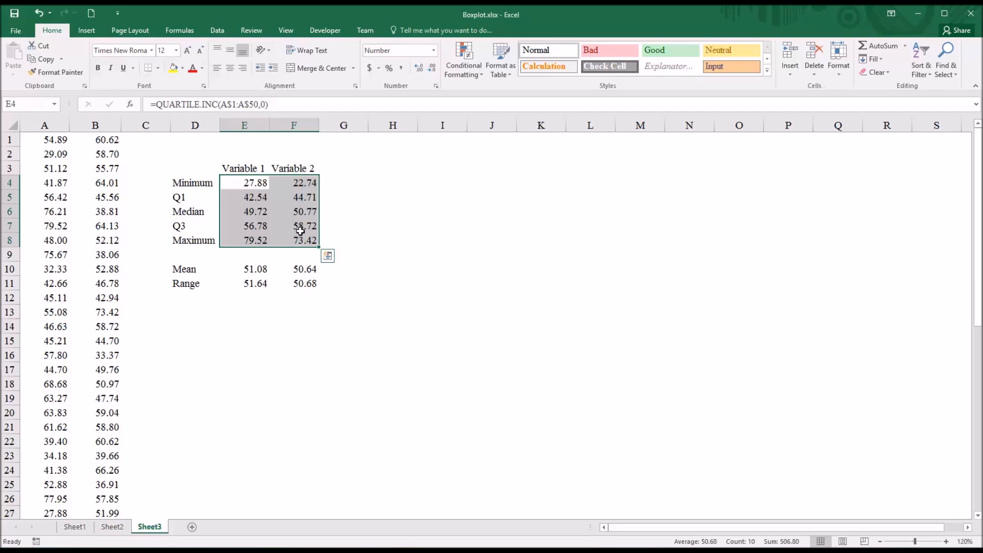
# Step: Select the raw data A1:B50 as the chart's source
pyautogui.click(343, 225)
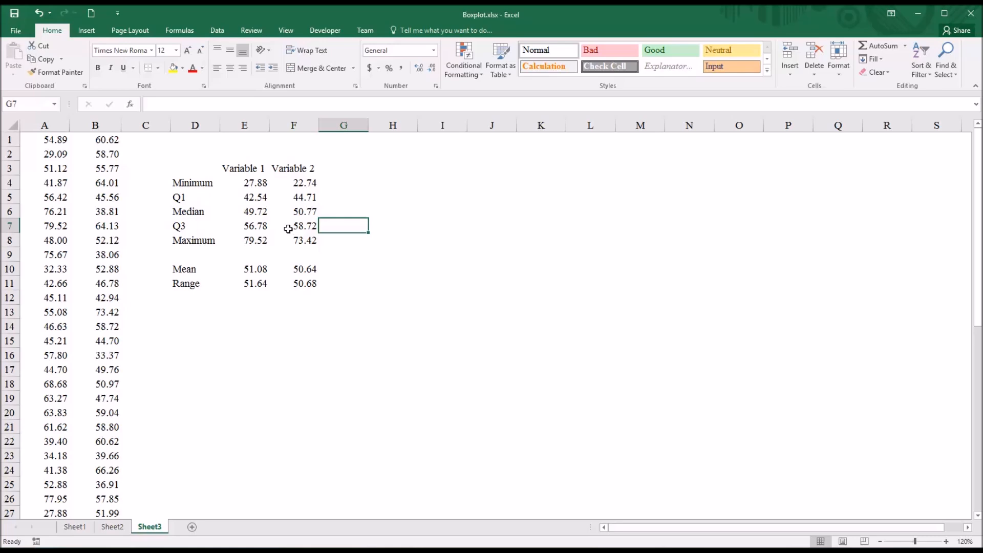
pyautogui.moveTo(41, 140)
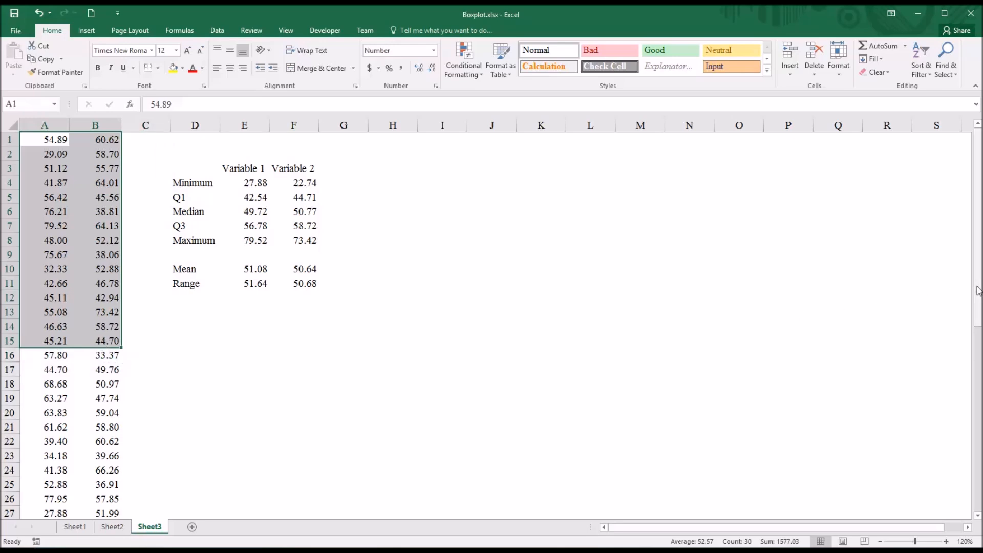
pyautogui.scroll(-3)
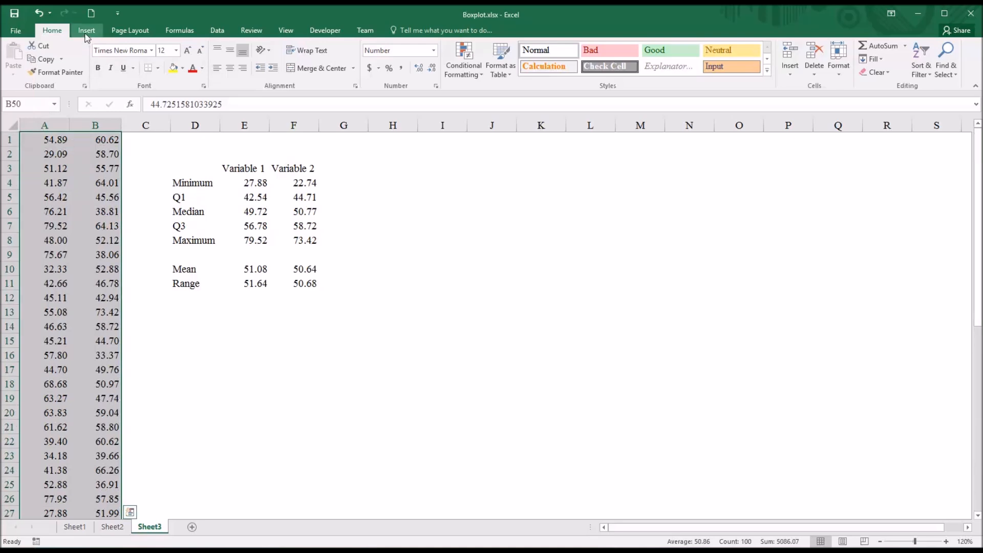
# Step: Insert a Box and Whisker statistical chart of both variables
pyautogui.click(86, 30)
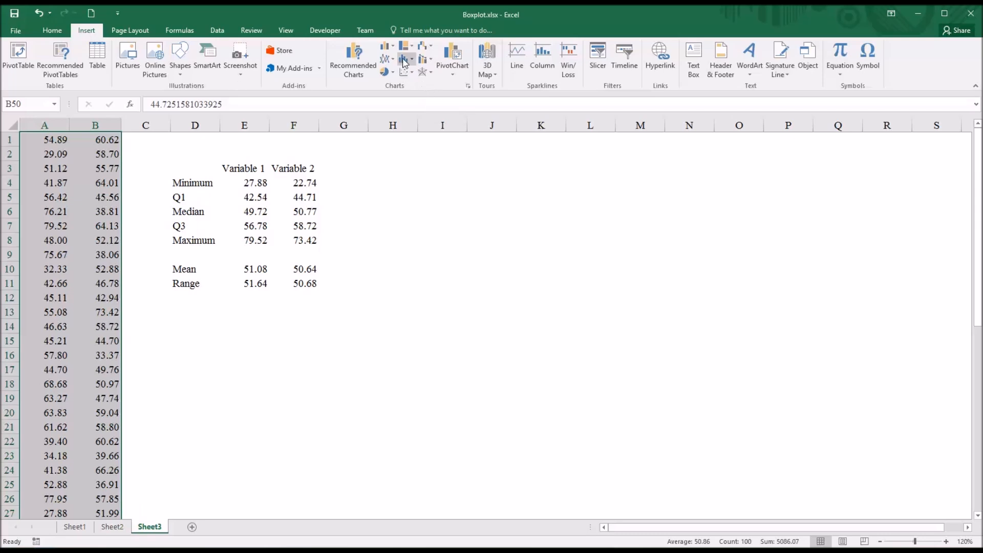
pyautogui.moveTo(405, 60)
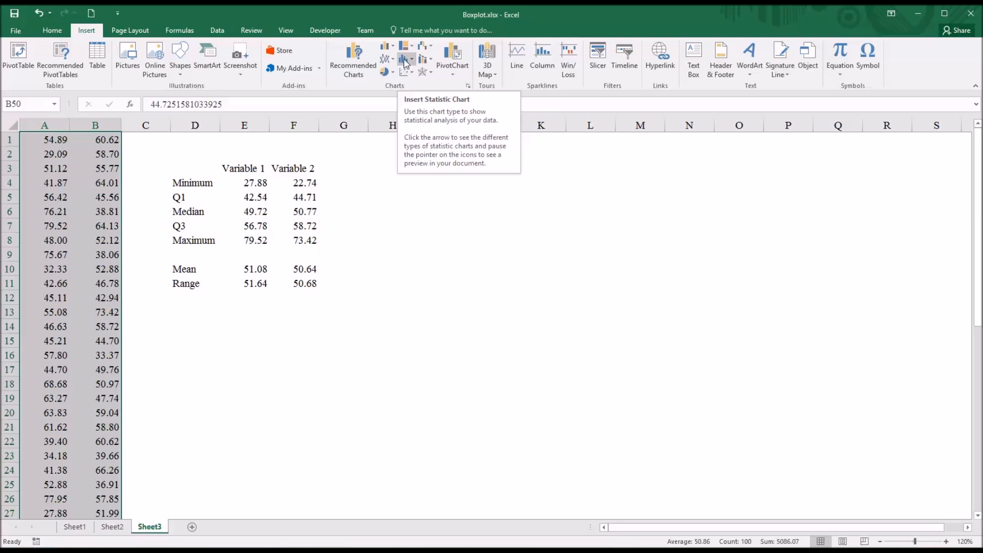
pyautogui.moveTo(415, 67)
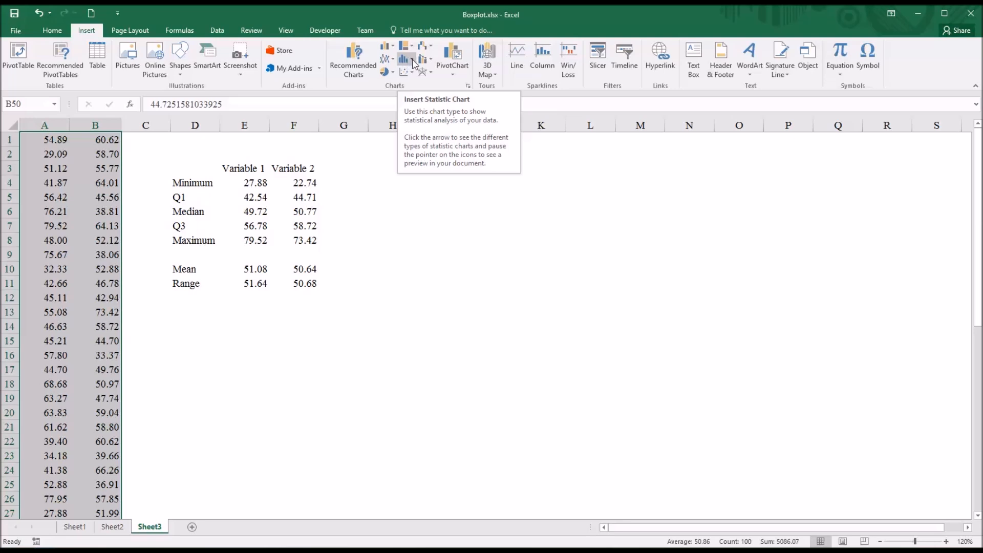
pyautogui.click(407, 59)
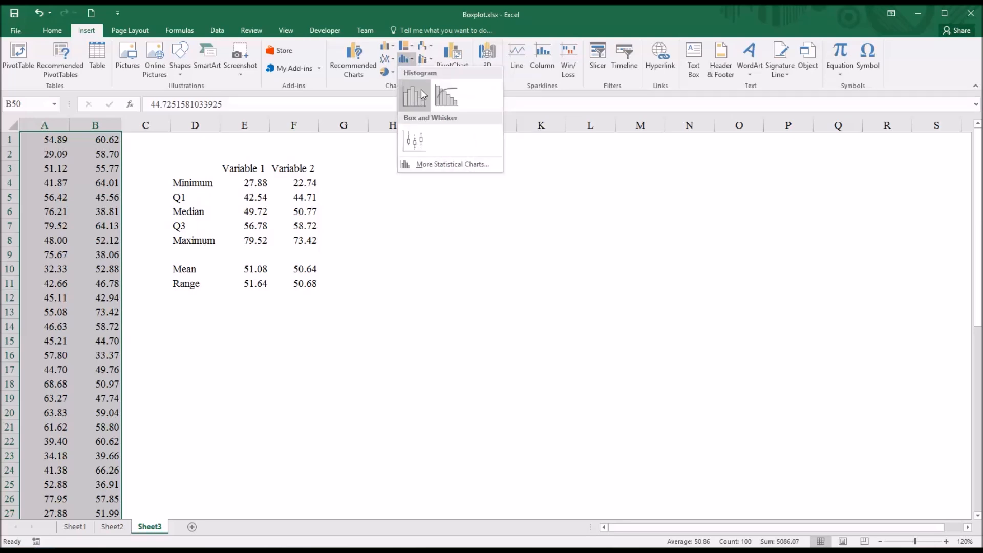
pyautogui.click(414, 95)
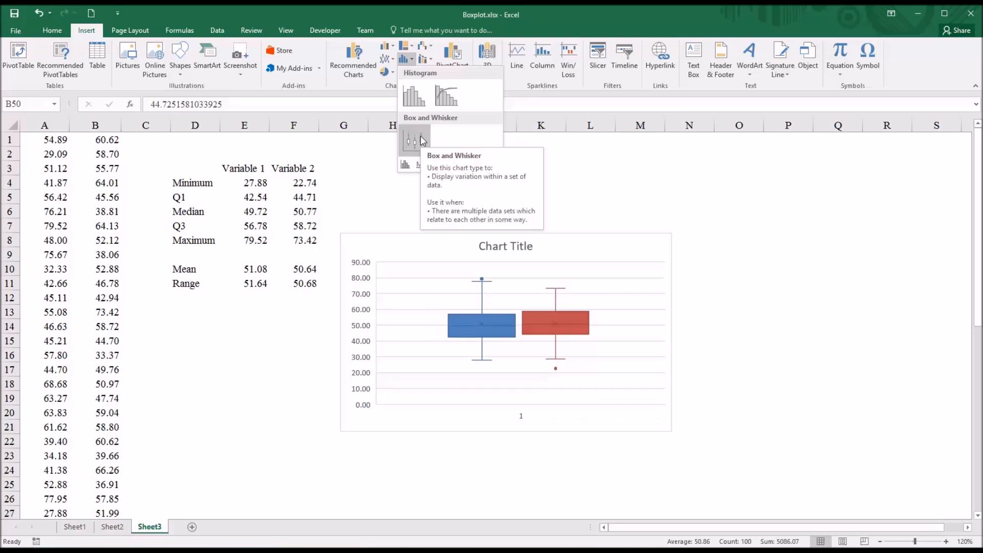
pyautogui.moveTo(418, 140)
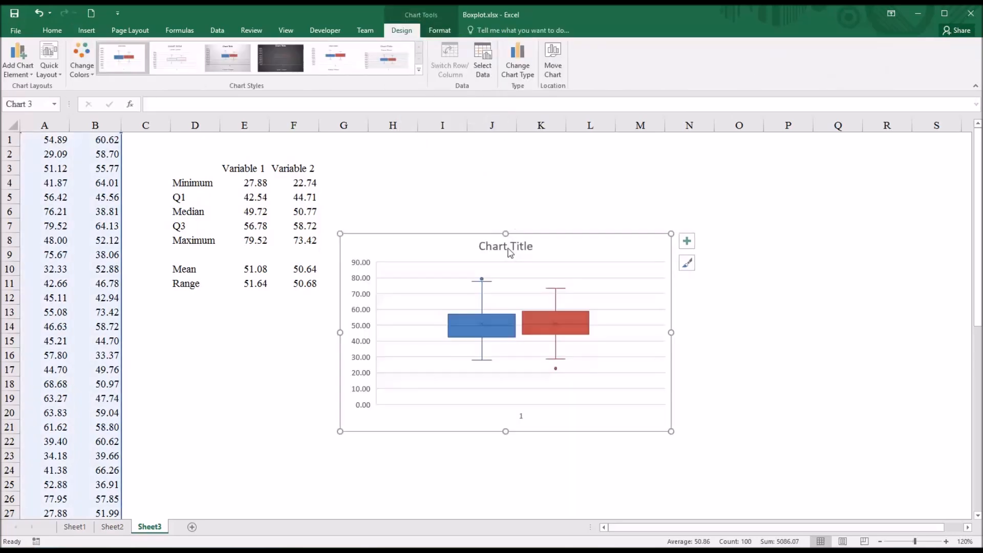
# Step: Delete the chart title and enlarge the chart across columns G to R
pyautogui.click(505, 246)
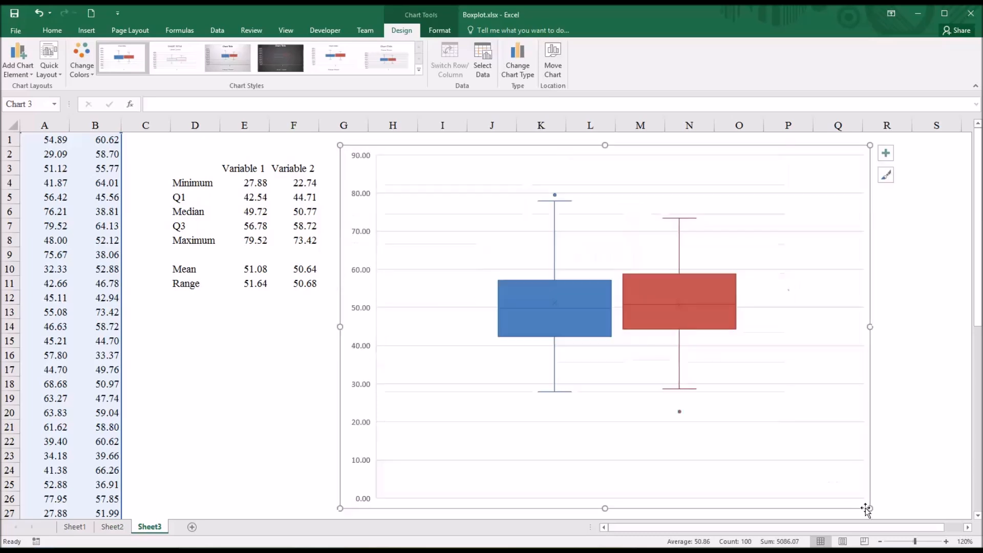
pyautogui.click(294, 383)
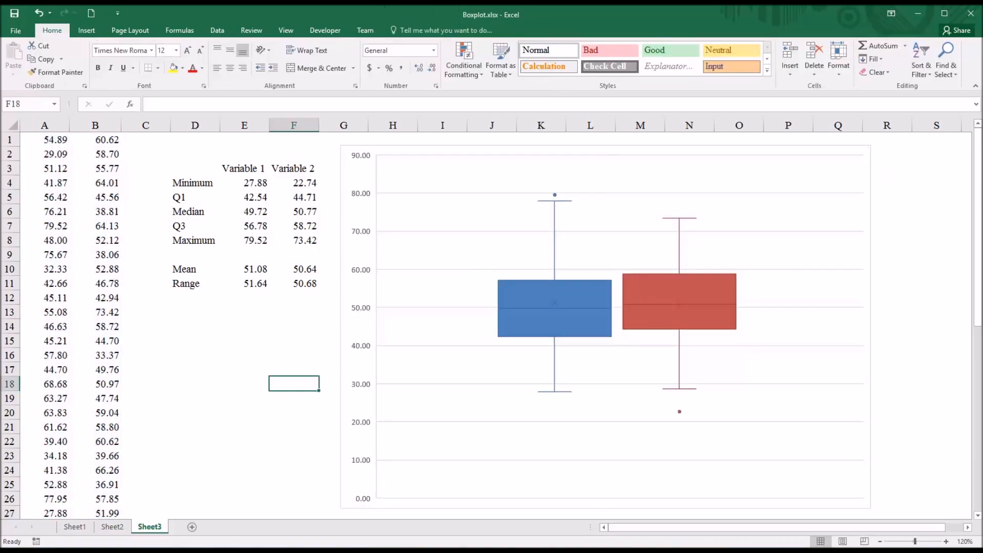
pyautogui.moveTo(207, 275)
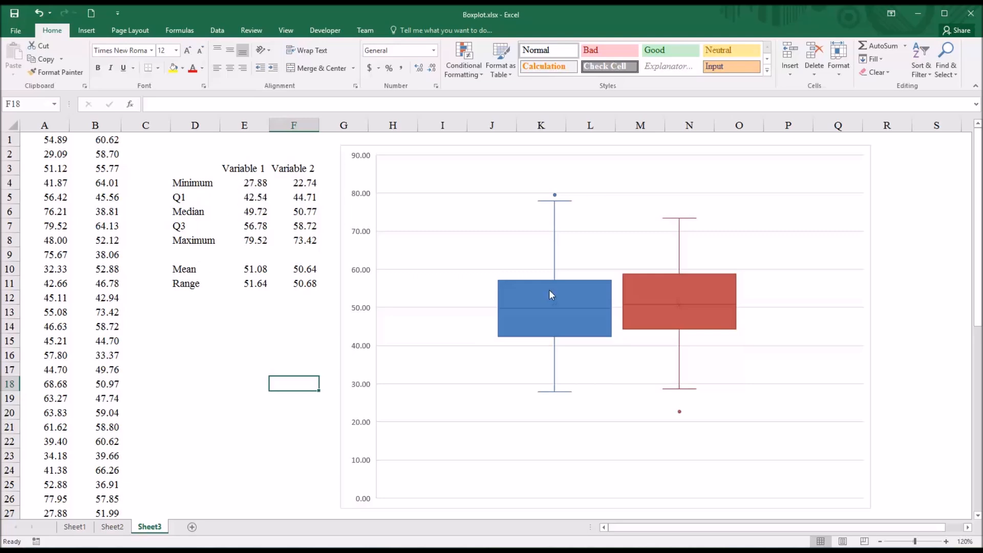
# Step: Set the blue box series' quartile calculation to Inclusive median in Format Data Series
pyautogui.rightClick(552, 307)
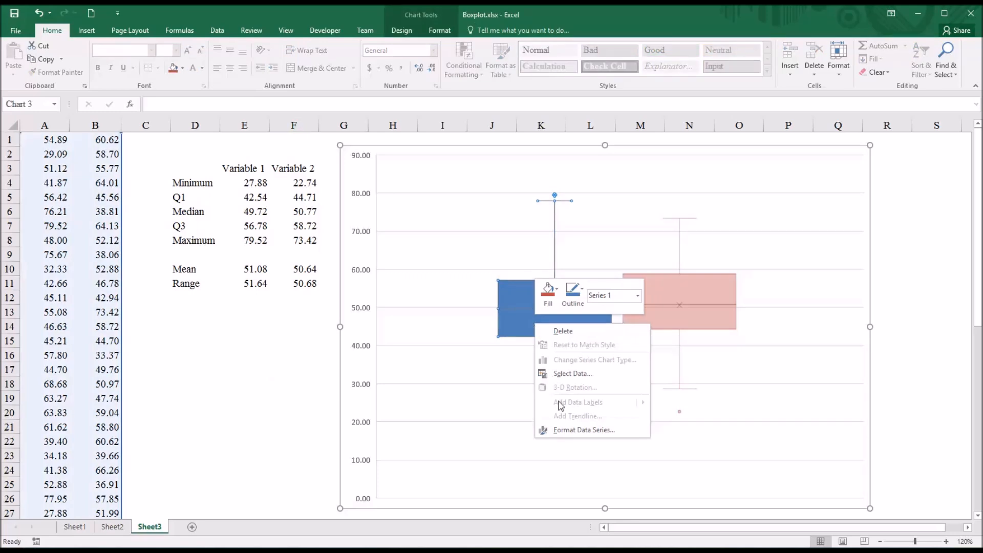
pyautogui.click(584, 429)
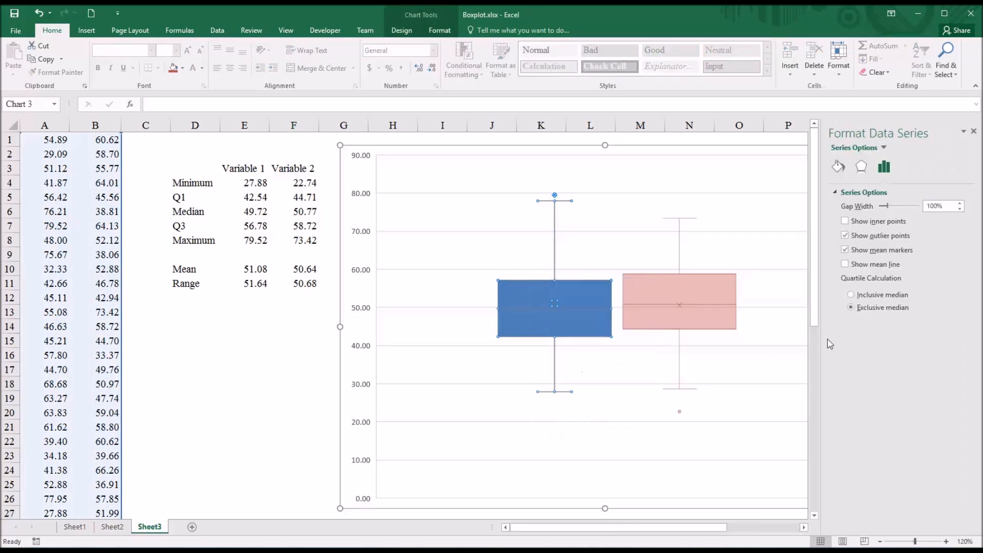
pyautogui.moveTo(848, 288)
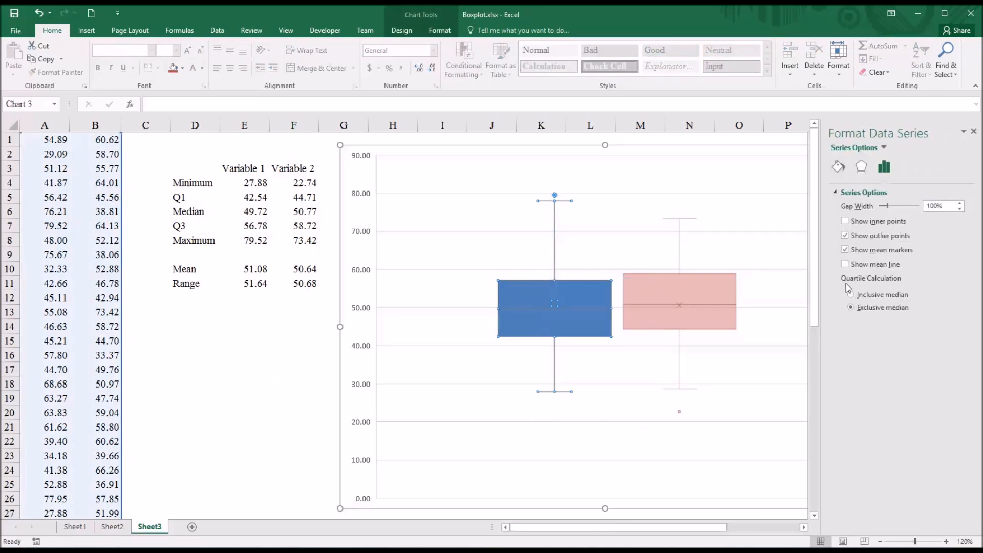
pyautogui.click(851, 307)
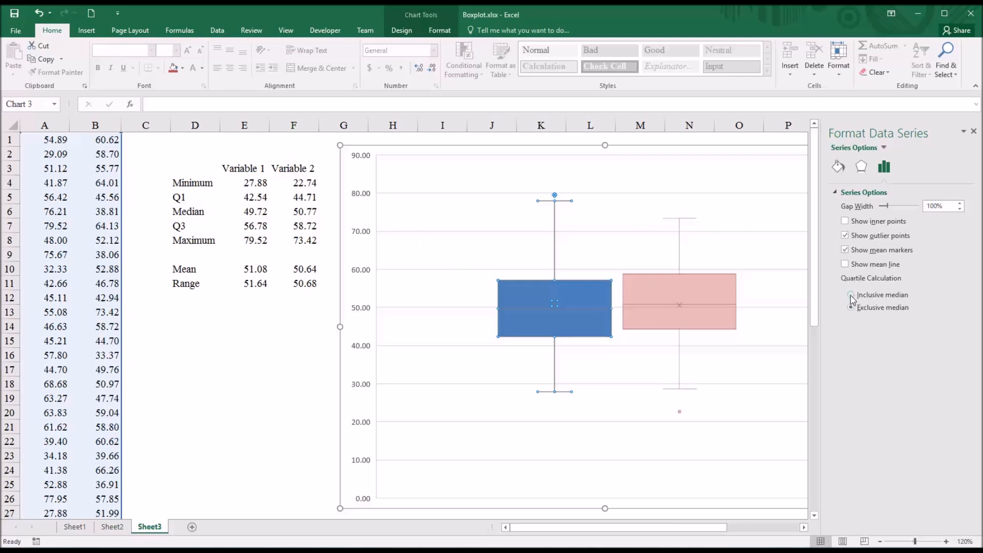
pyautogui.click(851, 295)
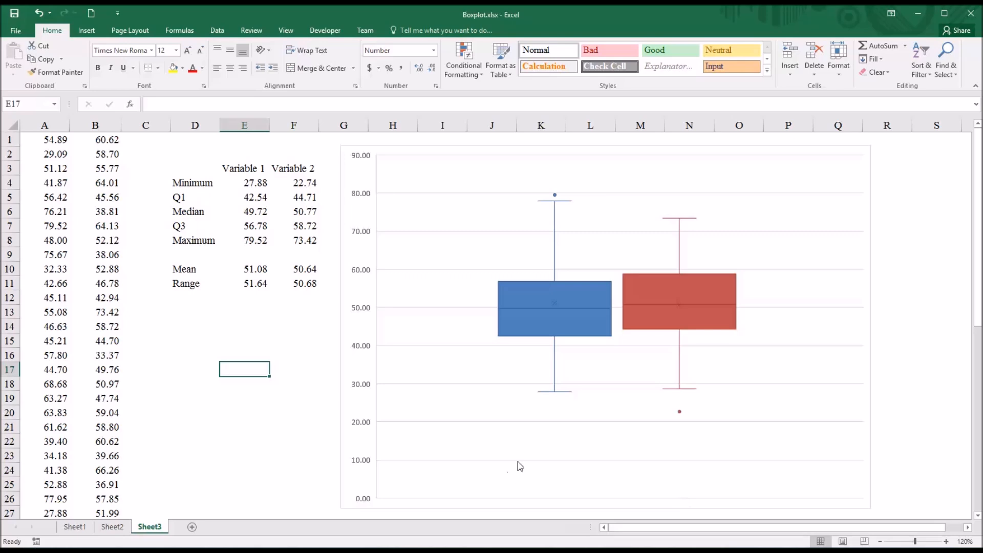
pyautogui.moveTo(625, 317)
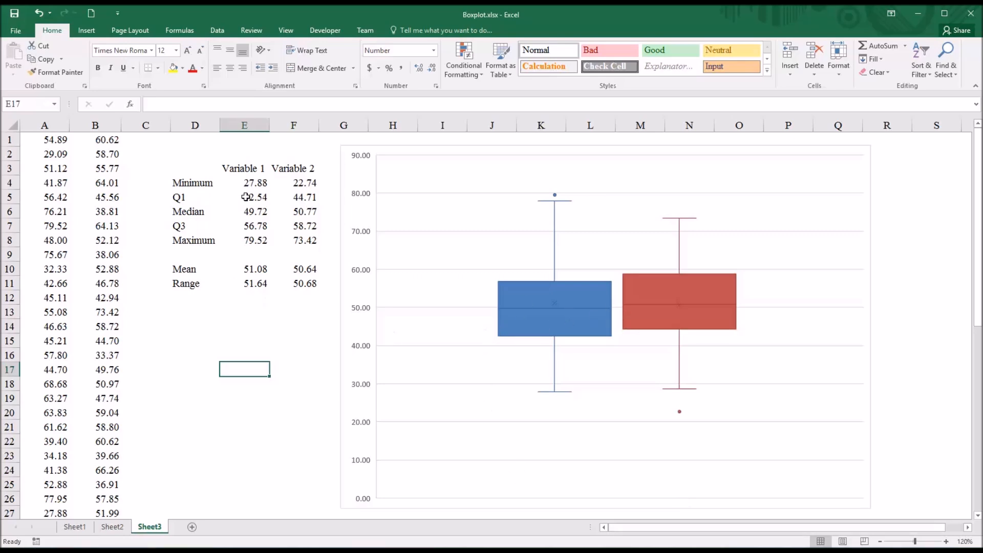
pyautogui.moveTo(463, 456)
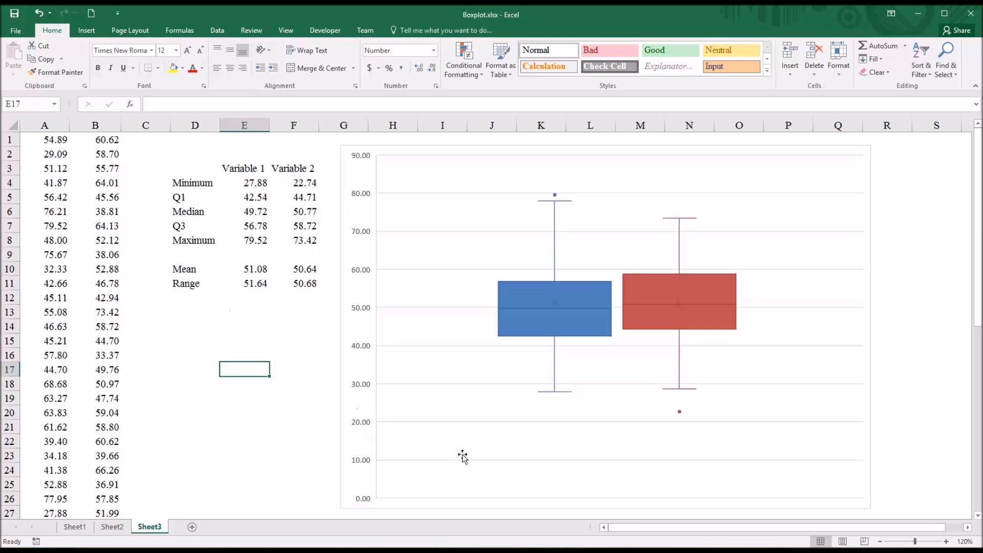
pyautogui.click(294, 297)
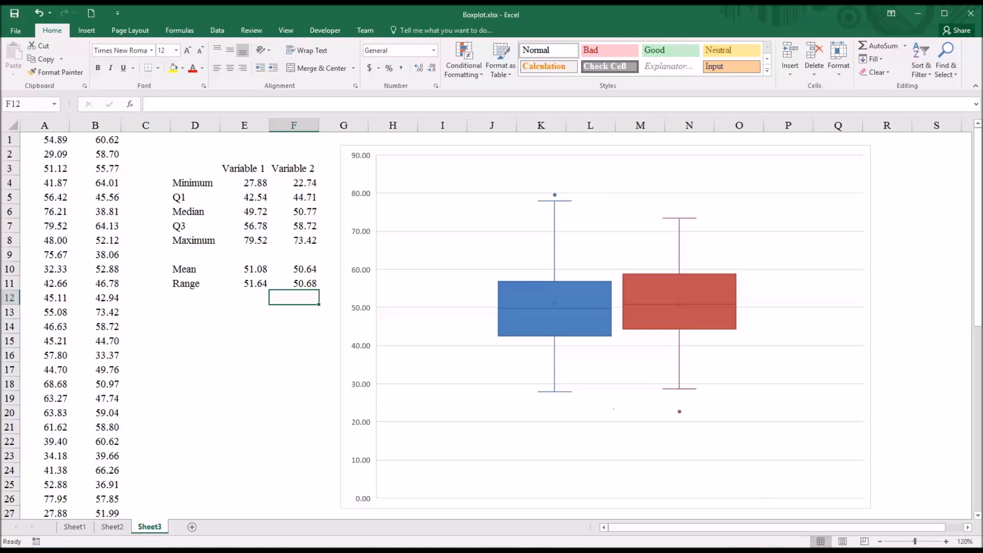
pyautogui.moveTo(550, 379)
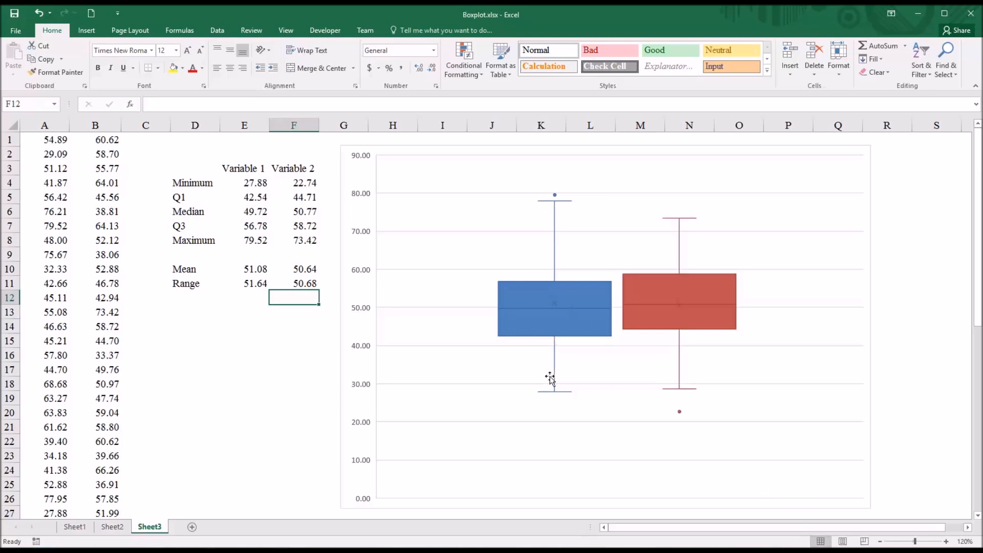
pyautogui.moveTo(554, 393)
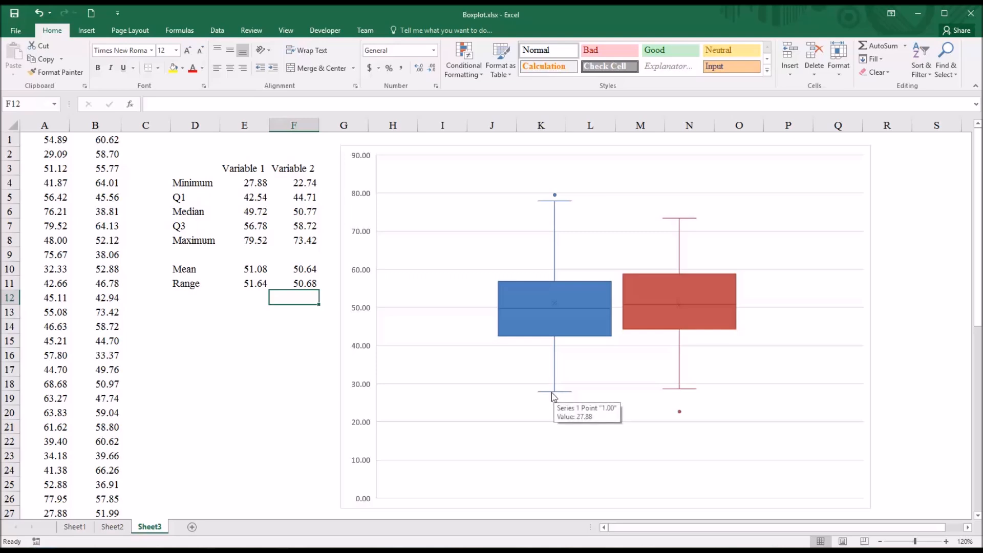
pyautogui.click(244, 182)
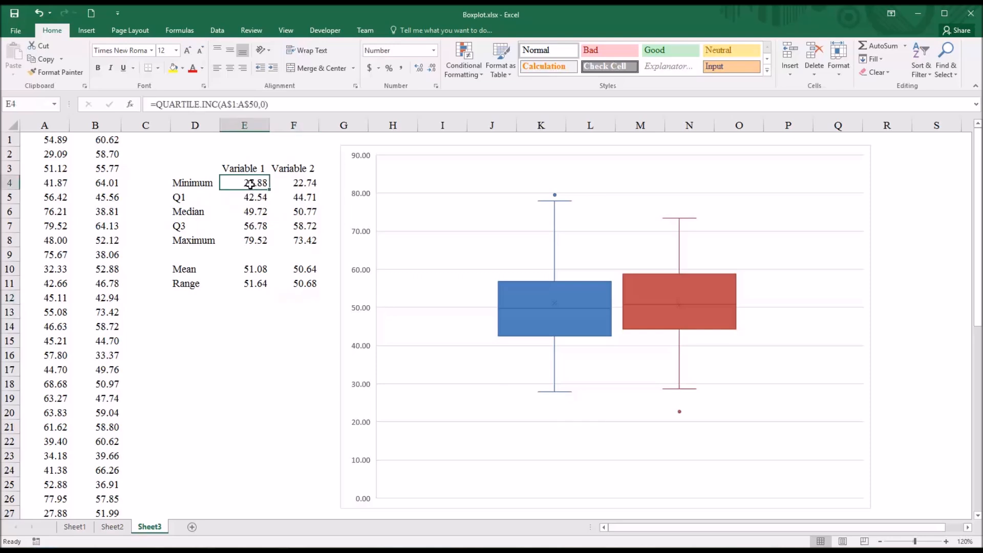
pyautogui.moveTo(529, 342)
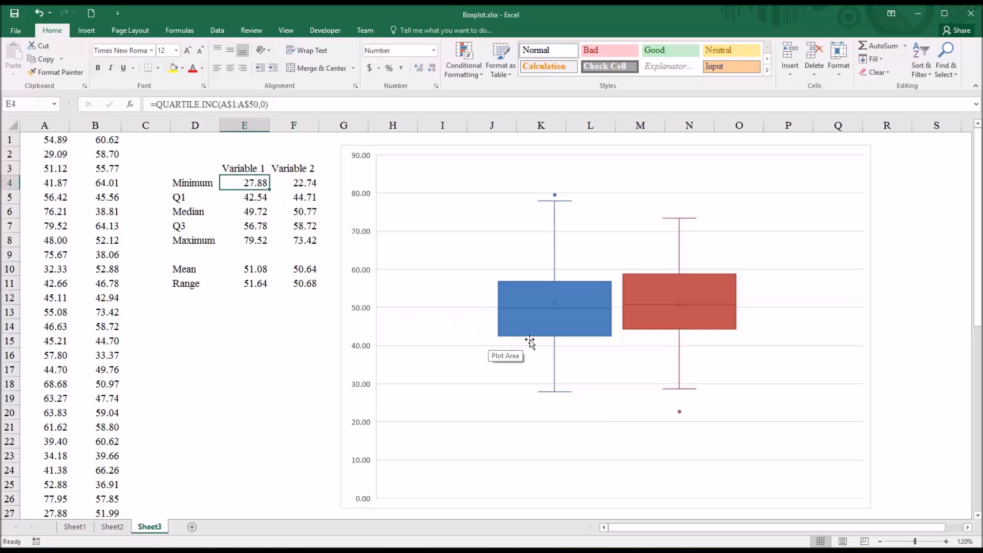
pyautogui.moveTo(520, 345)
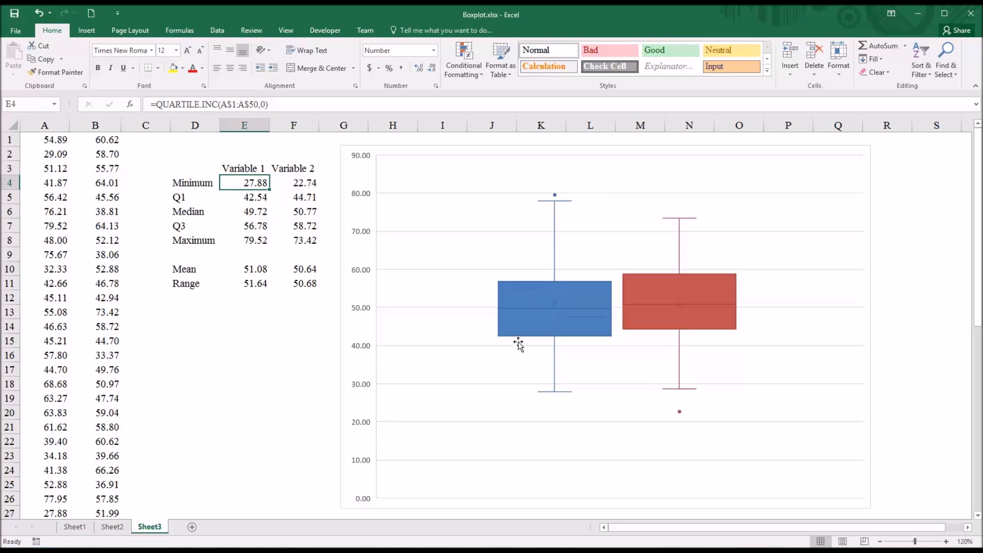
pyautogui.moveTo(514, 339)
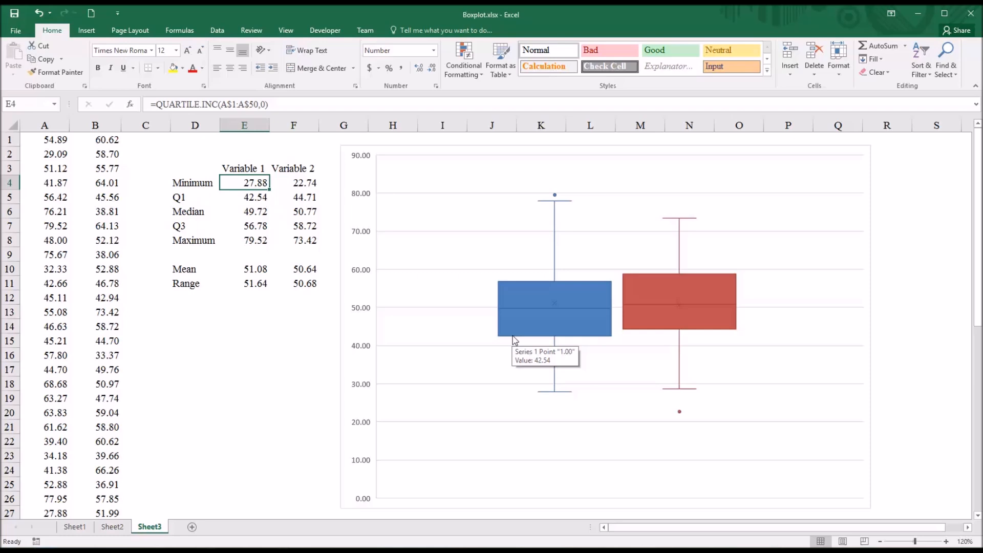
pyautogui.moveTo(479, 313)
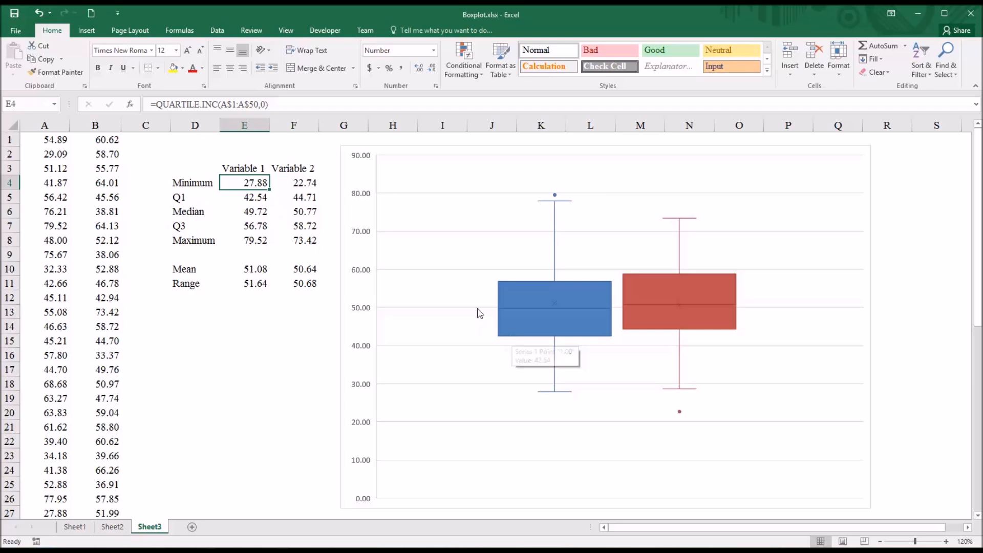
pyautogui.moveTo(514, 287)
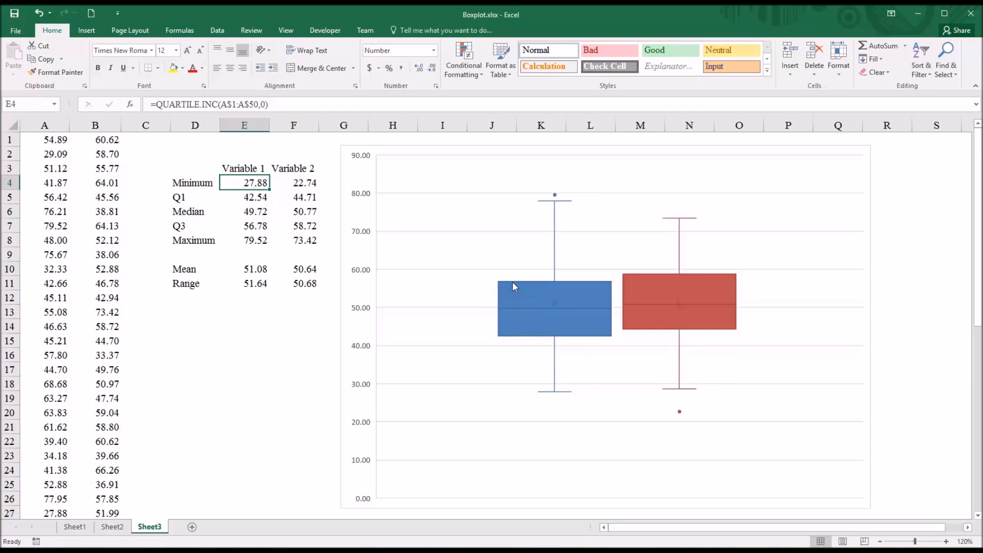
pyautogui.moveTo(513, 286)
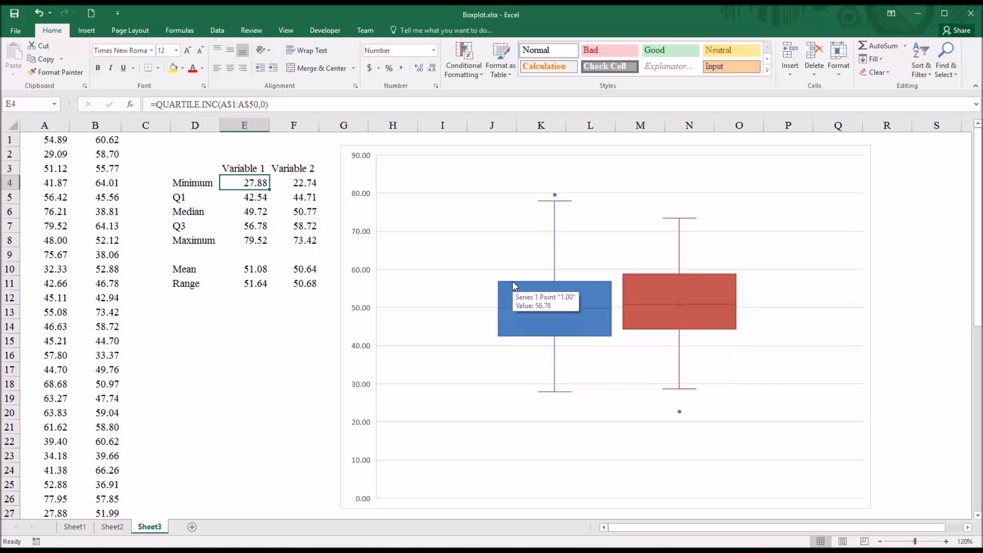
pyautogui.moveTo(519, 313)
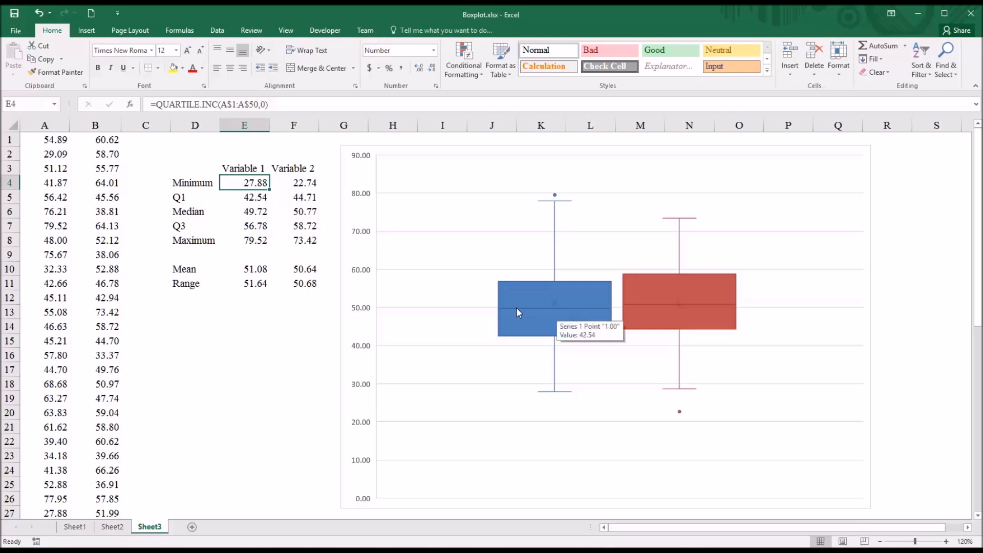
pyautogui.moveTo(531, 317)
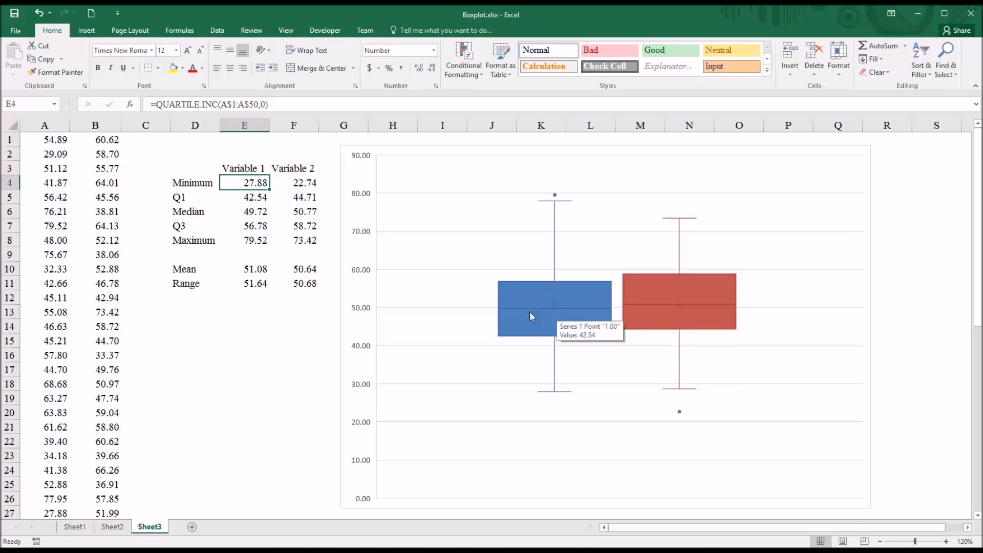
pyautogui.moveTo(311, 265)
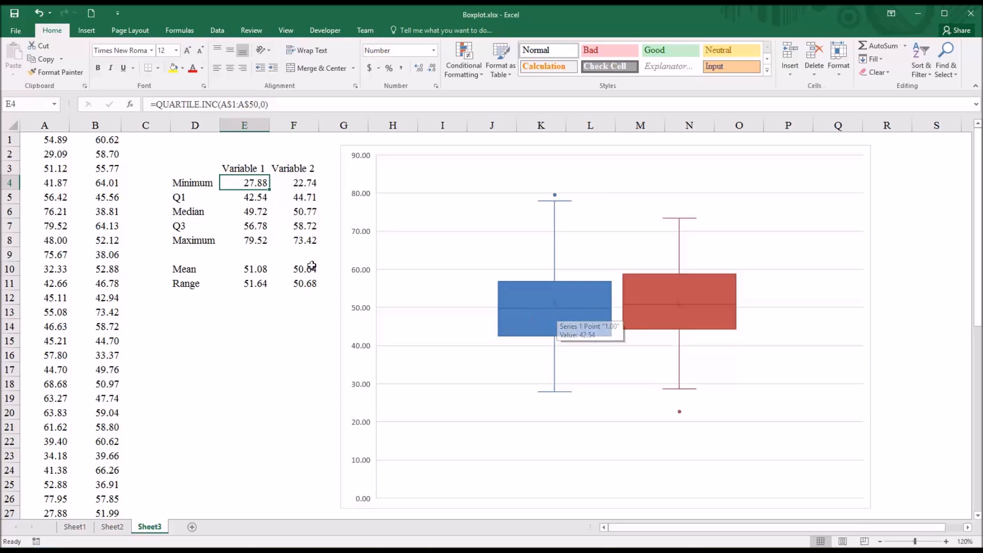
pyautogui.click(244, 211)
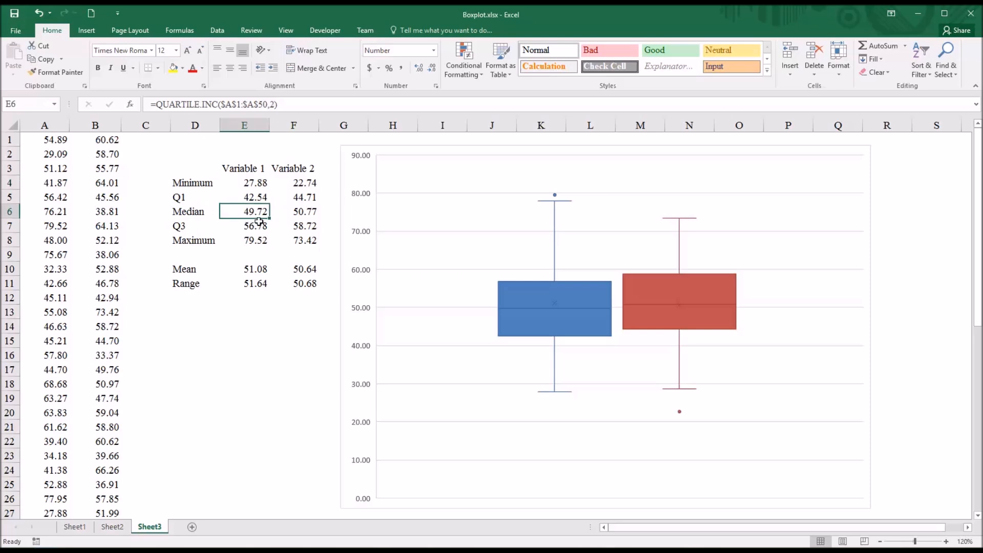
pyautogui.moveTo(263, 222)
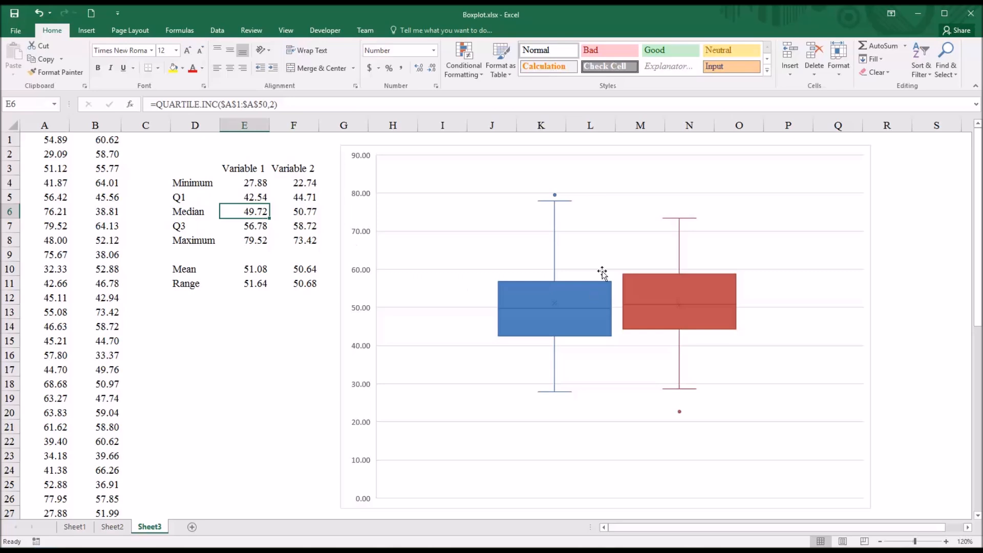
pyautogui.moveTo(544, 205)
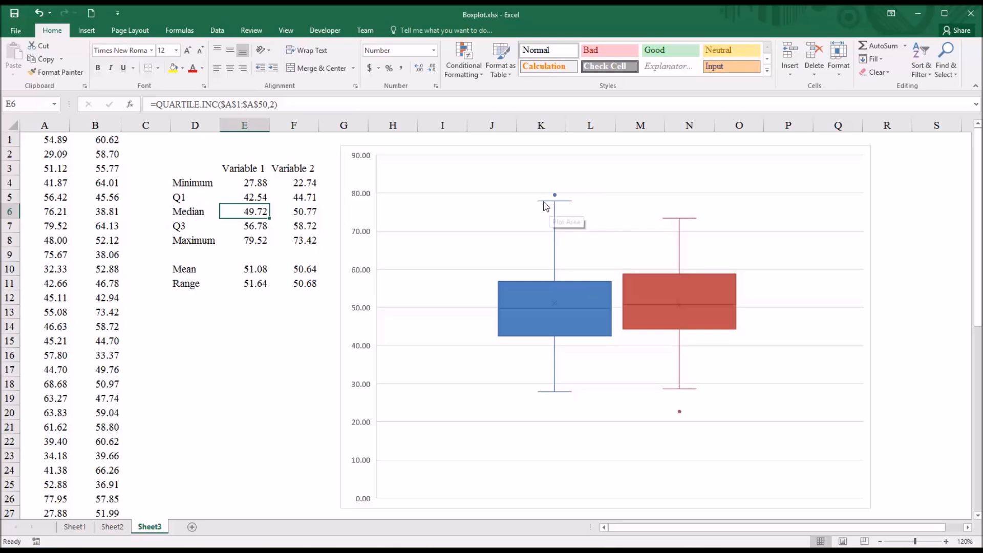
pyautogui.moveTo(554, 195)
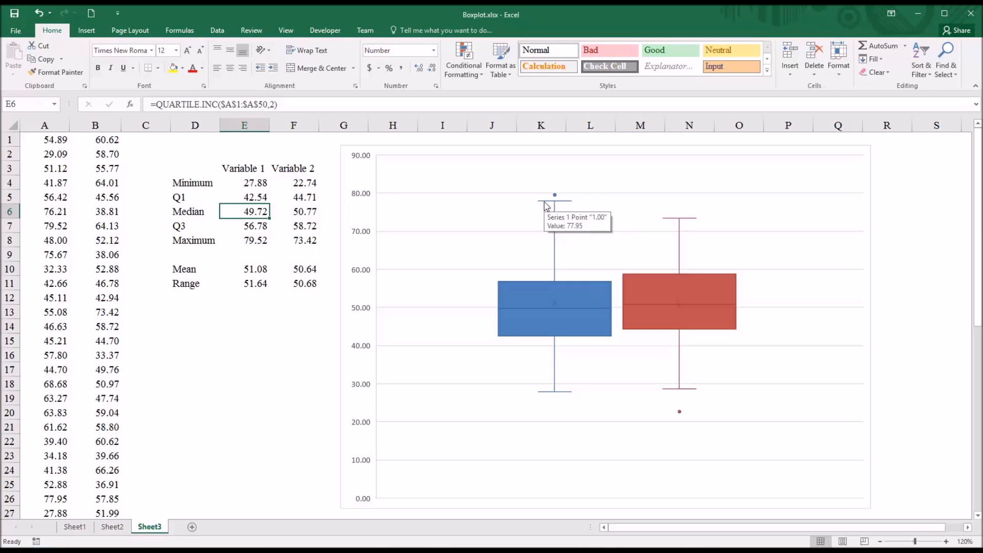
pyautogui.moveTo(266, 250)
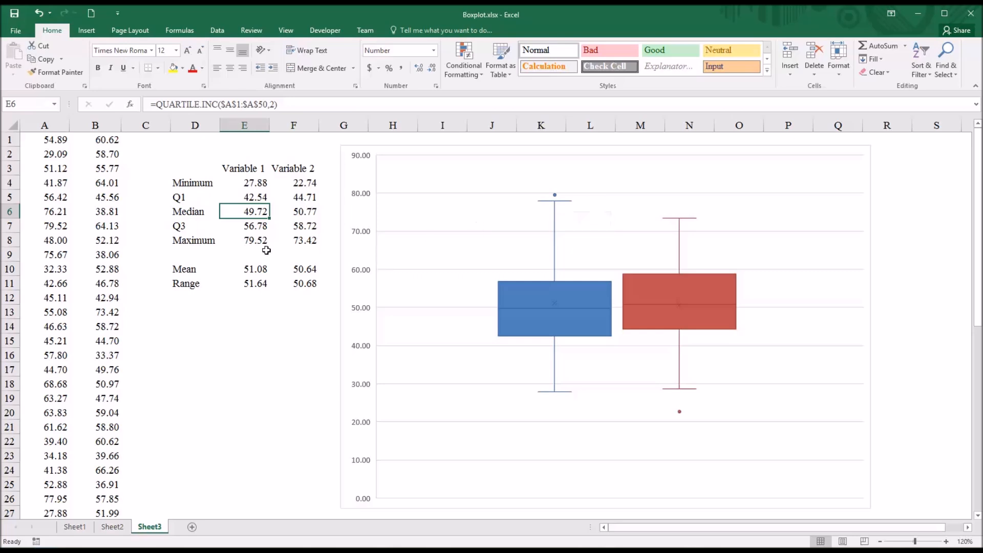
pyautogui.click(244, 240)
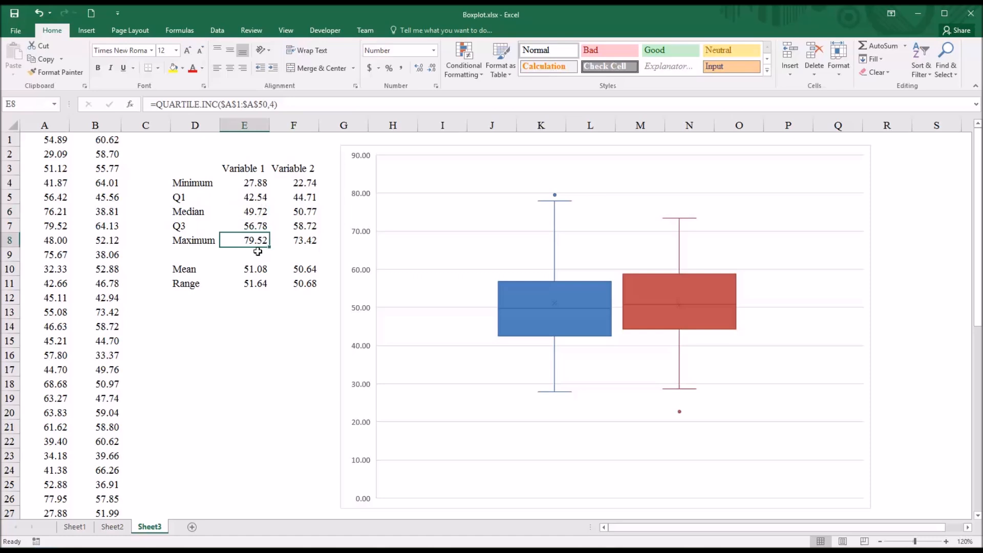
pyautogui.moveTo(257, 240)
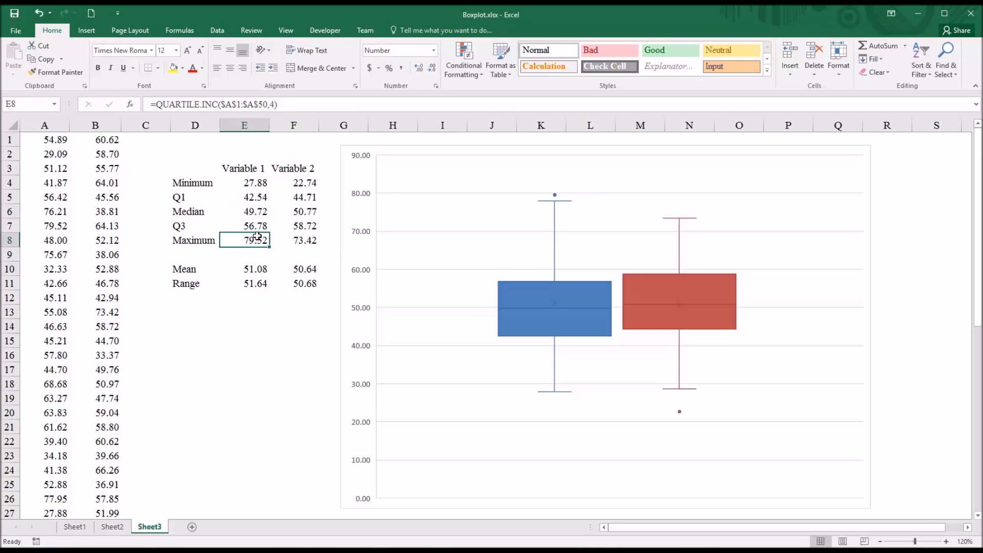
pyautogui.moveTo(393, 225)
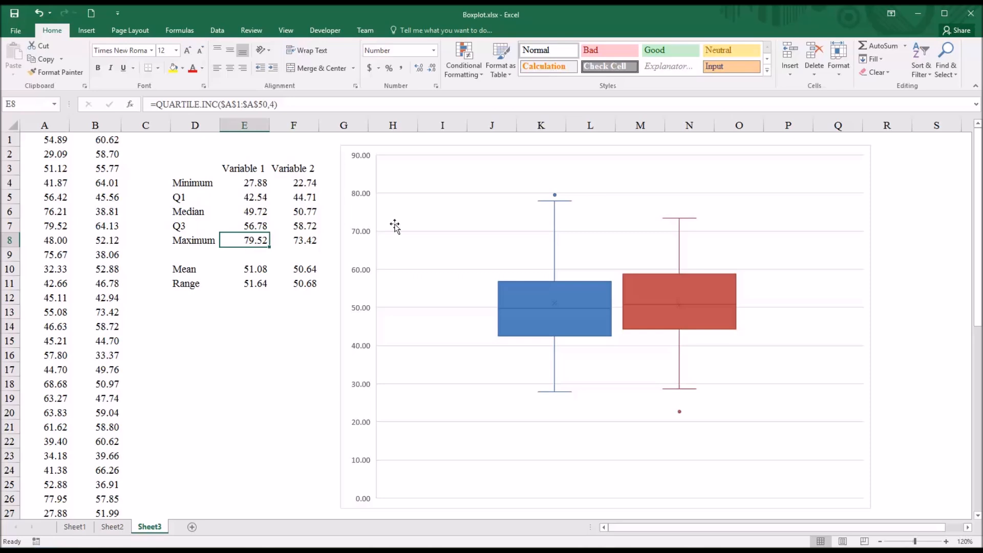
pyautogui.moveTo(554, 194)
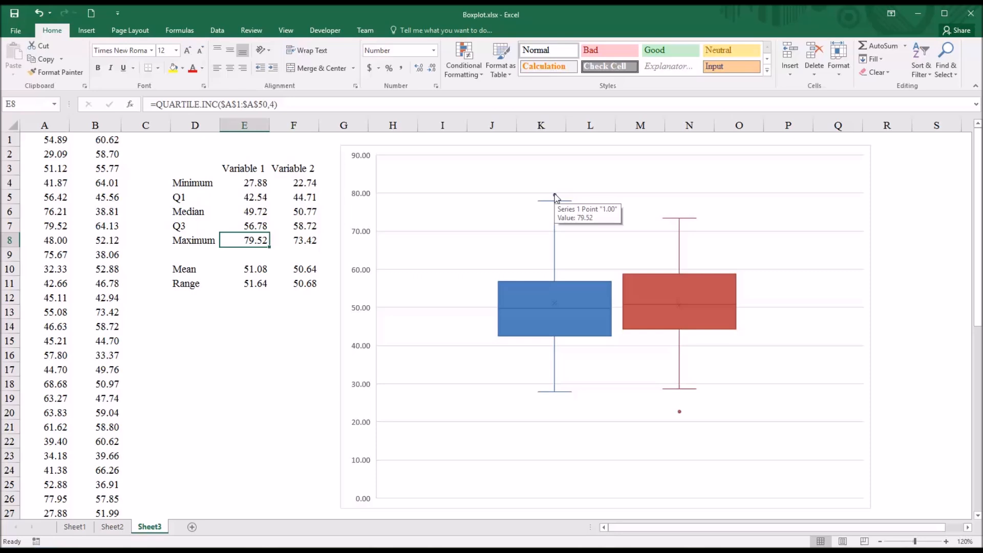
pyautogui.moveTo(526, 241)
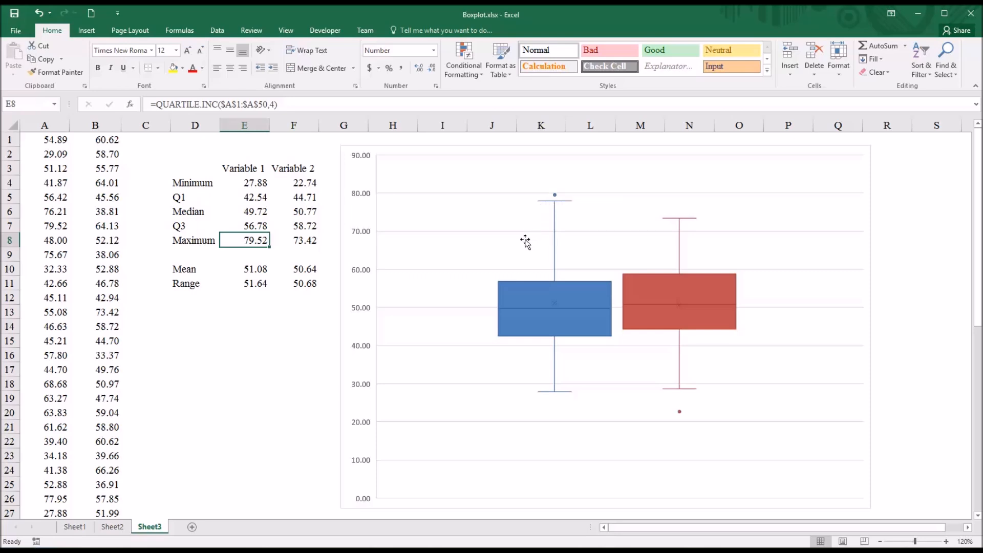
pyautogui.moveTo(570, 287)
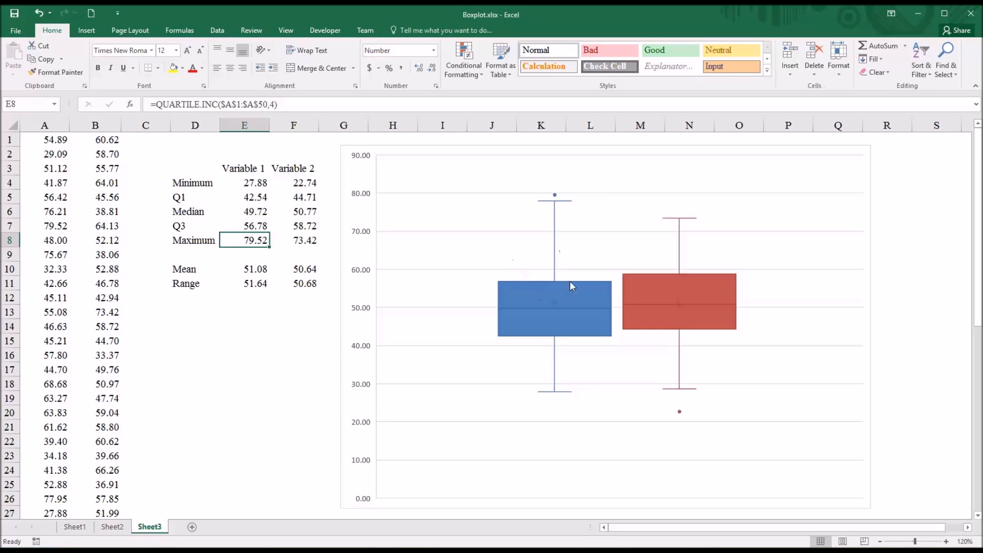
pyautogui.moveTo(559, 295)
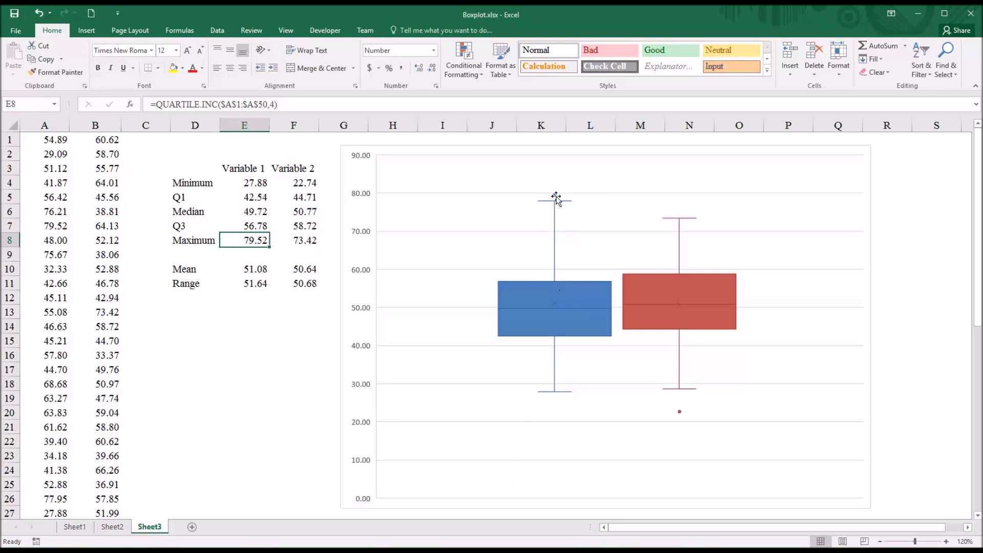
pyautogui.moveTo(532, 294)
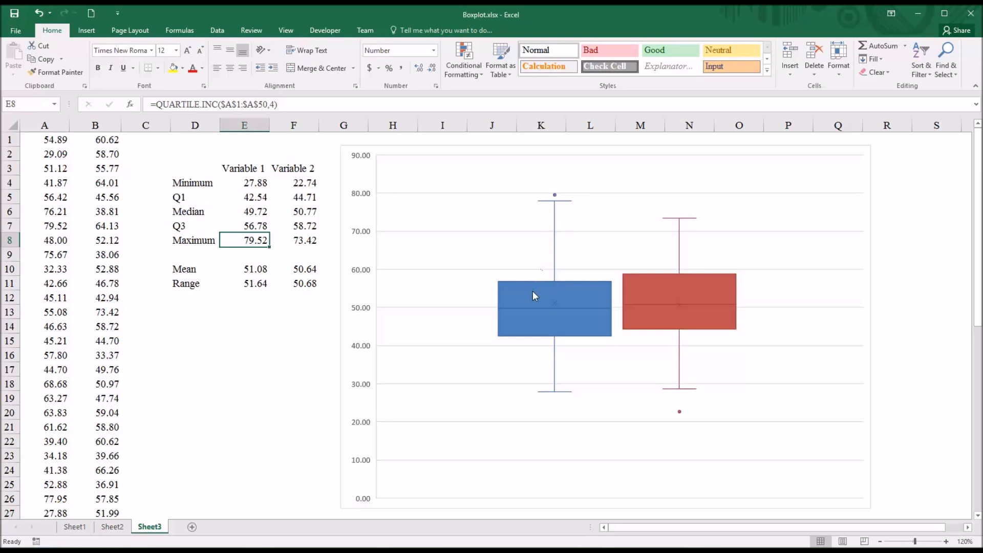
pyautogui.moveTo(190, 327)
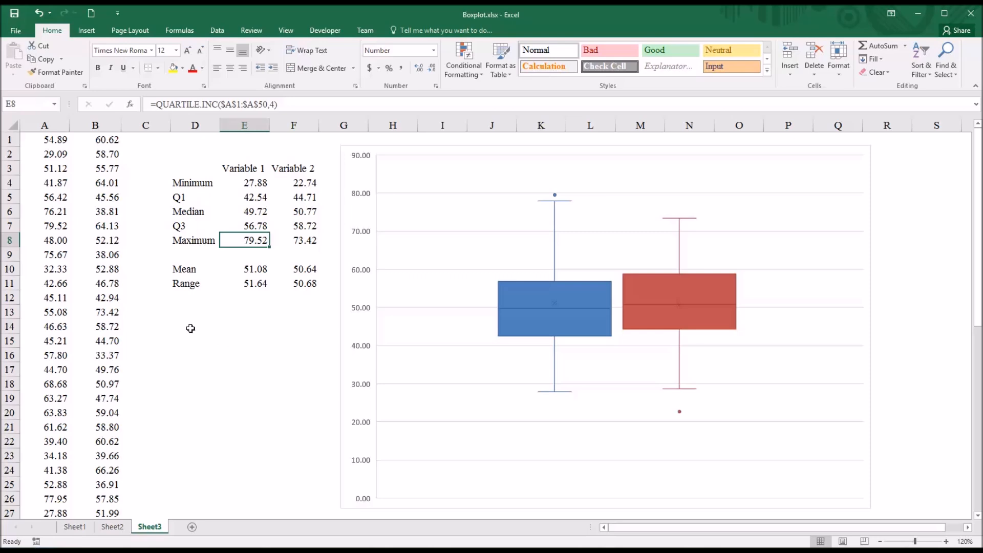
pyautogui.click(195, 311)
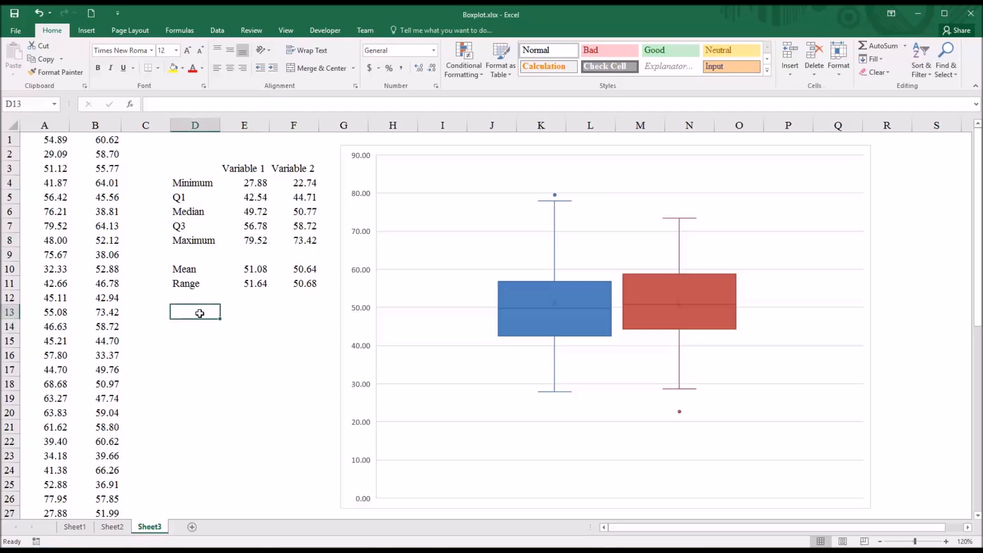
# Step: Add an IQR row with =E7-E5, giving 14.24 for Variable 1
pyautogui.write('IQR')
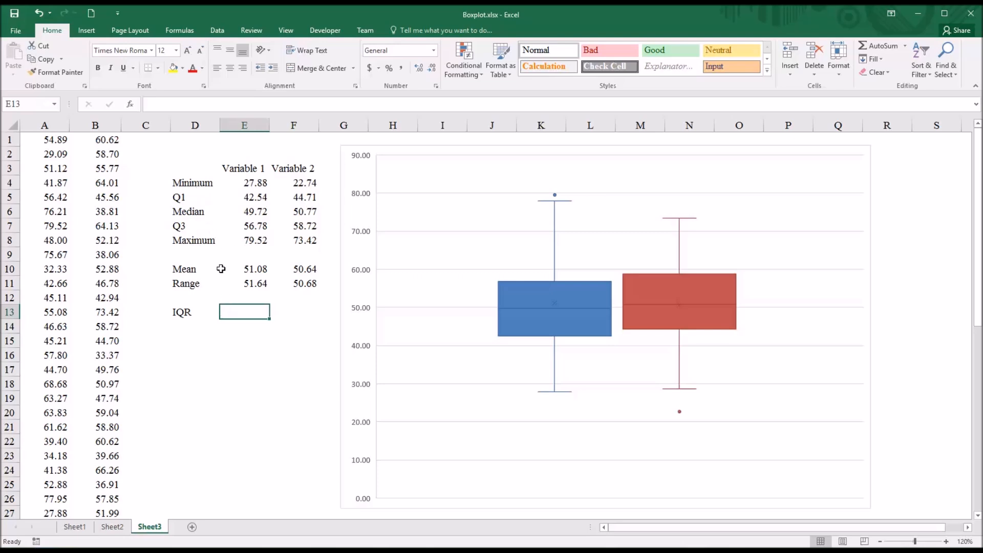
pyautogui.write('=')
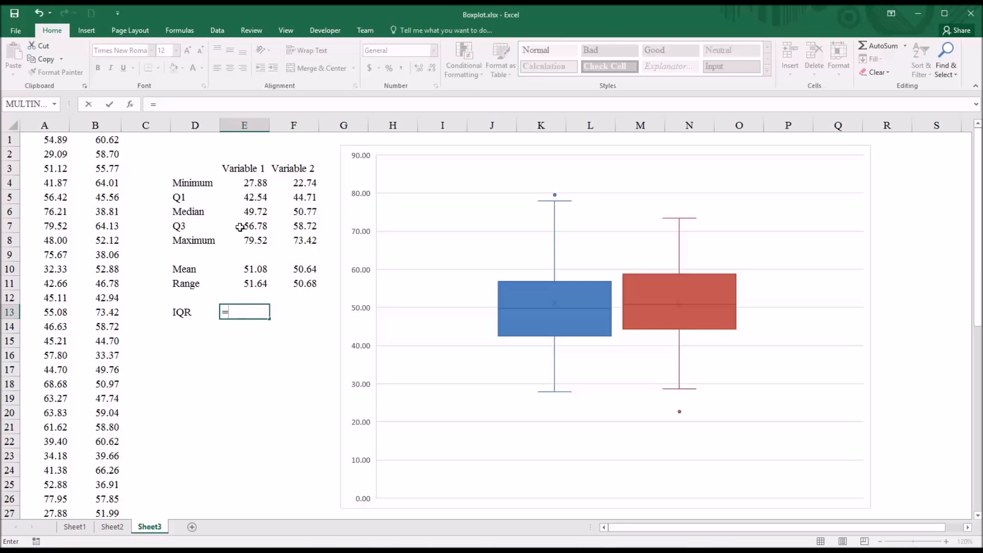
pyautogui.click(244, 225)
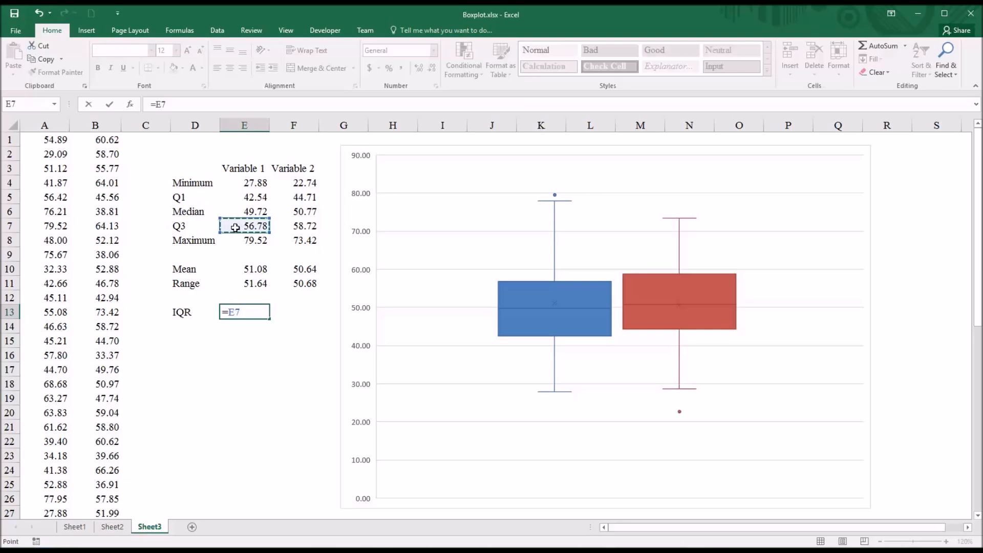
pyautogui.press('Return')
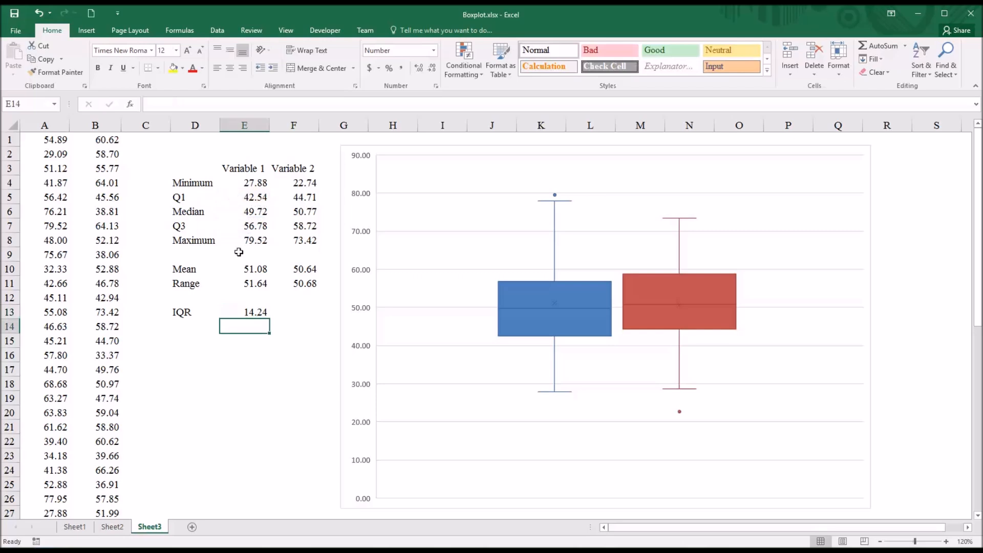
pyautogui.moveTo(244, 314)
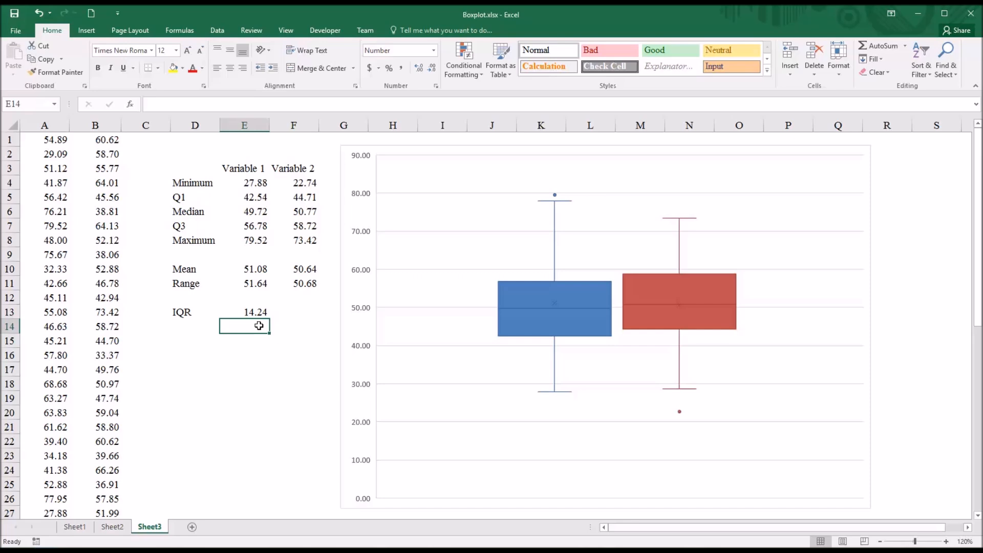
pyautogui.moveTo(266, 331)
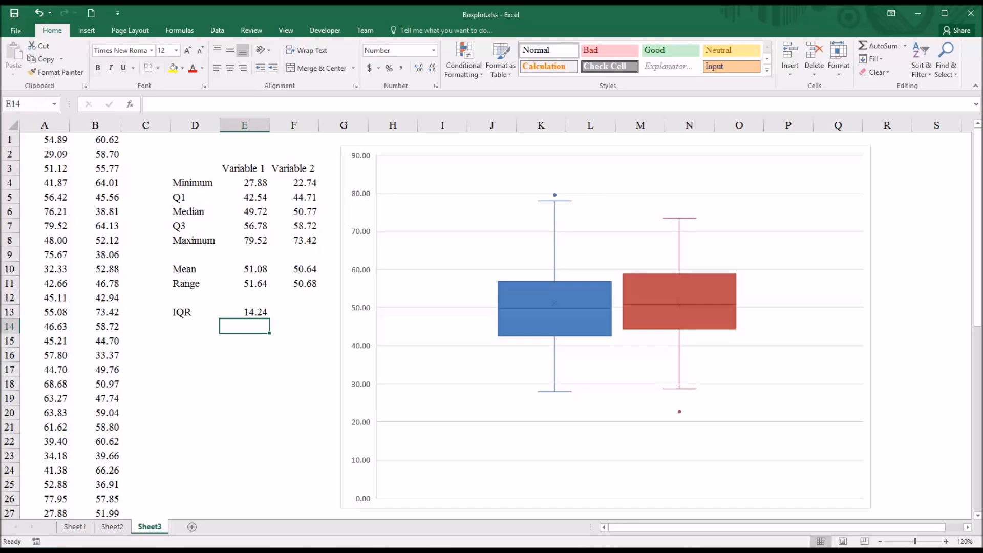
pyautogui.moveTo(237, 314)
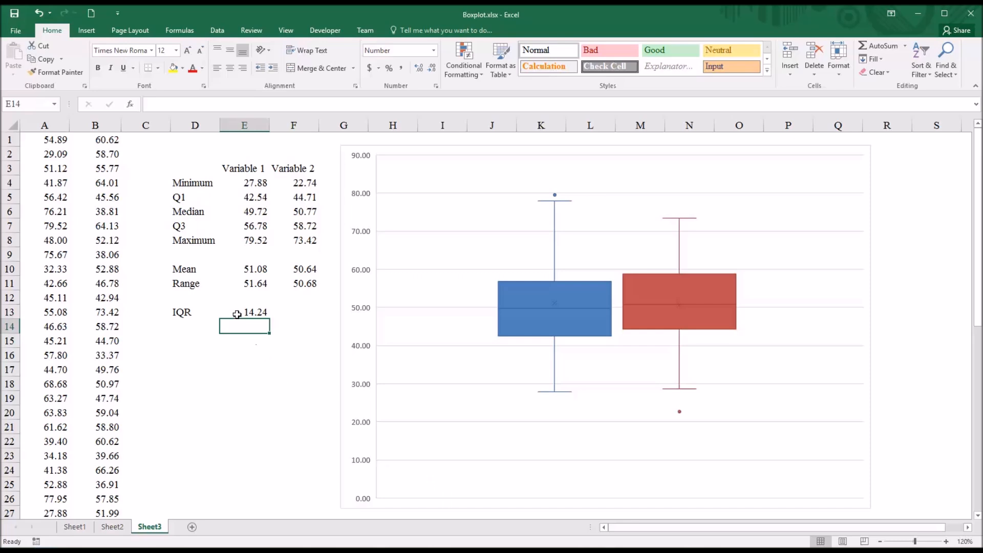
pyautogui.moveTo(233, 242)
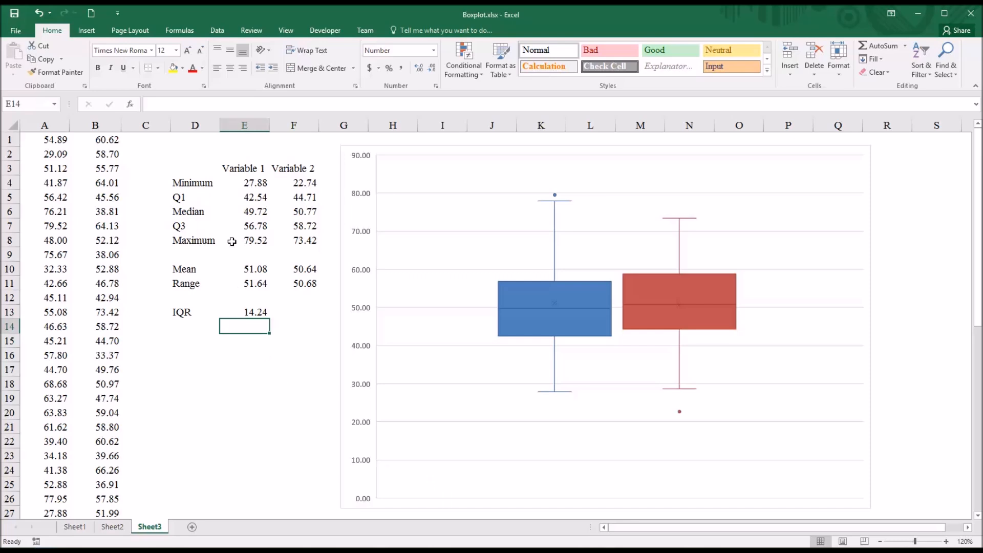
# Step: Review the Q3, IQR and Q1 formulas for Variable 1 in E7, E13 and E5
pyautogui.click(244, 225)
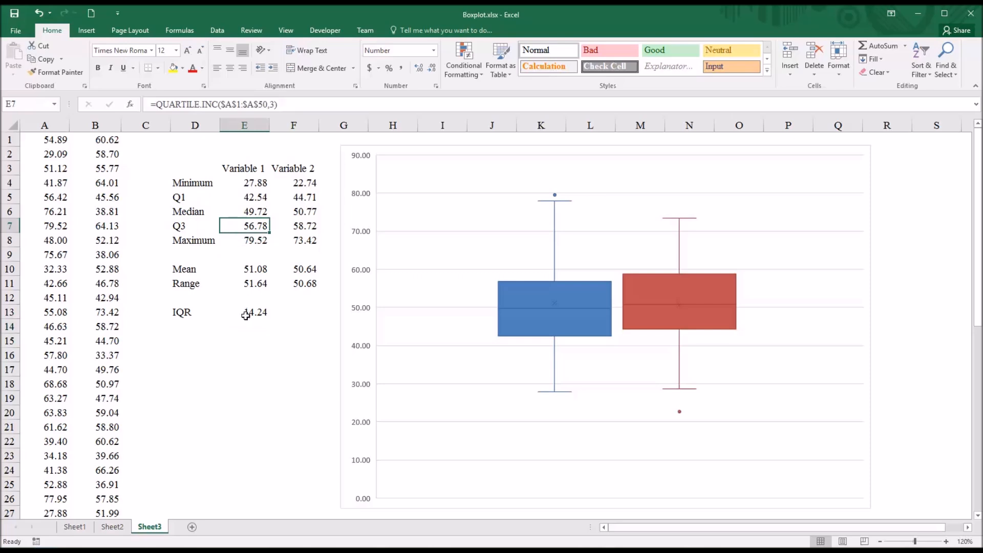
pyautogui.click(244, 311)
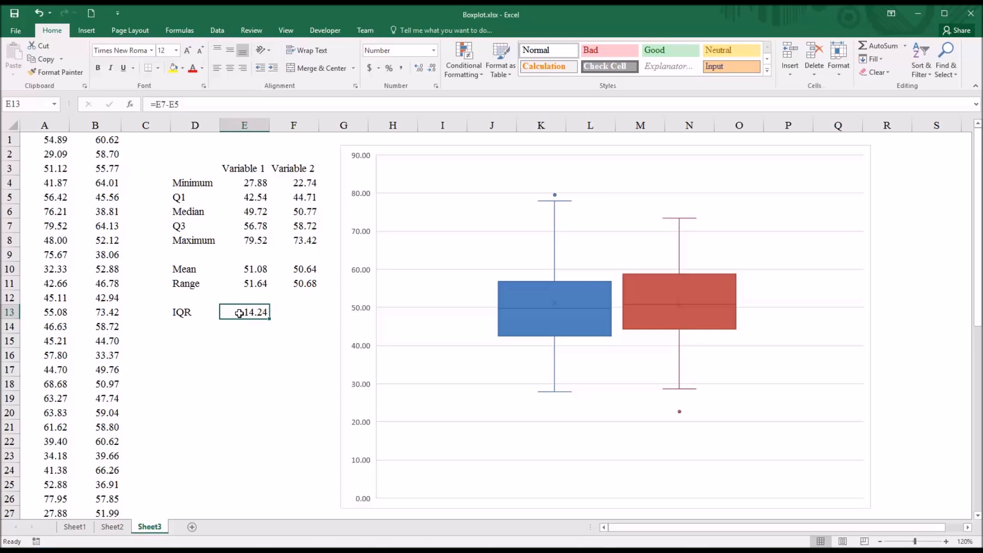
pyautogui.moveTo(239, 198)
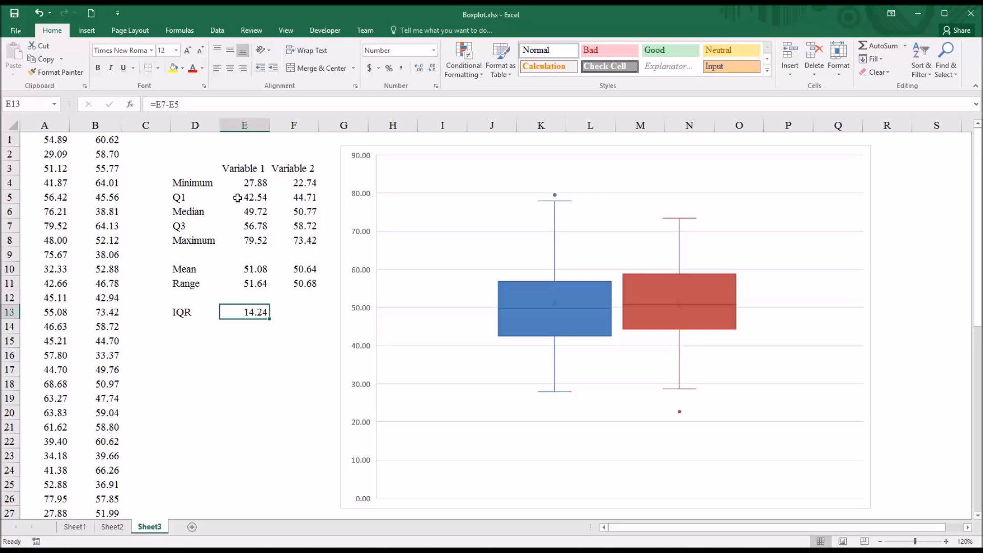
pyautogui.click(244, 196)
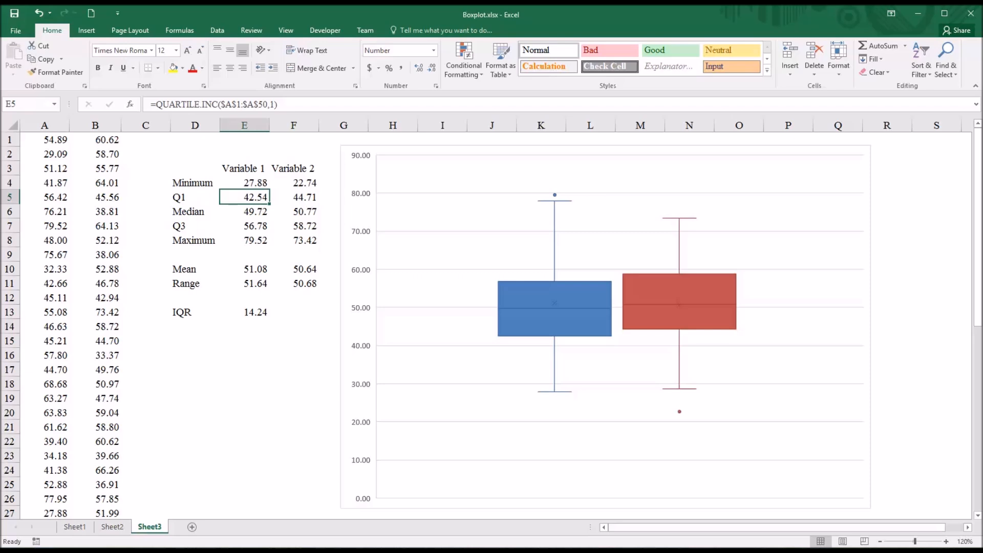
pyautogui.moveTo(248, 321)
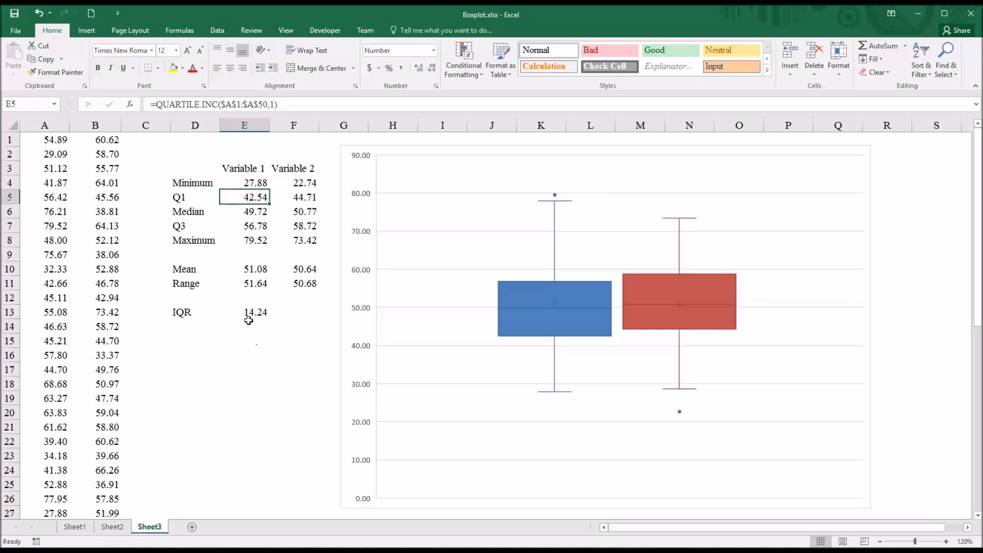
# Step: Compute 1.5 times the IQR in E14 with =E13*1.5, giving 21.36
pyautogui.click(244, 326)
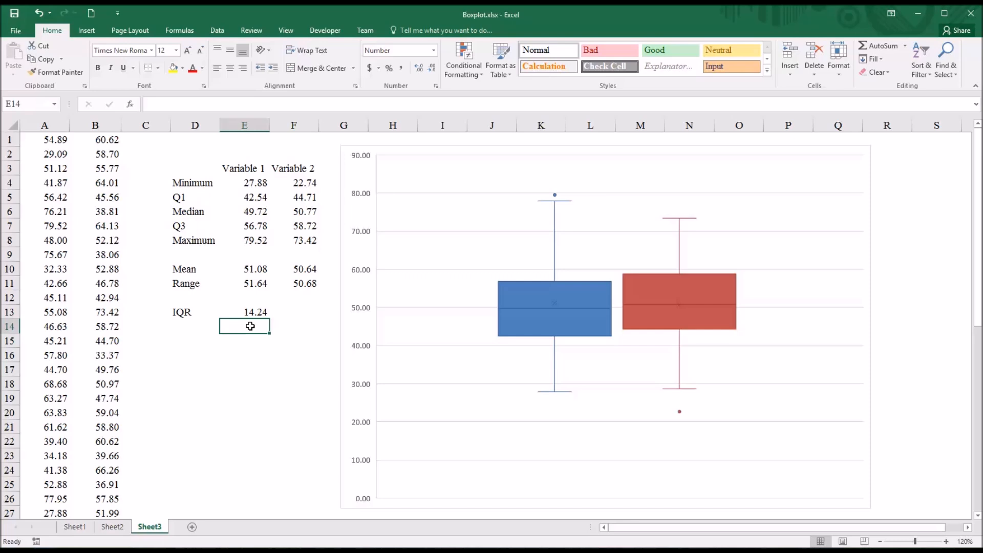
pyautogui.write('=E13*')
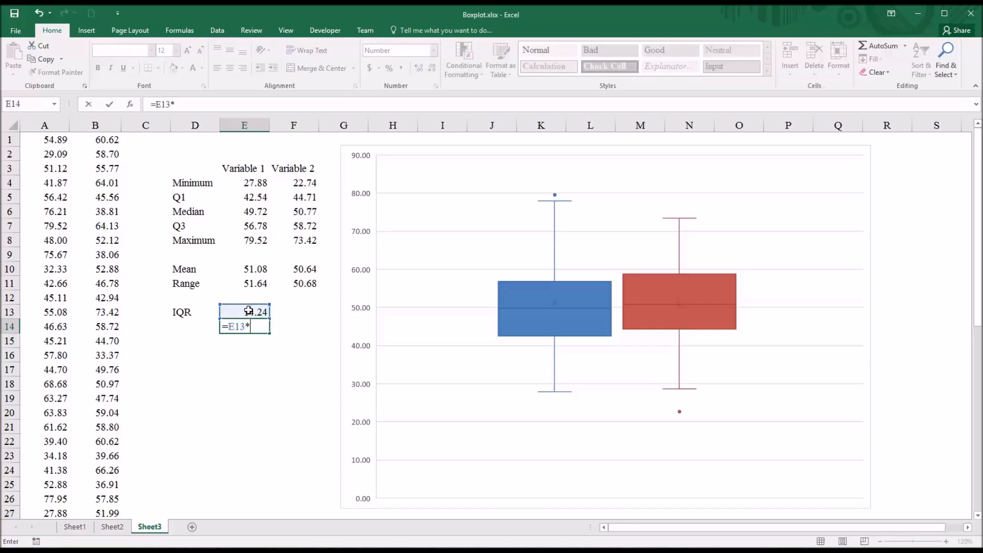
pyautogui.press('Return')
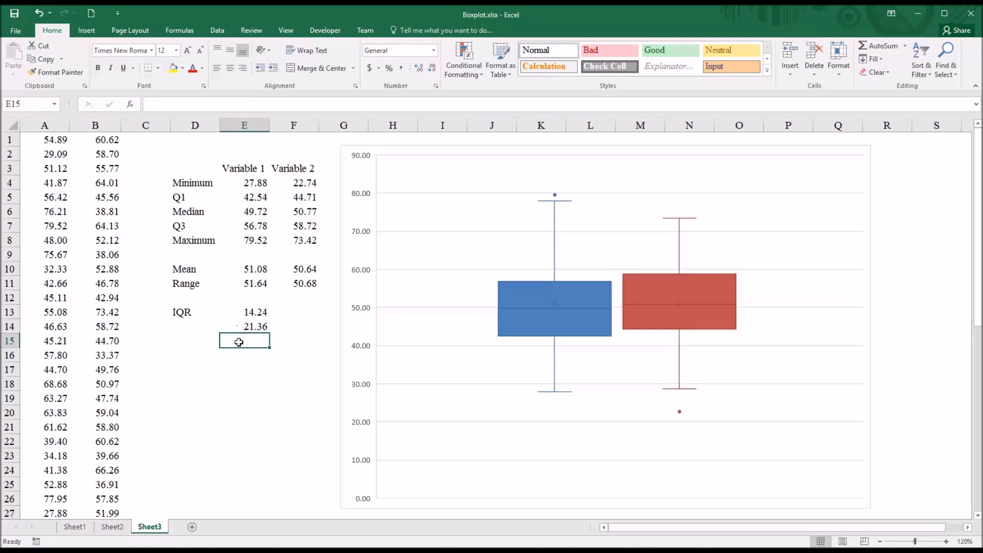
pyautogui.click(244, 355)
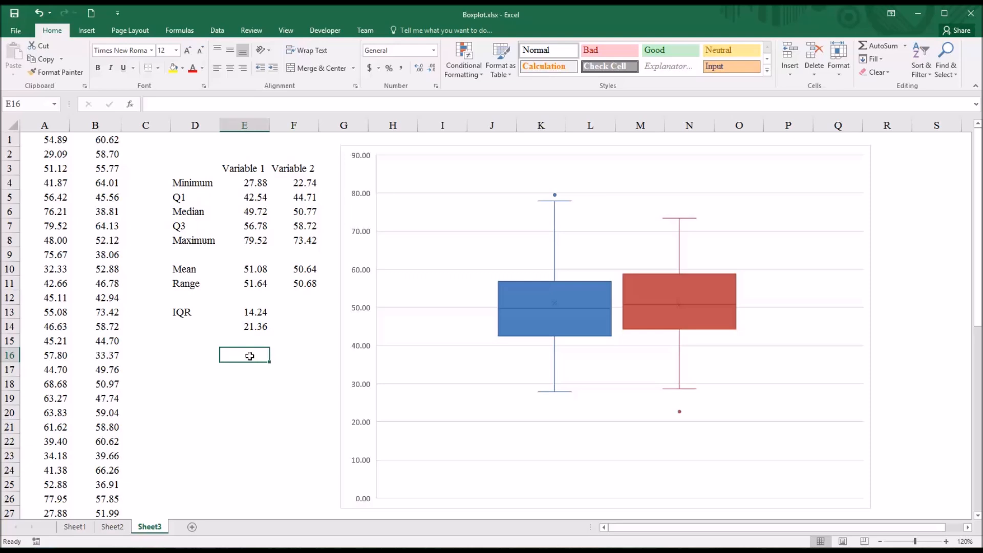
pyautogui.moveTo(255, 203)
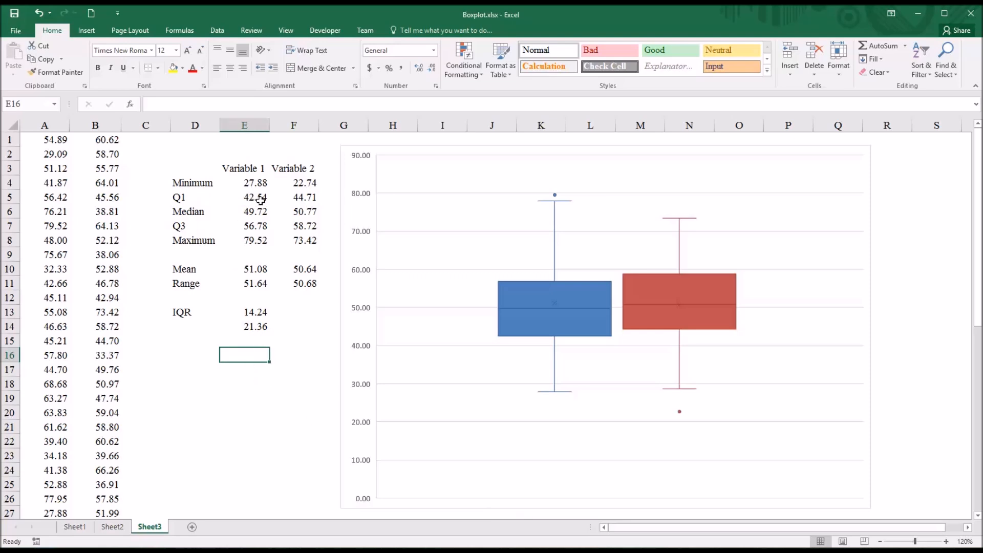
pyautogui.moveTo(245, 331)
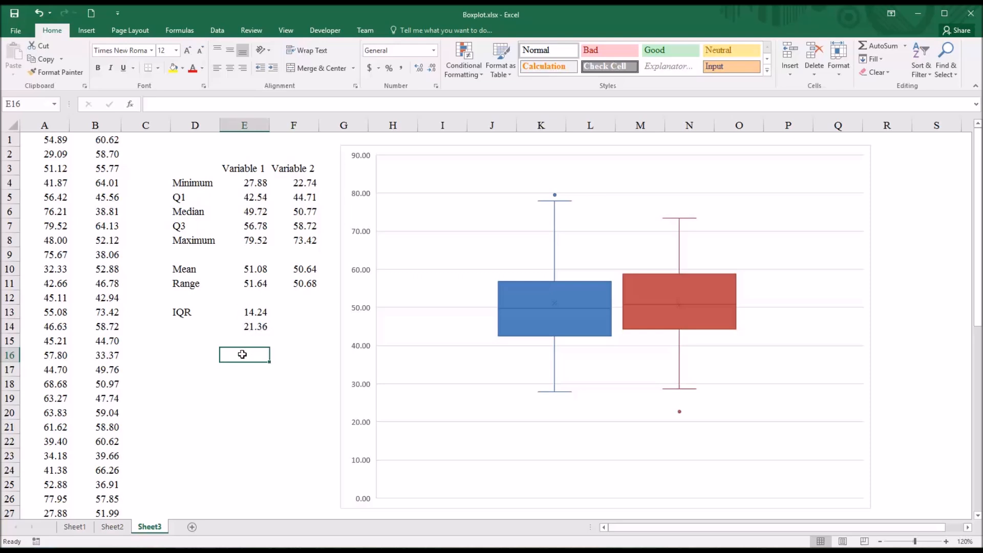
# Step: Compute the lower outlier cutoff in E16 as Q1 minus 1.5×IQR, giving 21.18
pyautogui.write('=E5-')
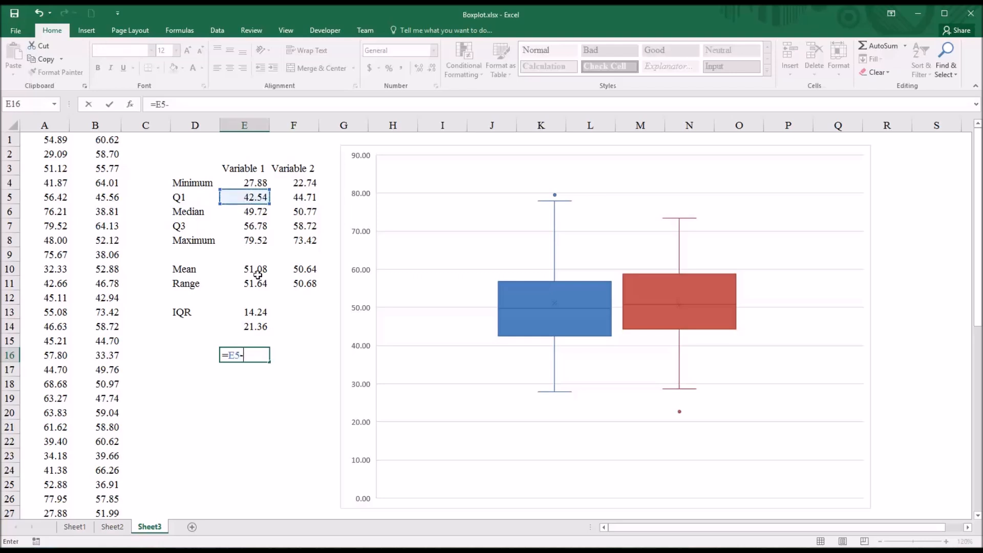
pyautogui.press('Return')
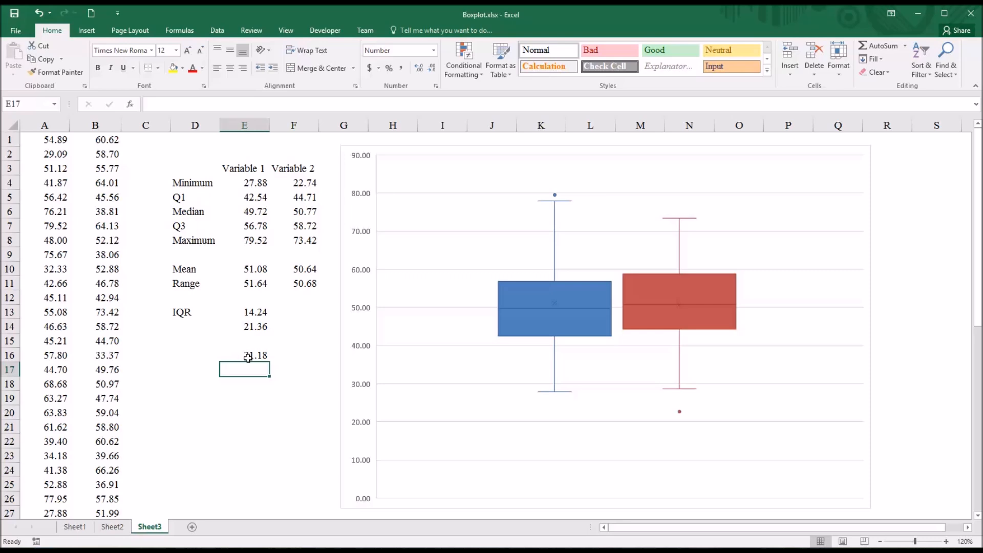
pyautogui.moveTo(233, 359)
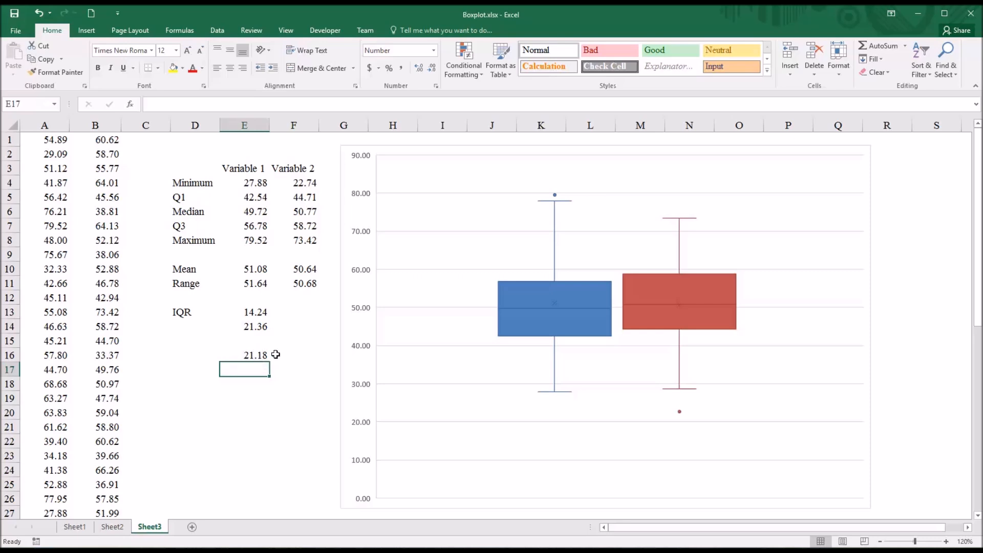
pyautogui.moveTo(256, 356)
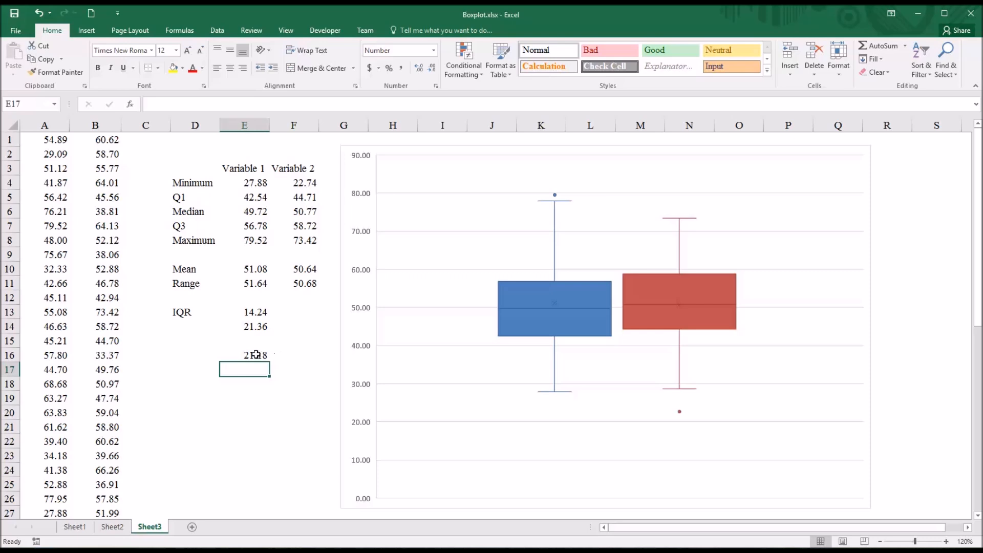
# Step: Compute the upper outlier cutoff in E17 as Q3 plus 1.5×IQR, giving 78.14, and verify it
pyautogui.write('=')
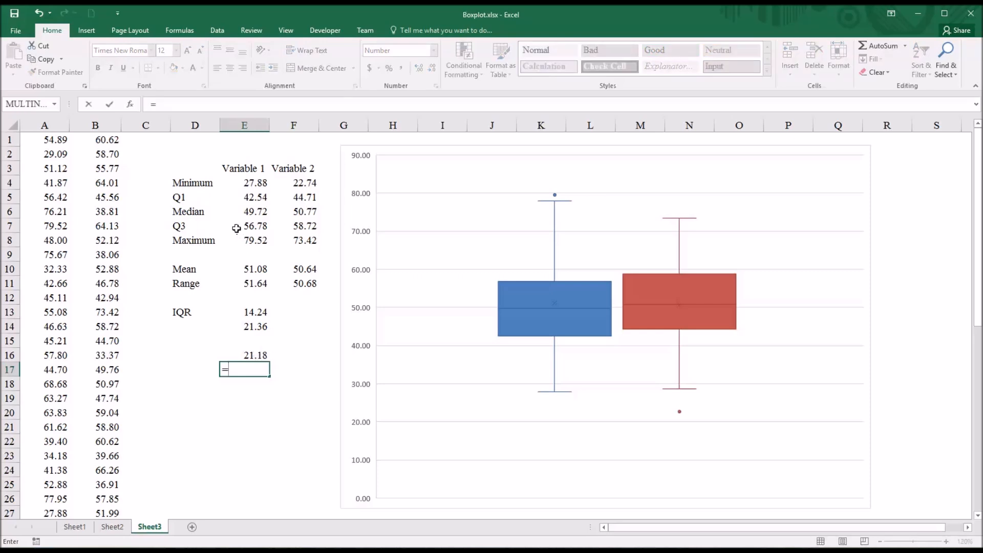
pyautogui.click(244, 226)
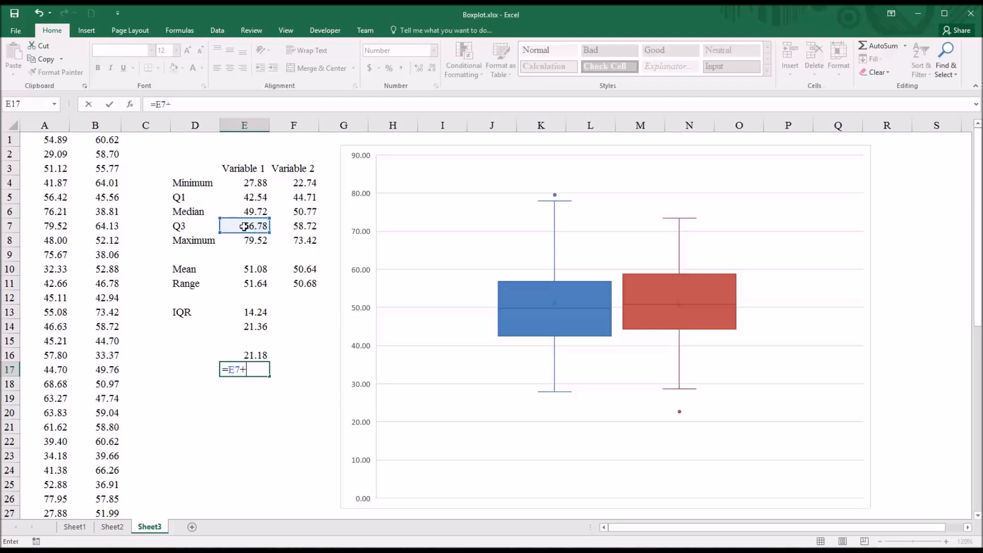
pyautogui.press('Return')
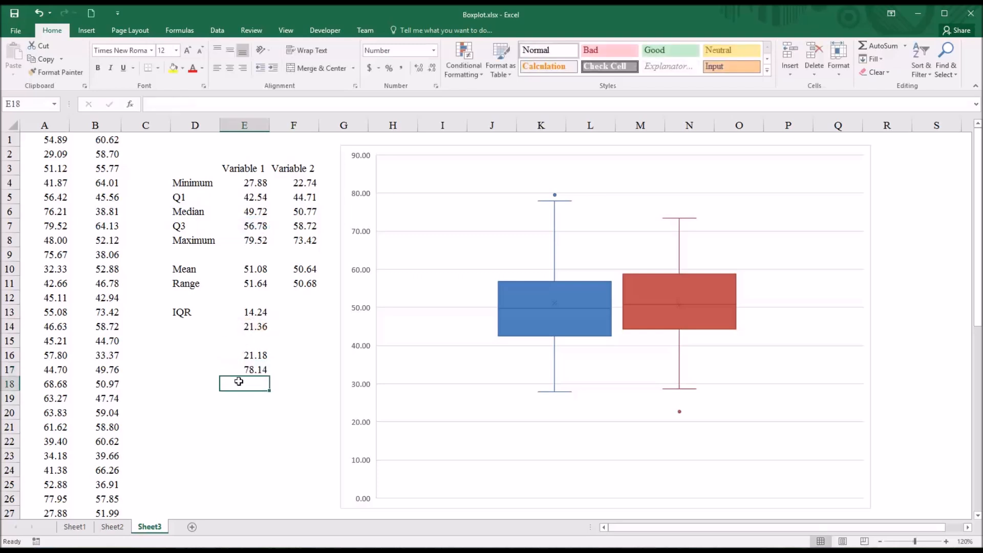
pyautogui.click(244, 369)
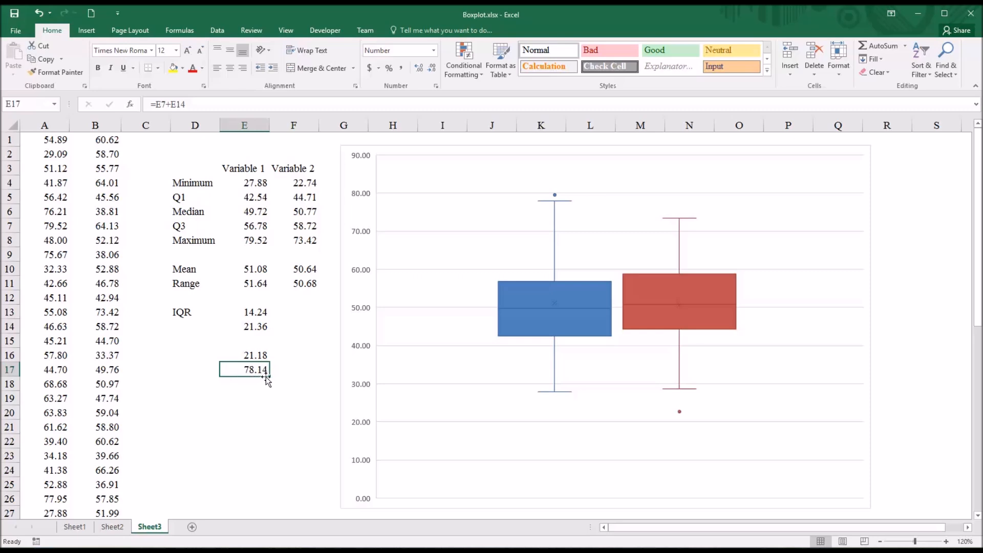
pyautogui.moveTo(262, 381)
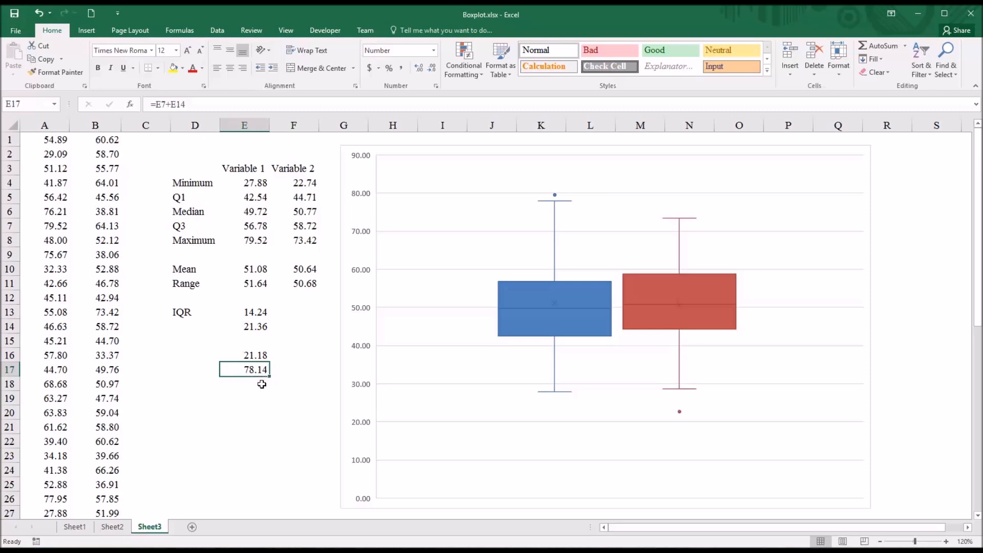
pyautogui.moveTo(557, 201)
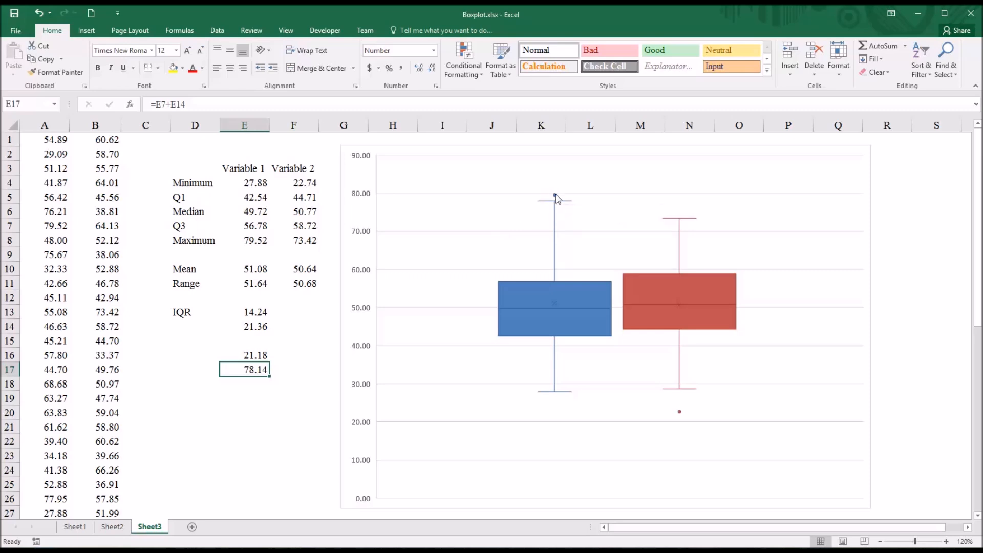
pyautogui.moveTo(554, 197)
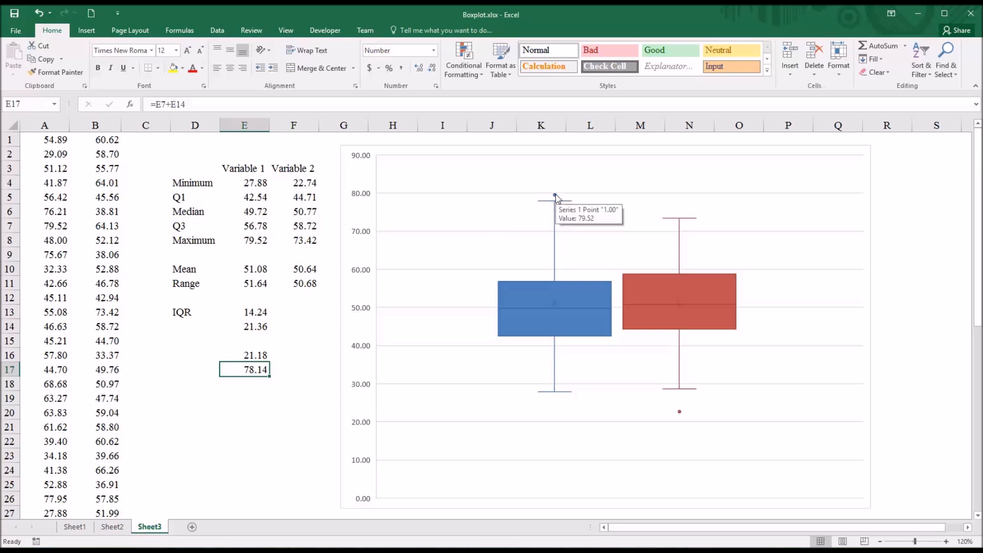
# Step: Change Variable 1's 79.52 value in A7 to 78.14 and confirm the whisker reaches it with no outlier dot
pyautogui.click(44, 226)
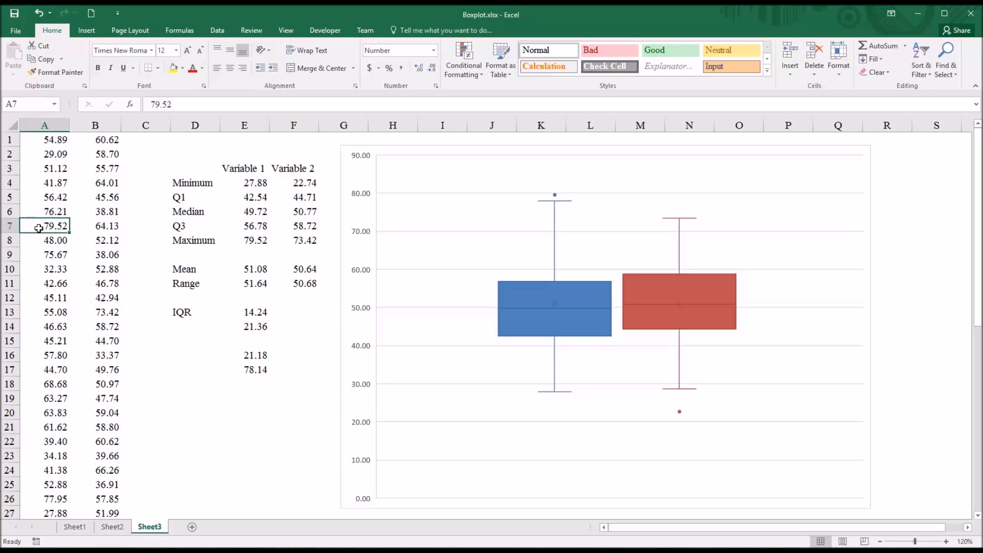
pyautogui.write('78')
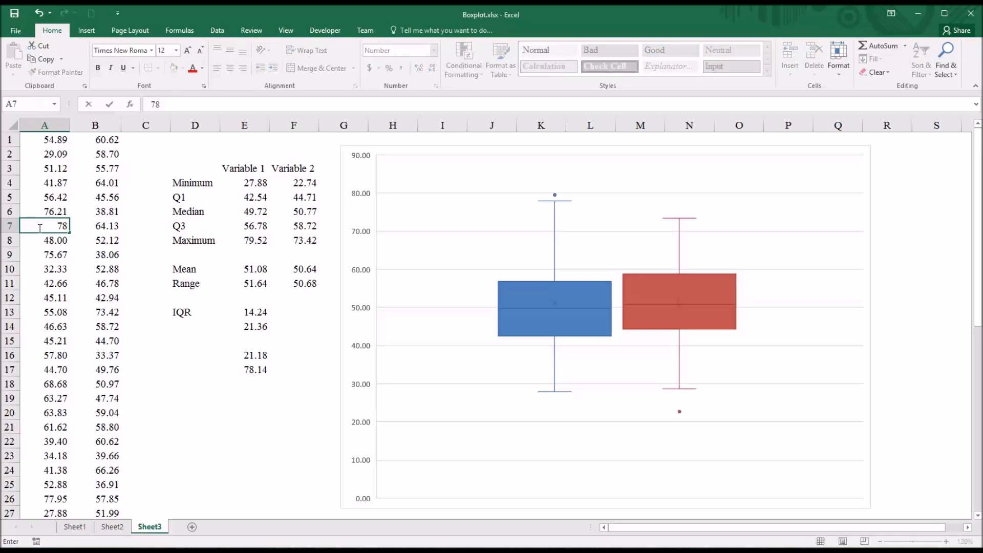
pyautogui.press('enter')
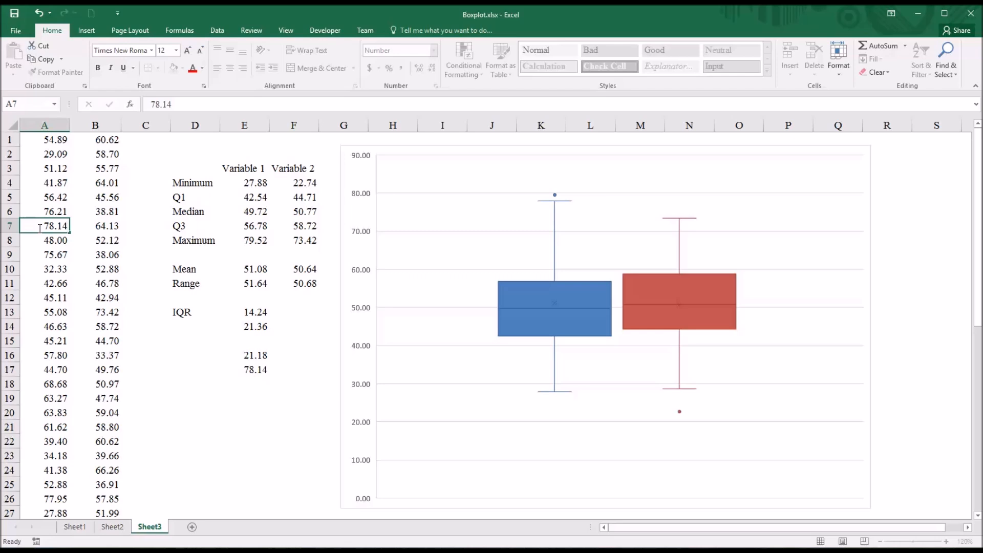
pyautogui.click(44, 253)
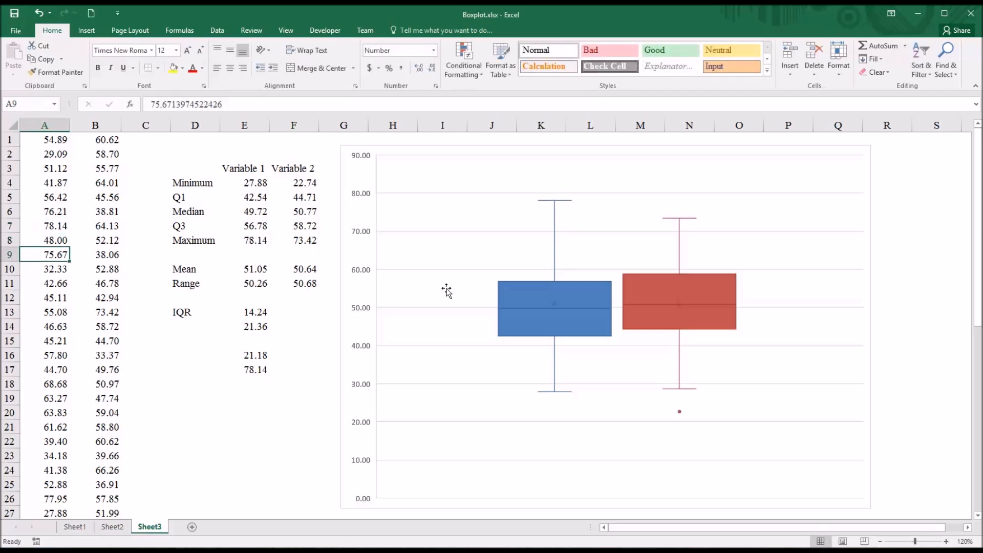
pyautogui.moveTo(551, 203)
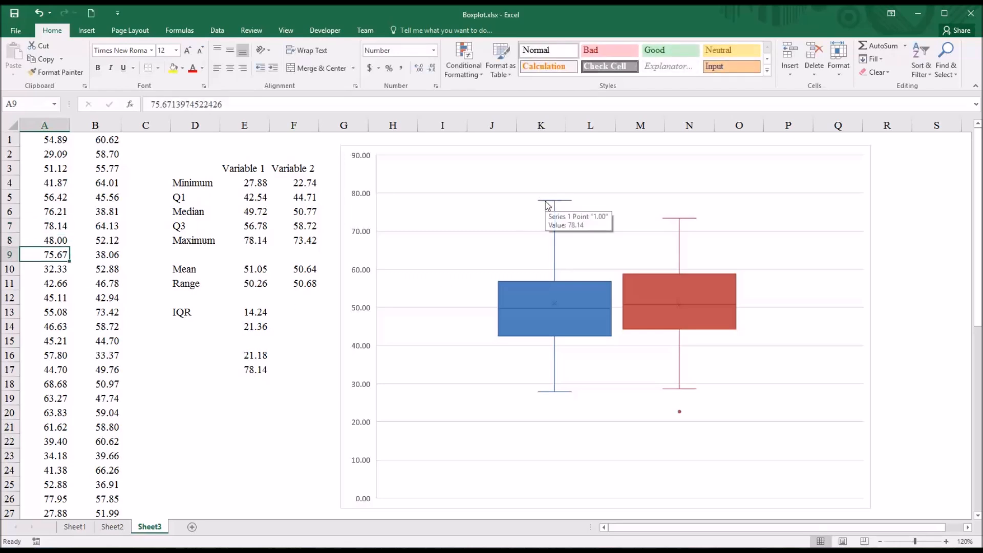
pyautogui.click(244, 240)
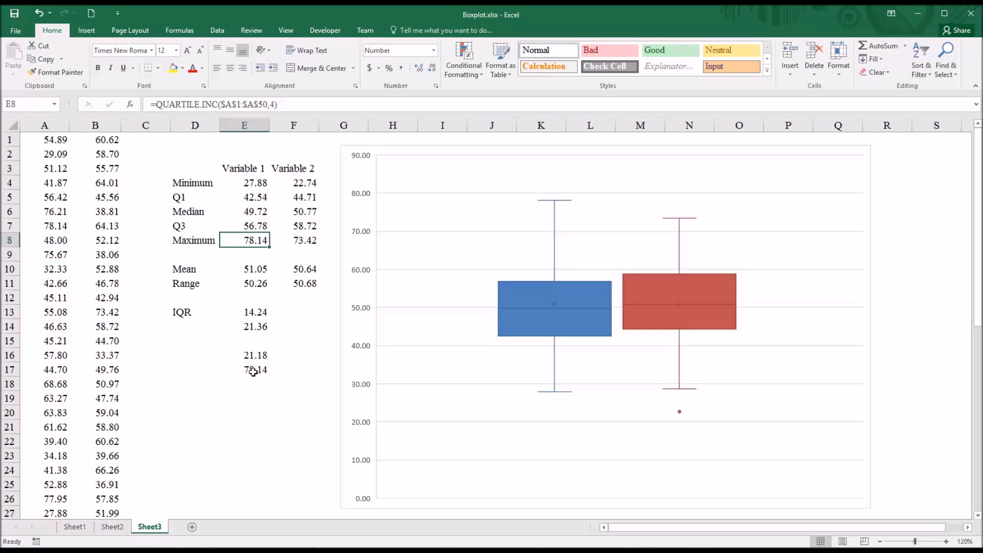
pyautogui.click(244, 370)
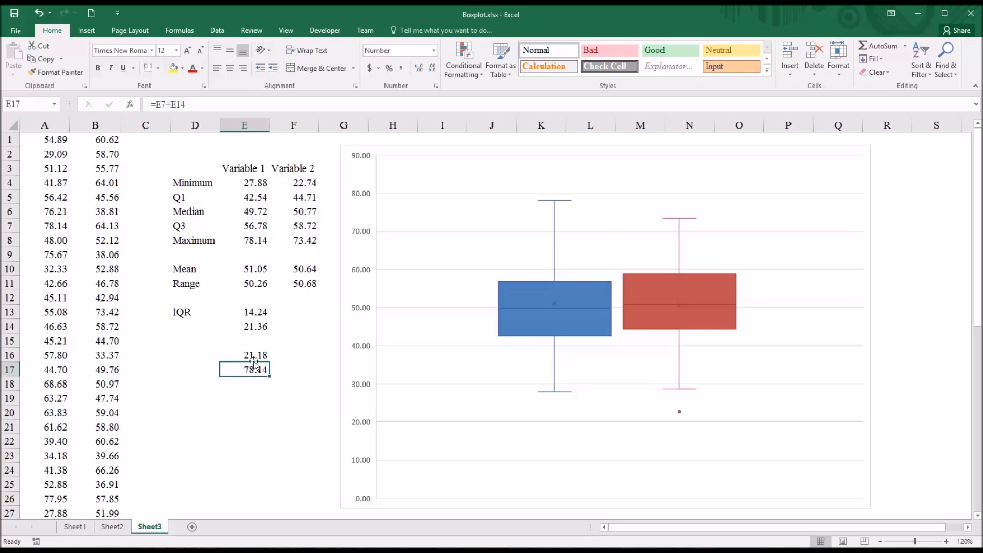
pyautogui.moveTo(464, 323)
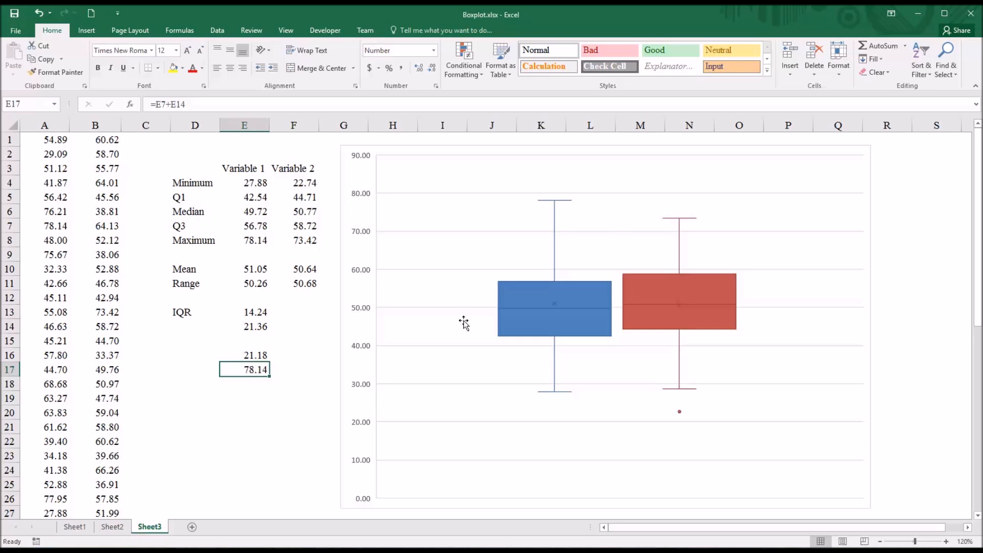
pyautogui.moveTo(56, 232)
pyautogui.write('78.15')
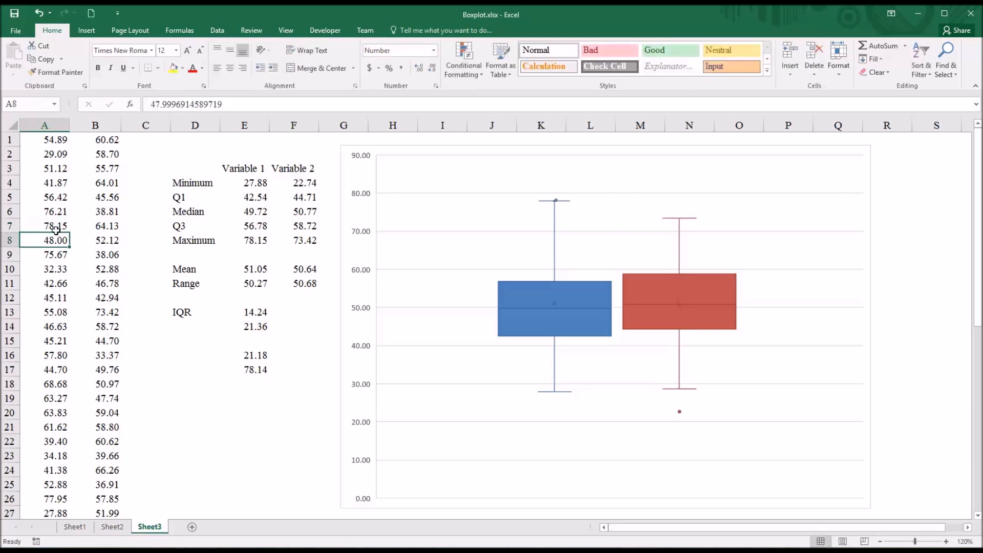
pyautogui.moveTo(554, 201)
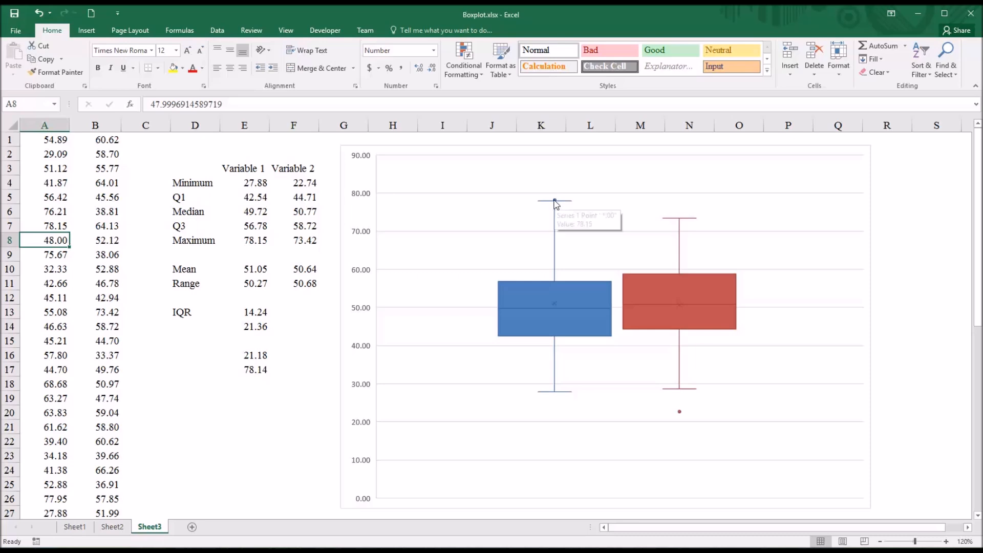
pyautogui.moveTo(354, 367)
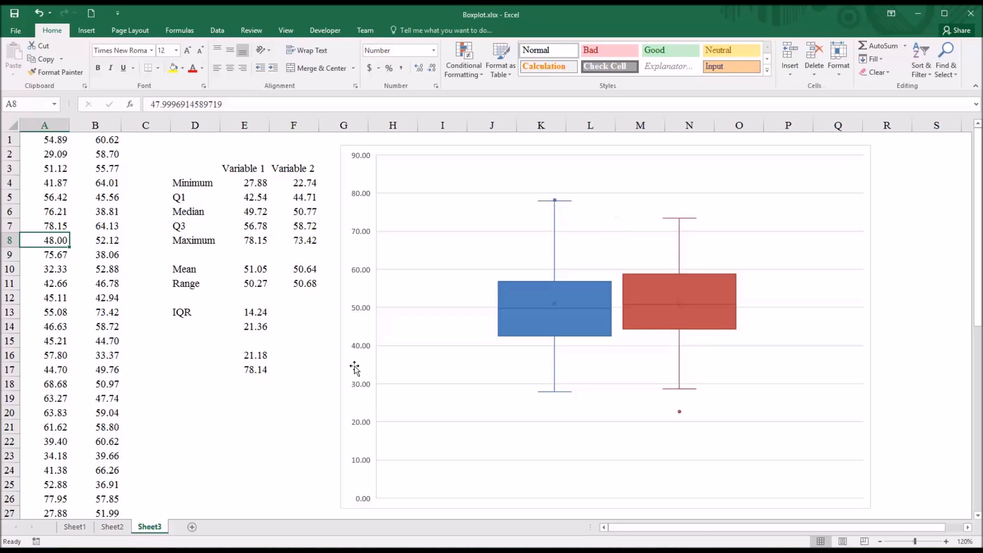
pyautogui.moveTo(248, 371)
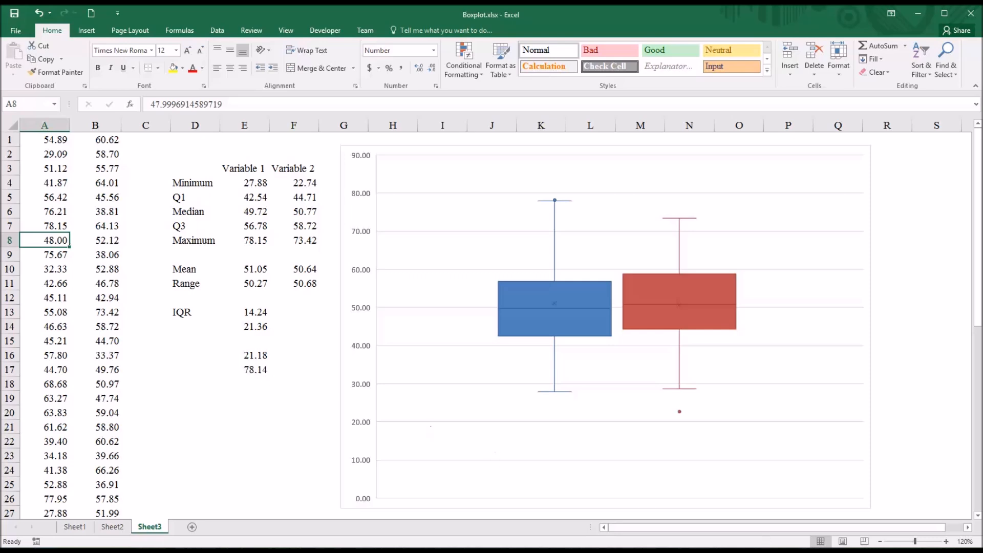
pyautogui.moveTo(562, 370)
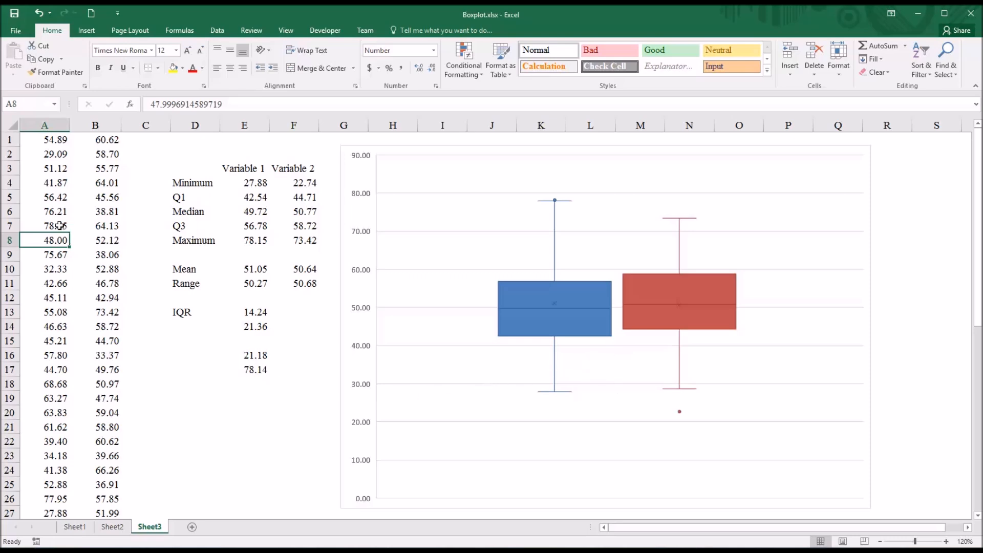
# Step: Try 104 in A7 to see the chart rescale, then restore the value to 79.52
pyautogui.click(44, 225)
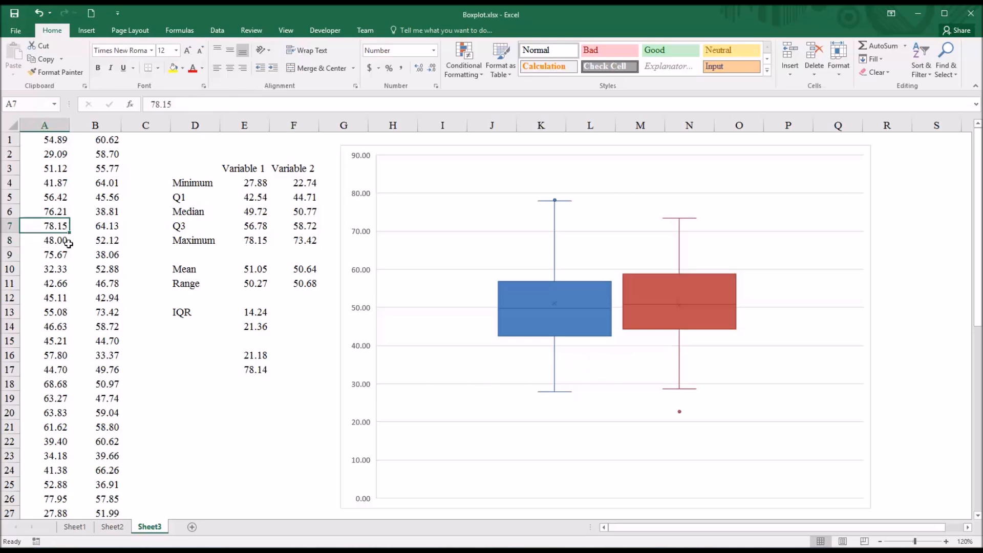
pyautogui.moveTo(54, 236)
pyautogui.write('104')
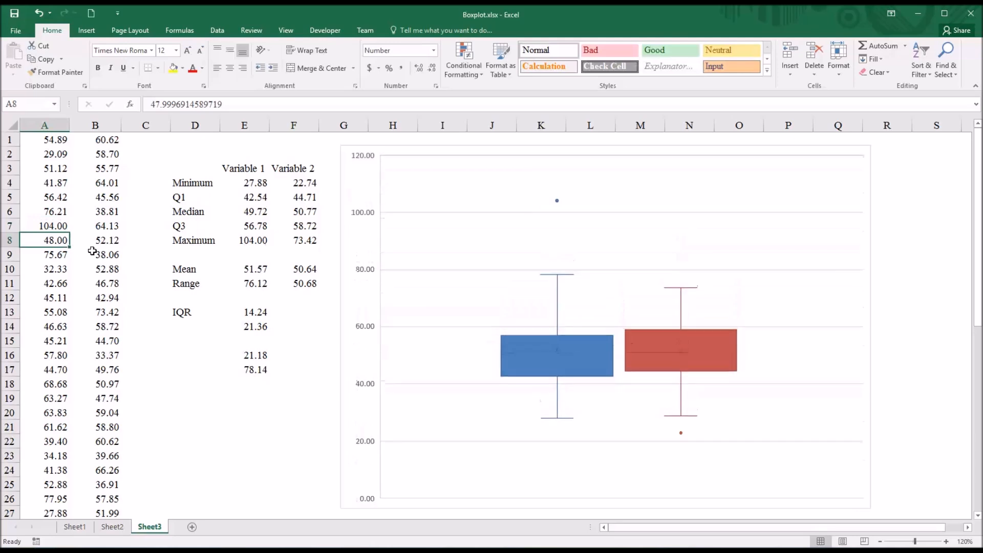
pyautogui.moveTo(513, 208)
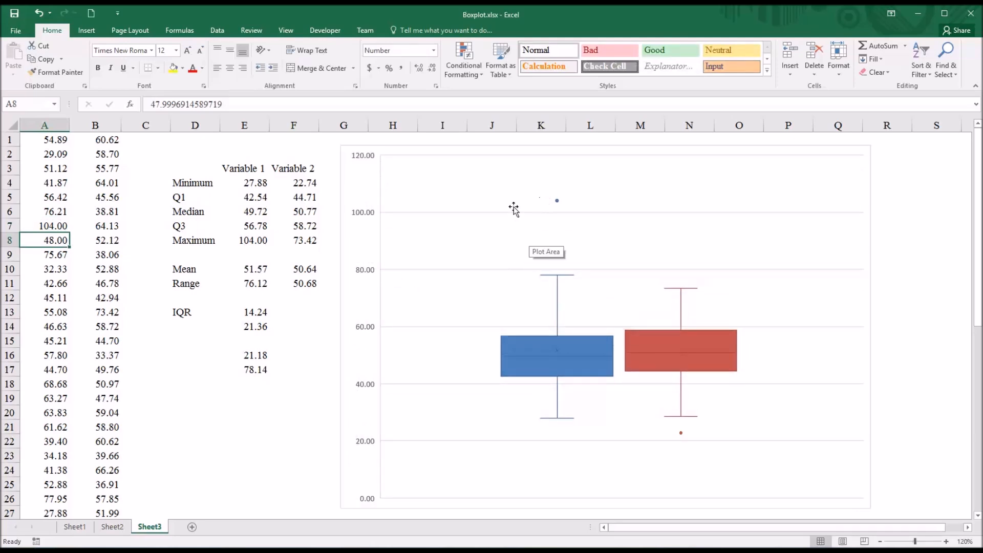
pyautogui.moveTo(557, 206)
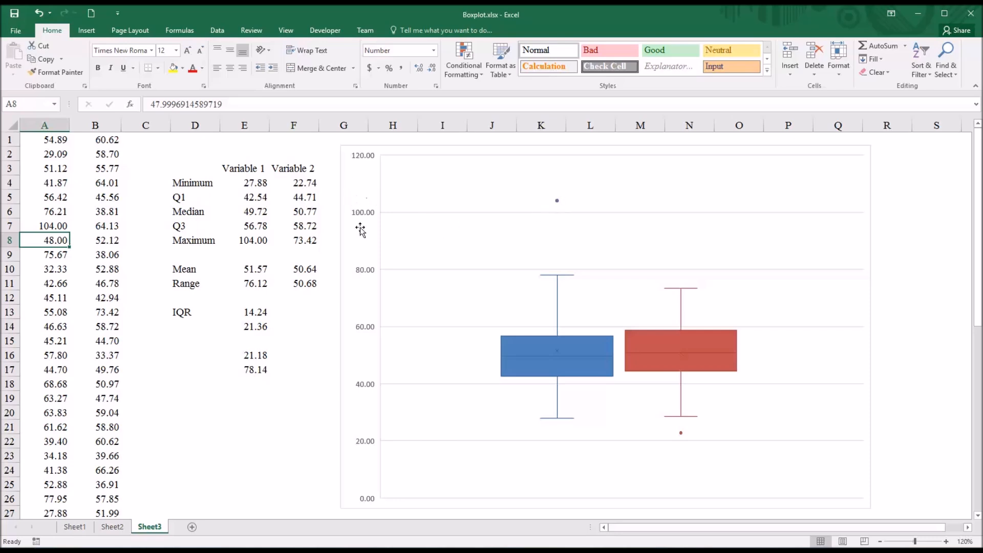
pyautogui.moveTo(705, 435)
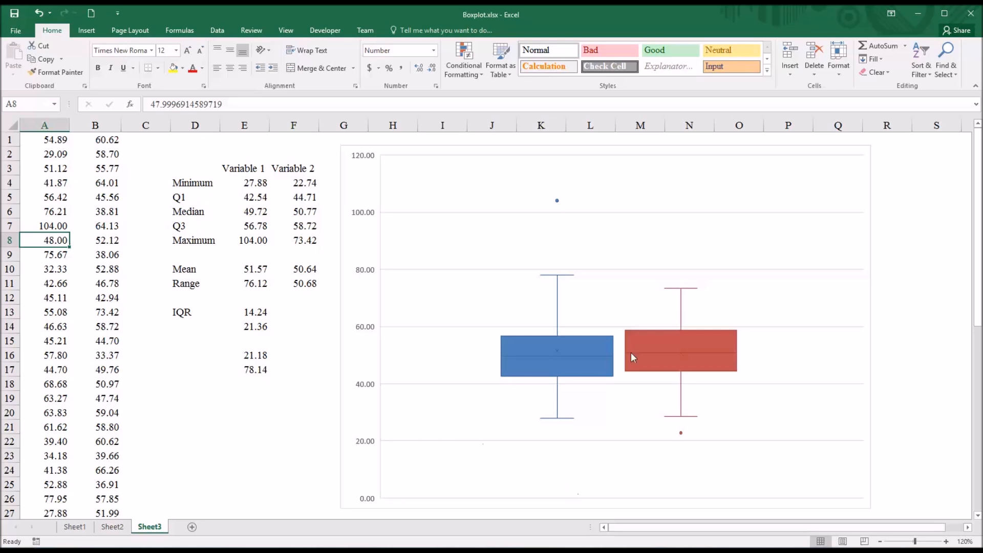
pyautogui.moveTo(556, 201)
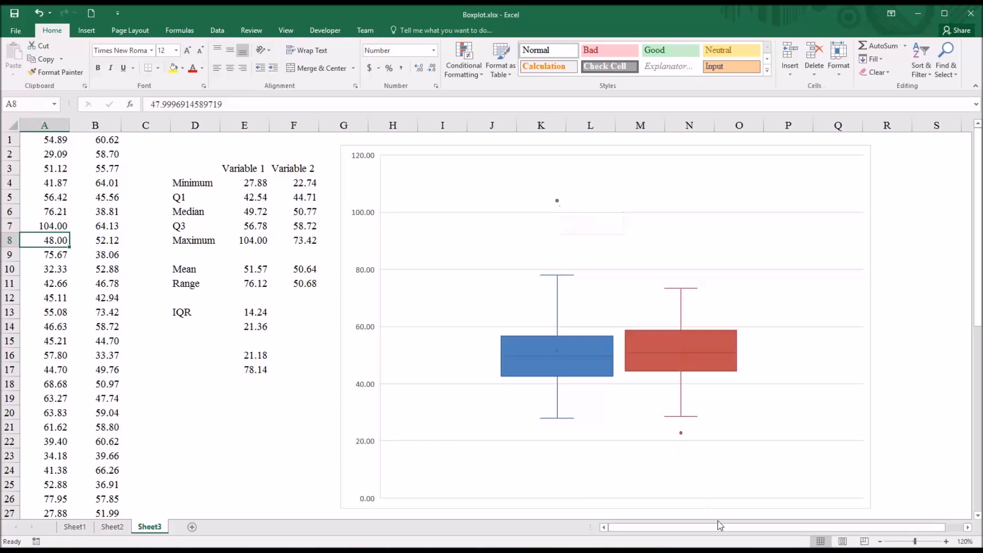
pyautogui.moveTo(180, 288)
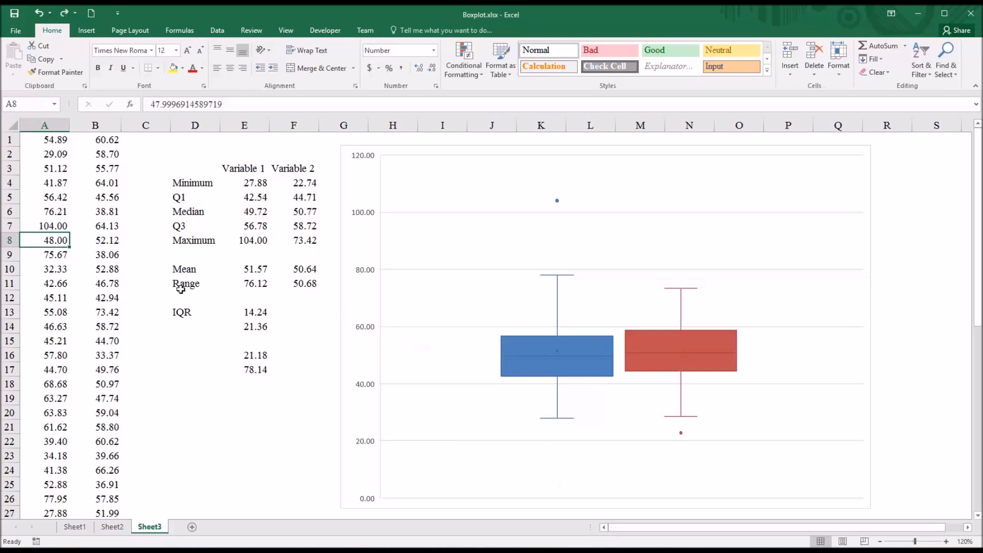
pyautogui.click(44, 225)
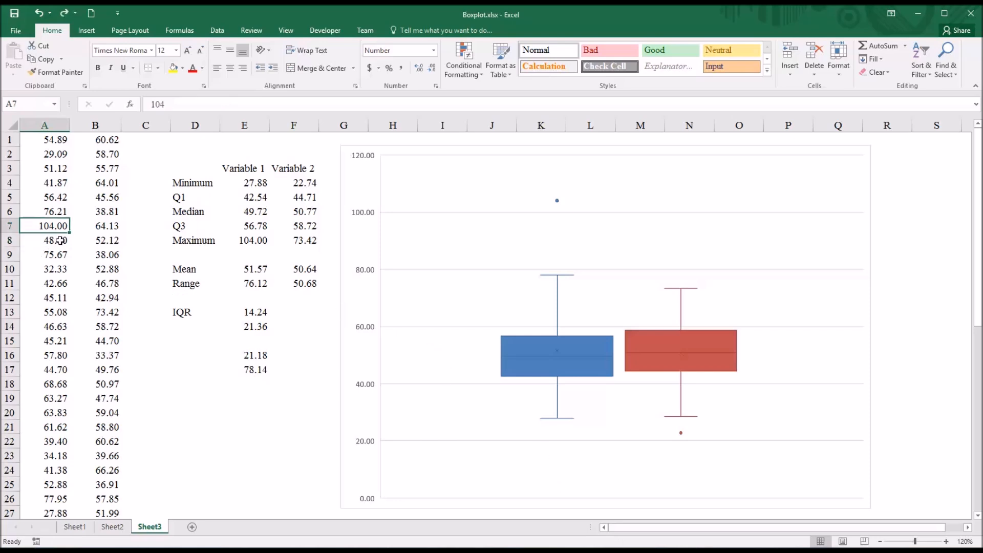
pyautogui.write('79.52')
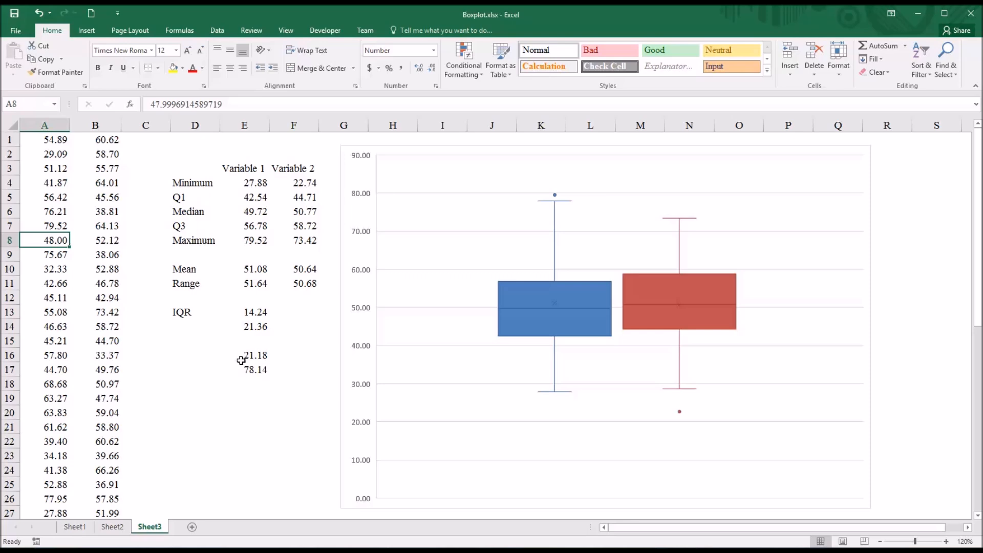
pyautogui.moveTo(251, 355)
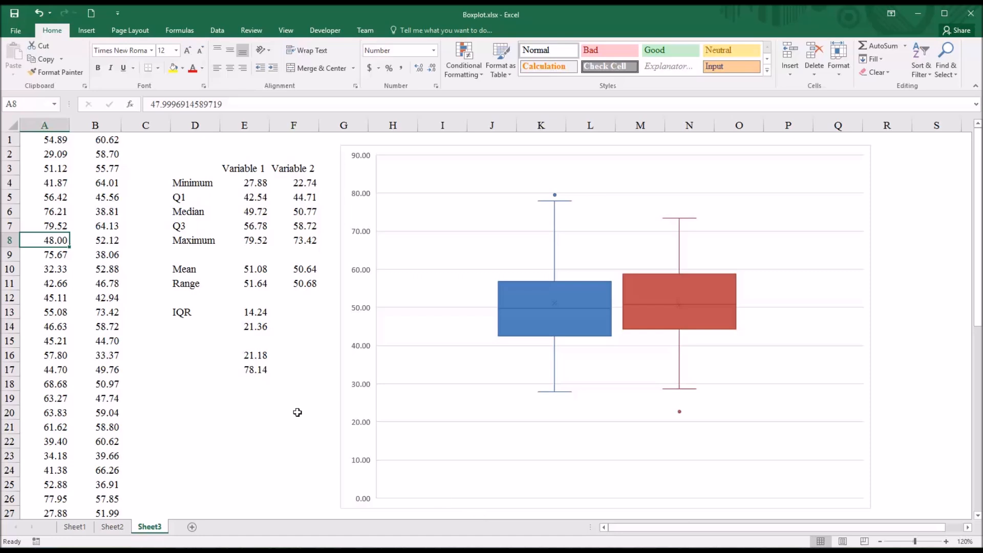
pyautogui.moveTo(243, 199)
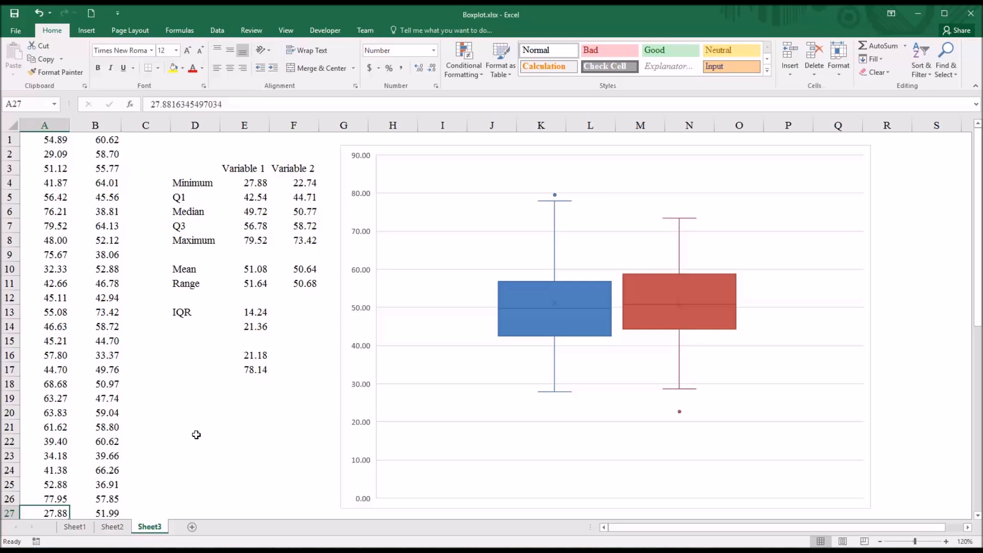
# Step: Set A27 to 20 so Variable 1's minimum plots as a lower outlier dot
pyautogui.write('20.00')
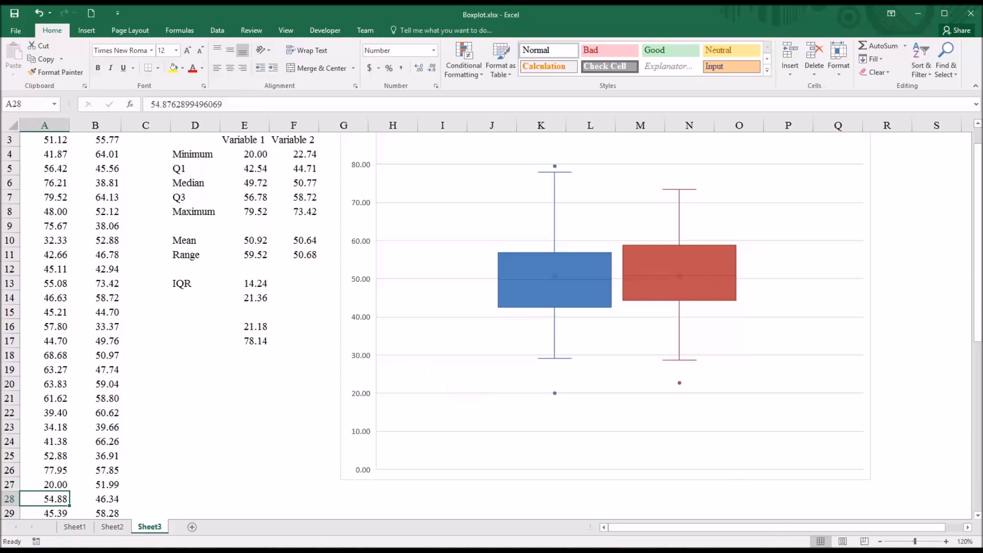
pyautogui.moveTo(562, 365)
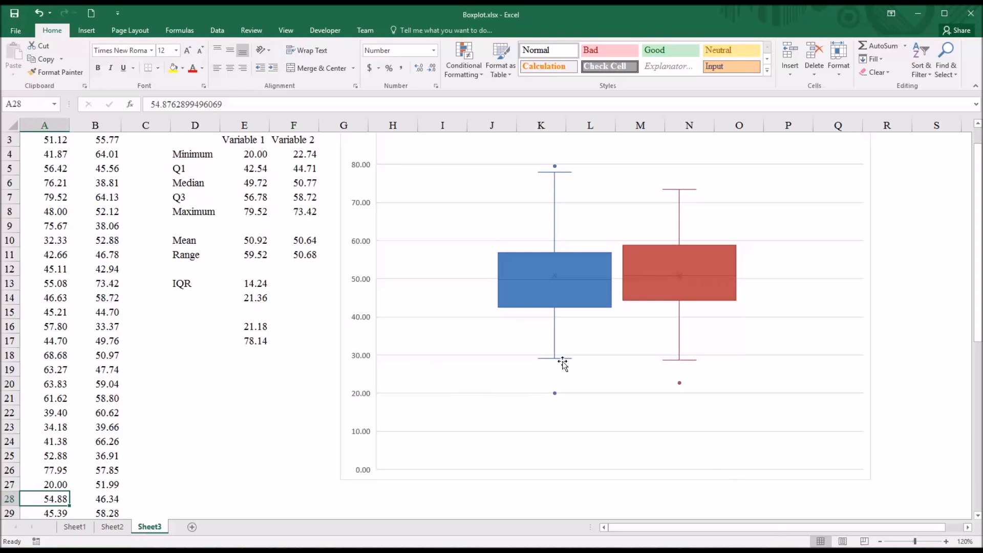
pyautogui.moveTo(554, 358)
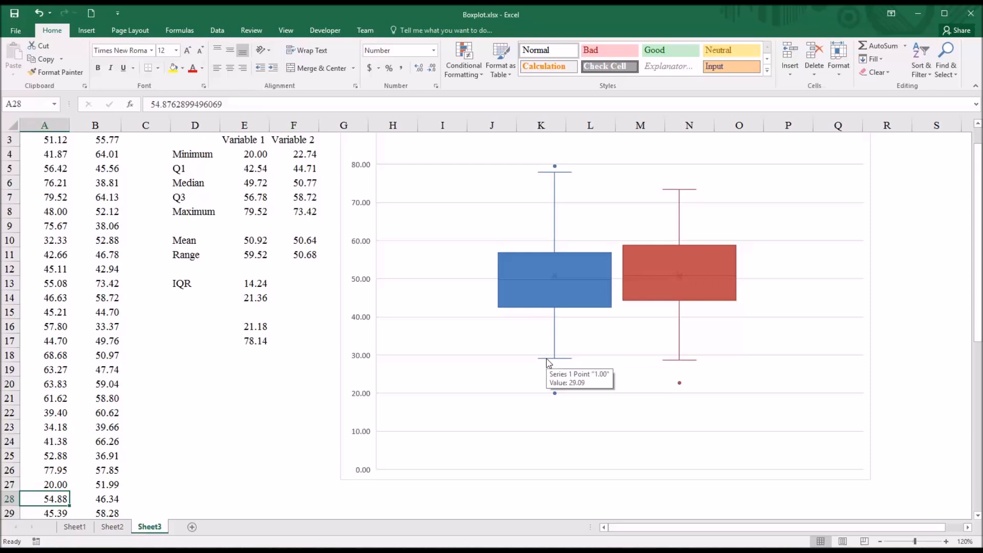
pyautogui.moveTo(543, 362)
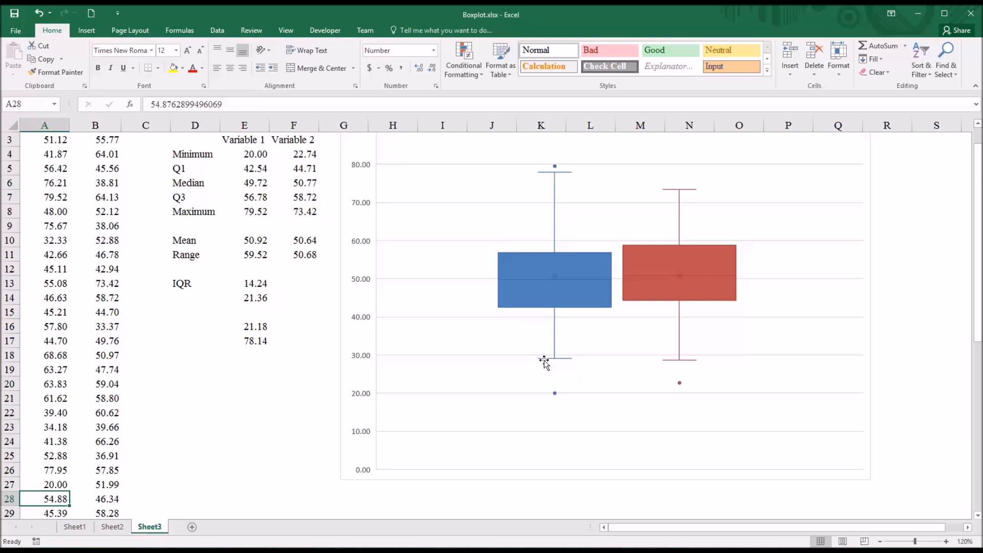
pyautogui.moveTo(554, 398)
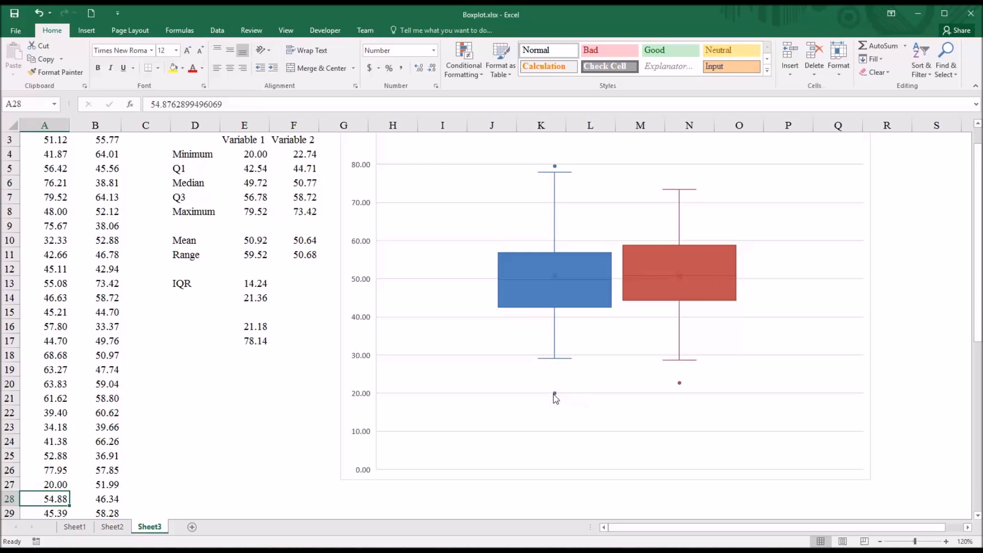
pyautogui.moveTo(554, 395)
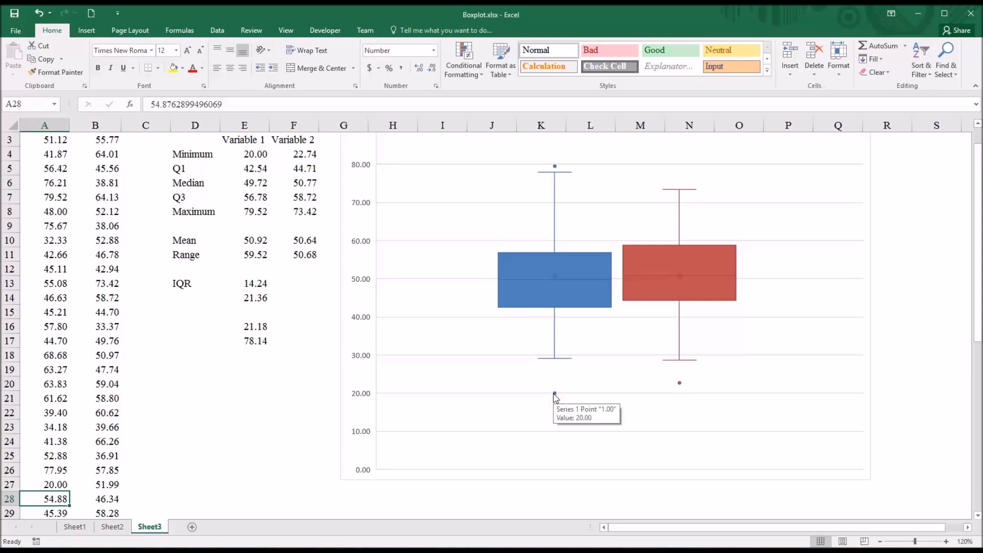
pyautogui.moveTo(761, 526)
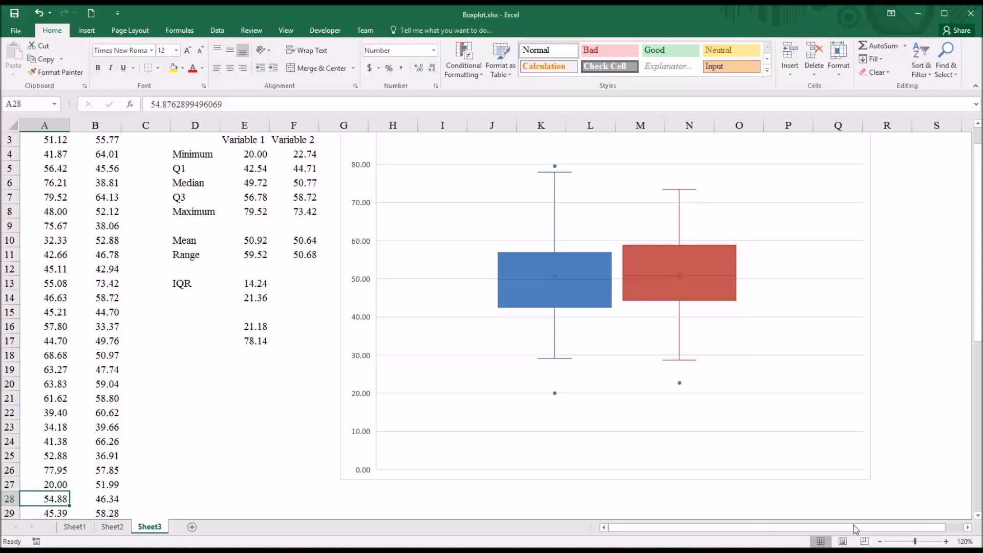
pyautogui.scroll(3)
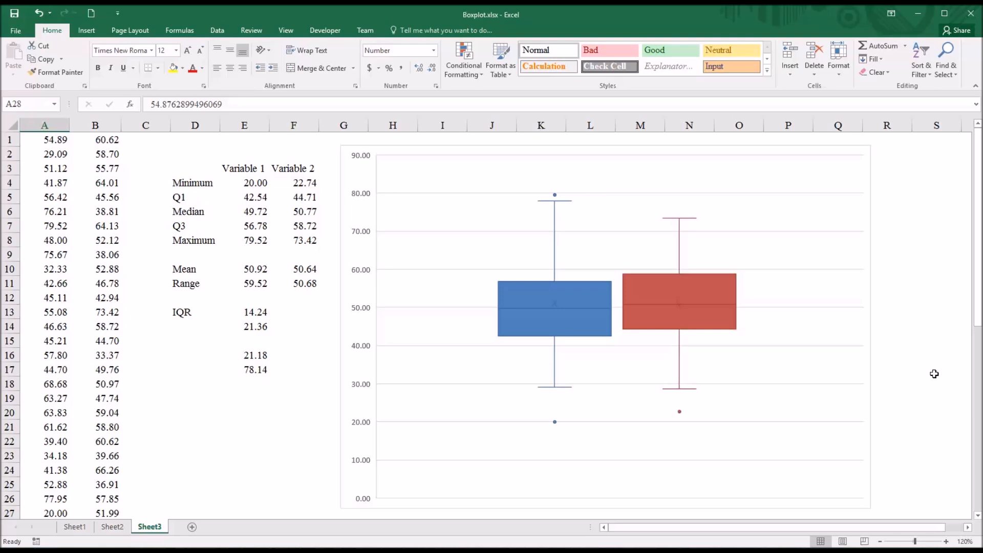
pyautogui.moveTo(744, 535)
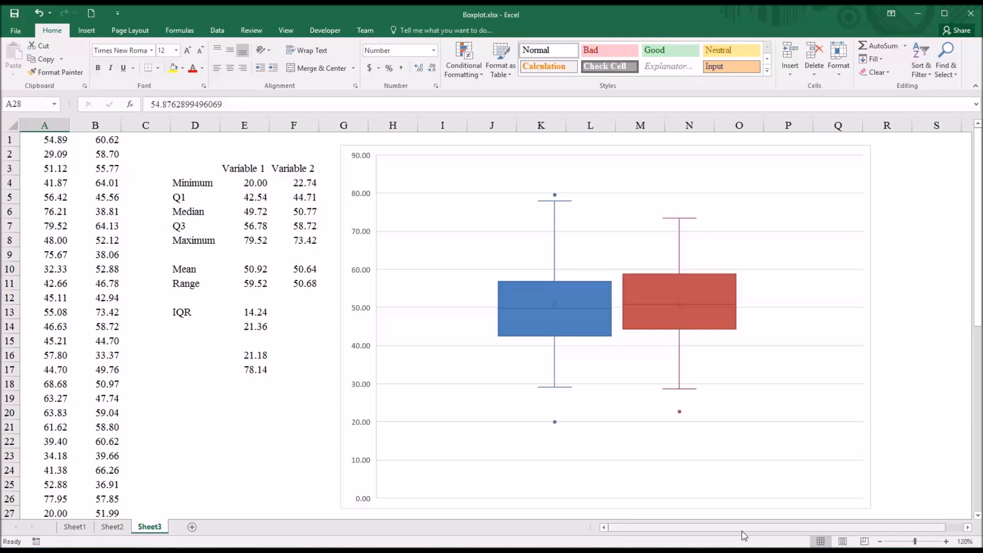